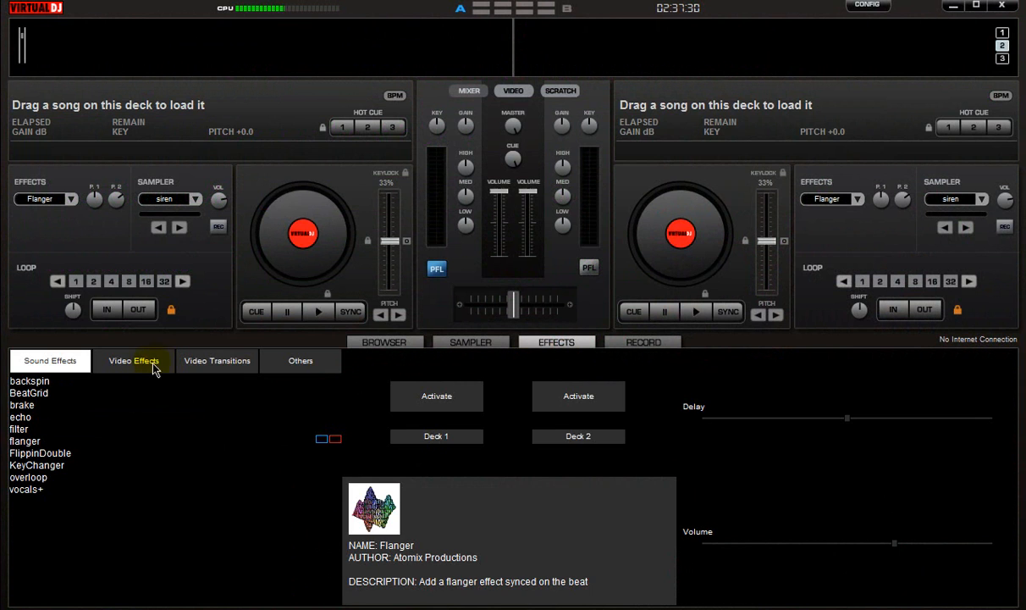
Activate the EssentialVisuals video effect from the Video Effects list
{"action": "left_click", "coordinate": [133, 360]}
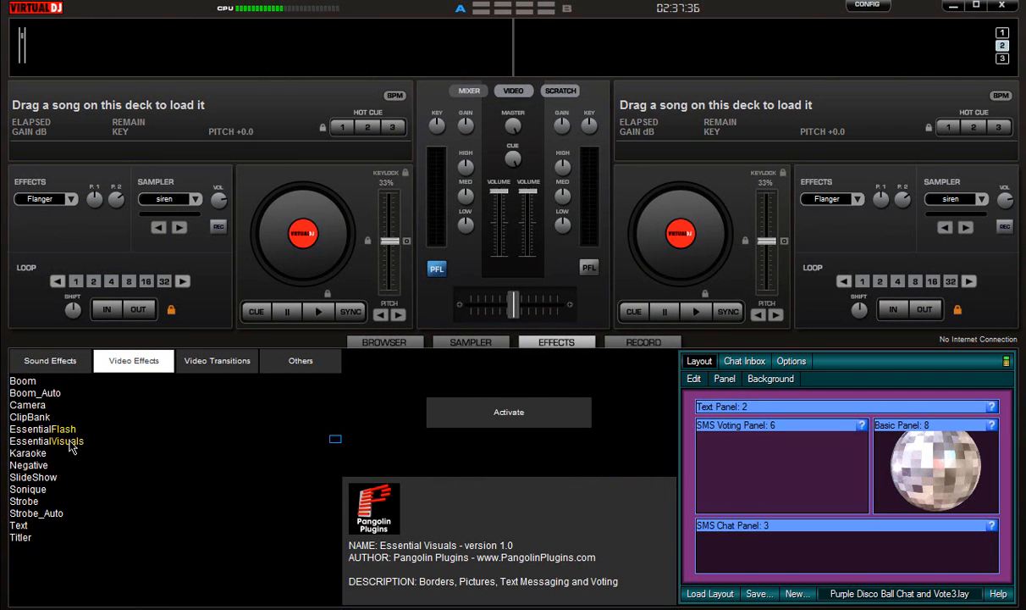
{"action": "left_click", "coordinate": [45, 442]}
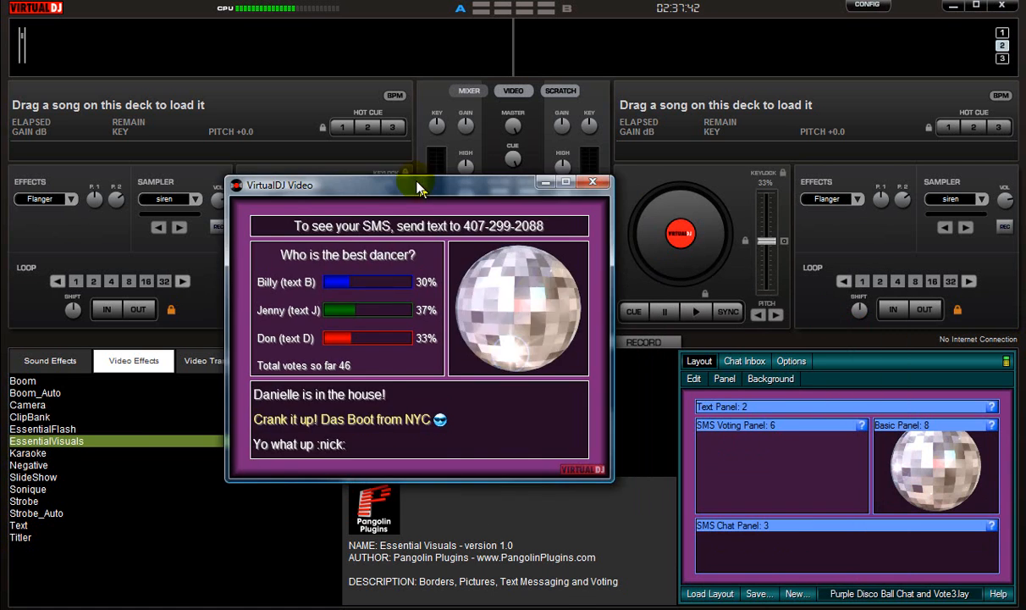
Move the video window aside, select the SMS voting panel and drag its edge wider
{"action": "left_click_drag", "start_coordinate": [415, 184], "coordinate": [195, 11]}
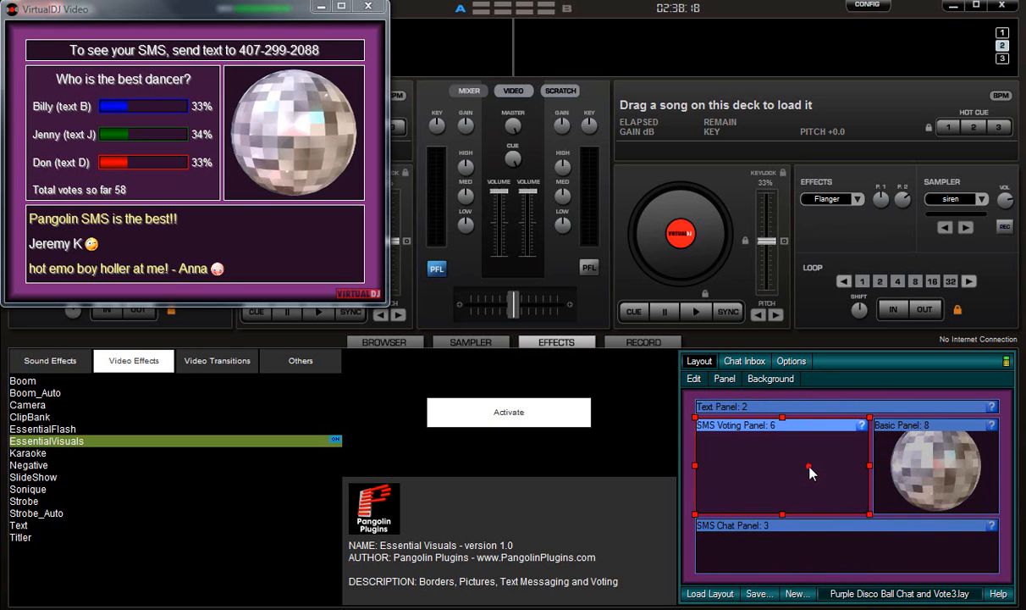
{"action": "left_click", "coordinate": [935, 470]}
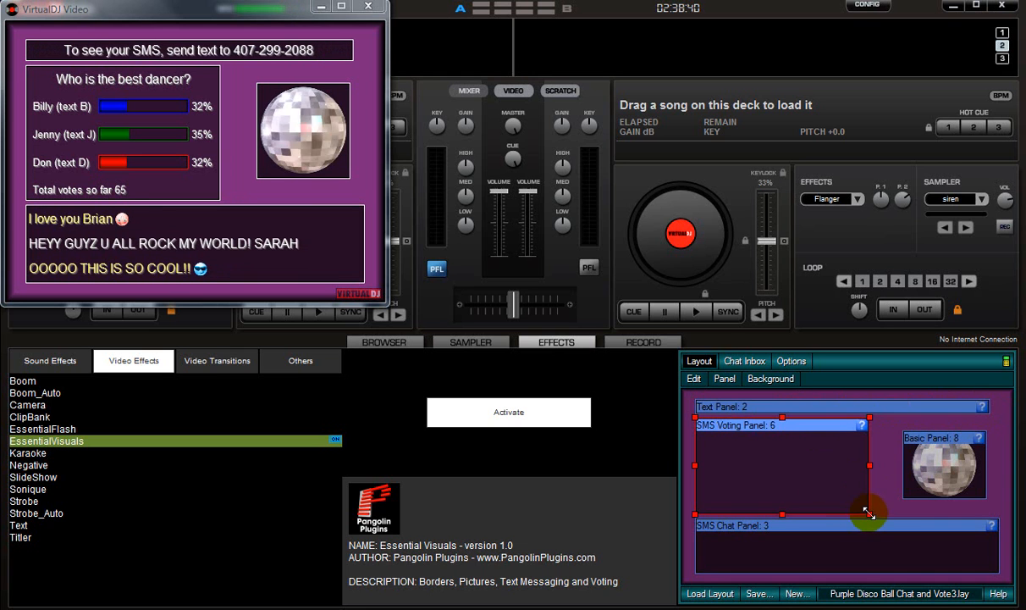
{"action": "left_click_drag", "start_coordinate": [869, 512], "coordinate": [825, 491]}
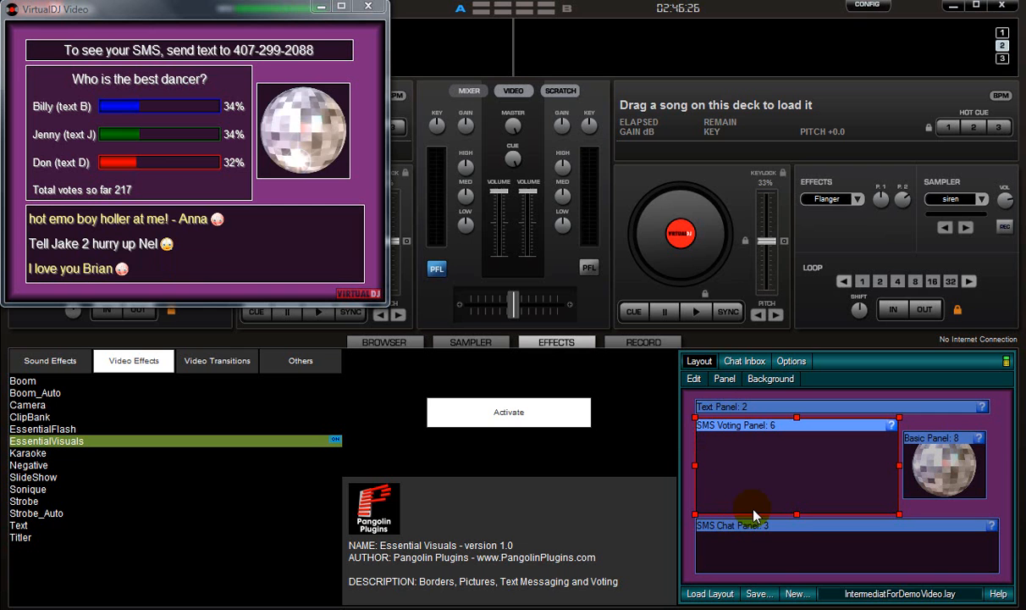
Create a new empty layout and set RedGirl.jpg as its background
{"action": "left_click", "coordinate": [796, 593]}
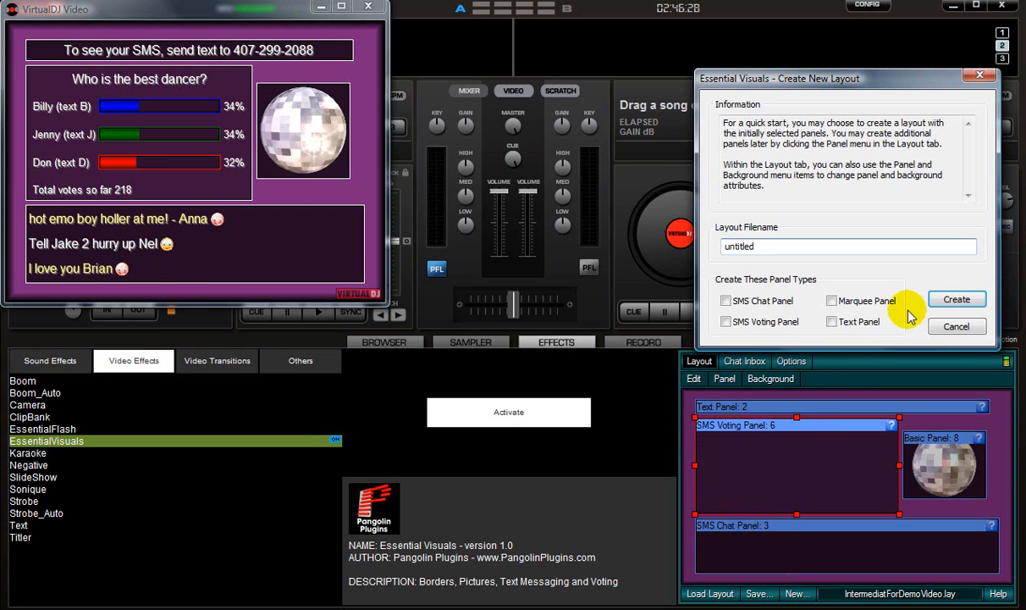
{"action": "left_click", "coordinate": [957, 299]}
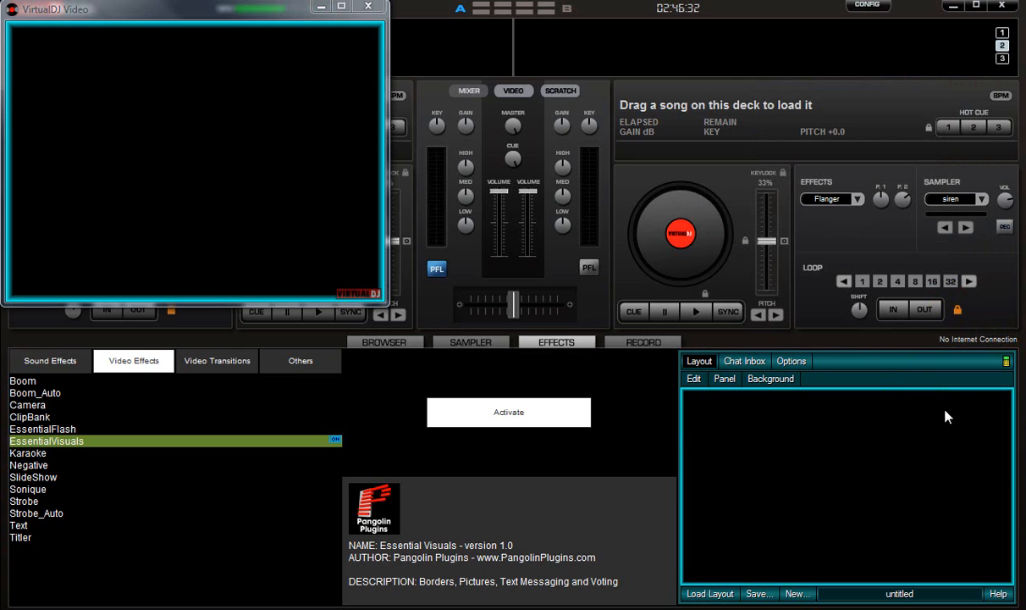
{"action": "mouse_move", "coordinate": [855, 457]}
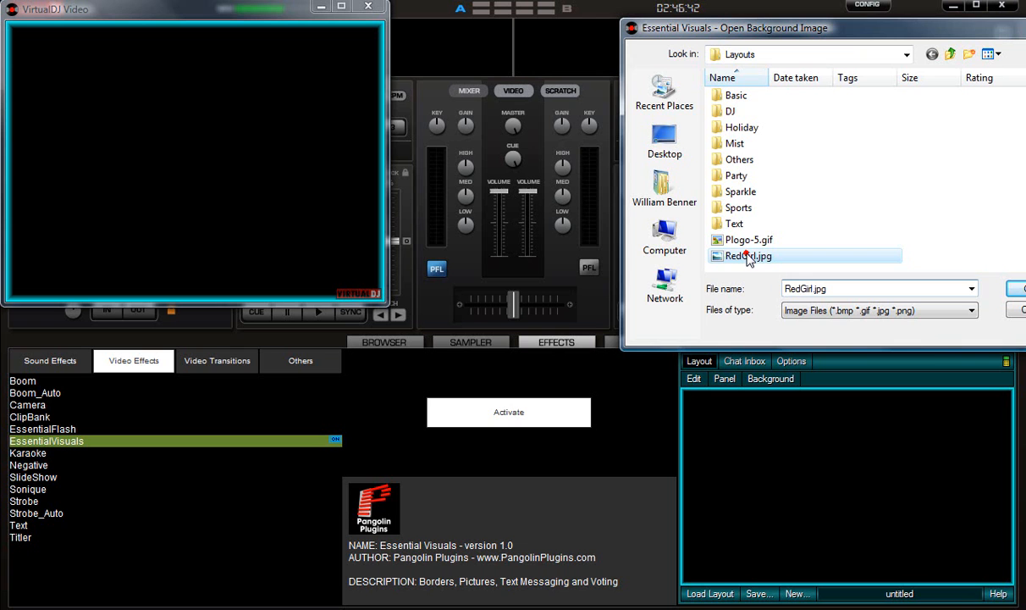
{"action": "double_click", "coordinate": [749, 256]}
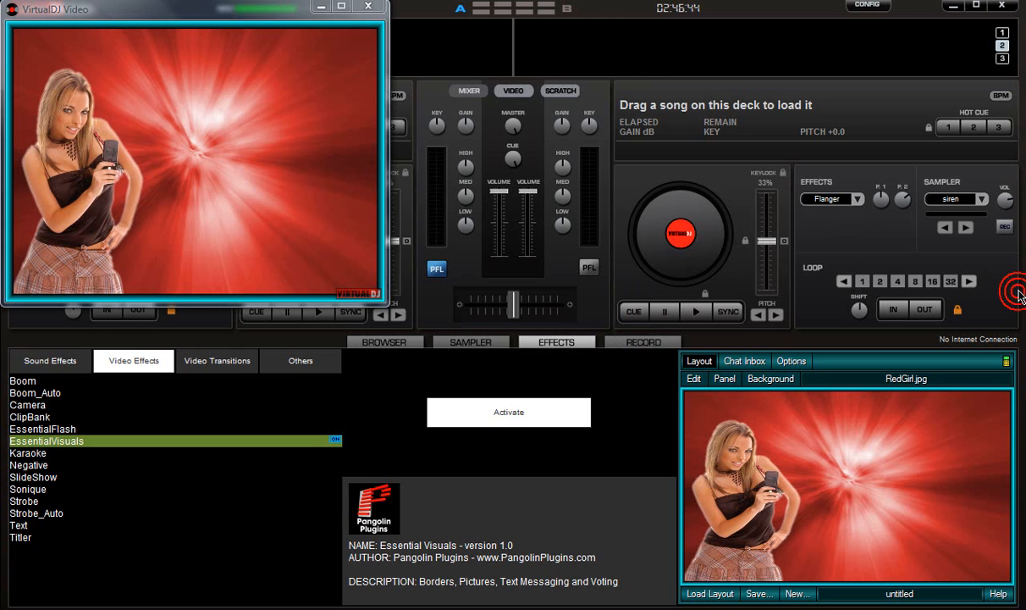
{"action": "mouse_move", "coordinate": [787, 549]}
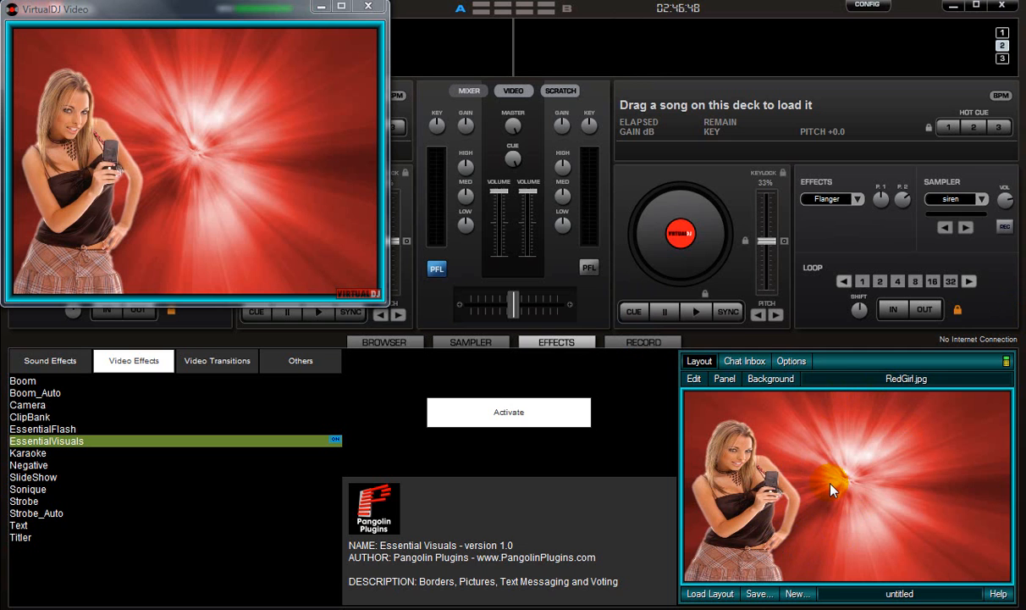
{"action": "mouse_move", "coordinate": [809, 470]}
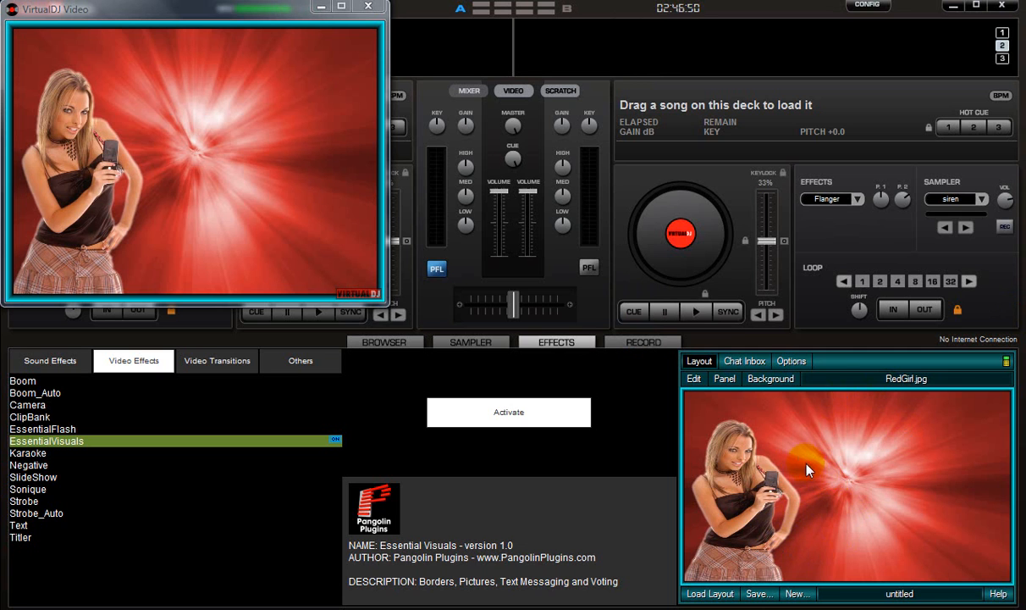
Create Text Panel 1 and stretch it into a full-width strip along the top
{"action": "left_click", "coordinate": [724, 379]}
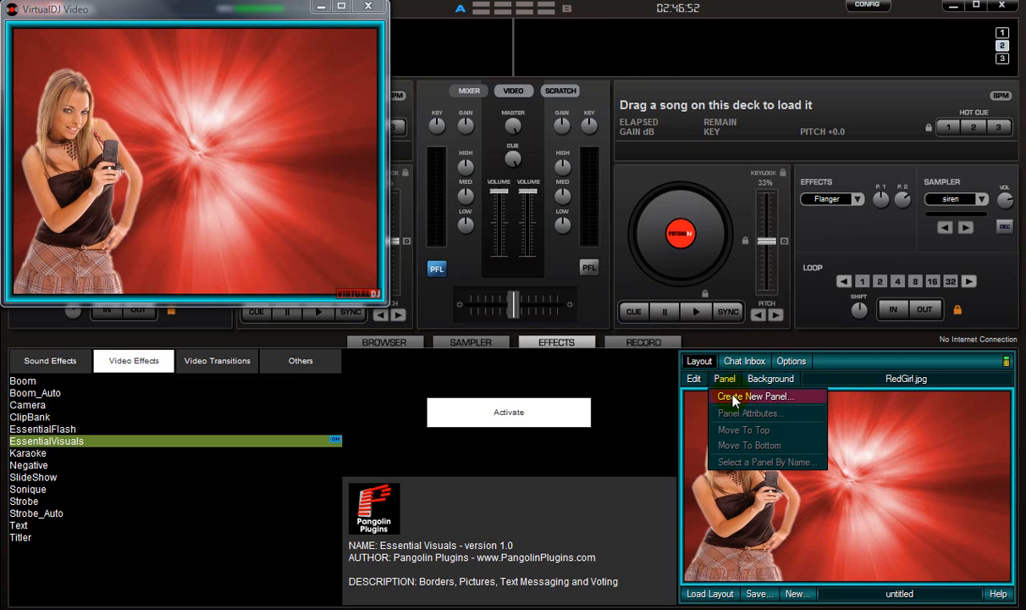
{"action": "left_click", "coordinate": [753, 396]}
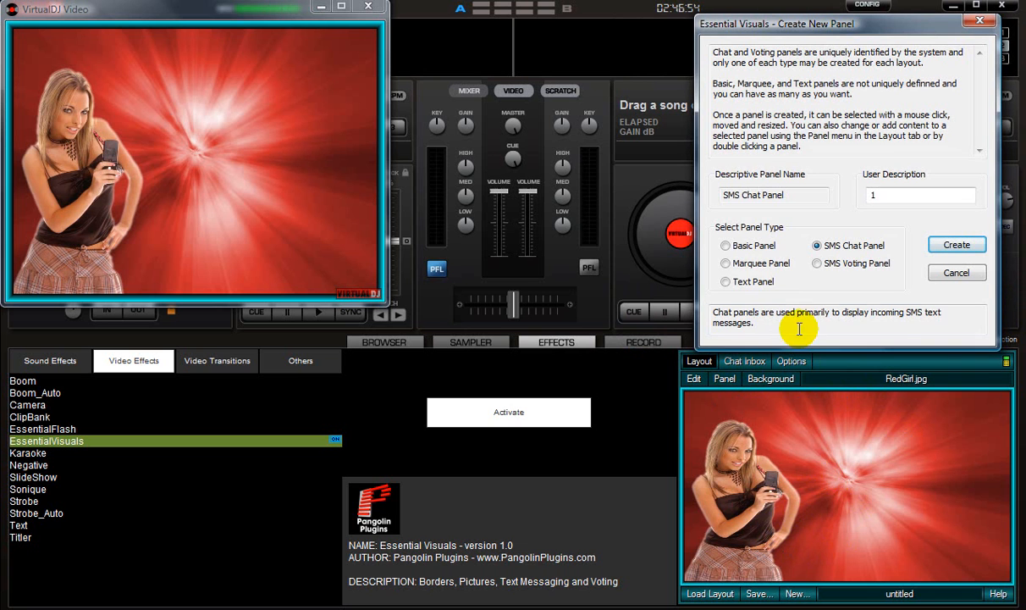
{"action": "left_click", "coordinate": [726, 281]}
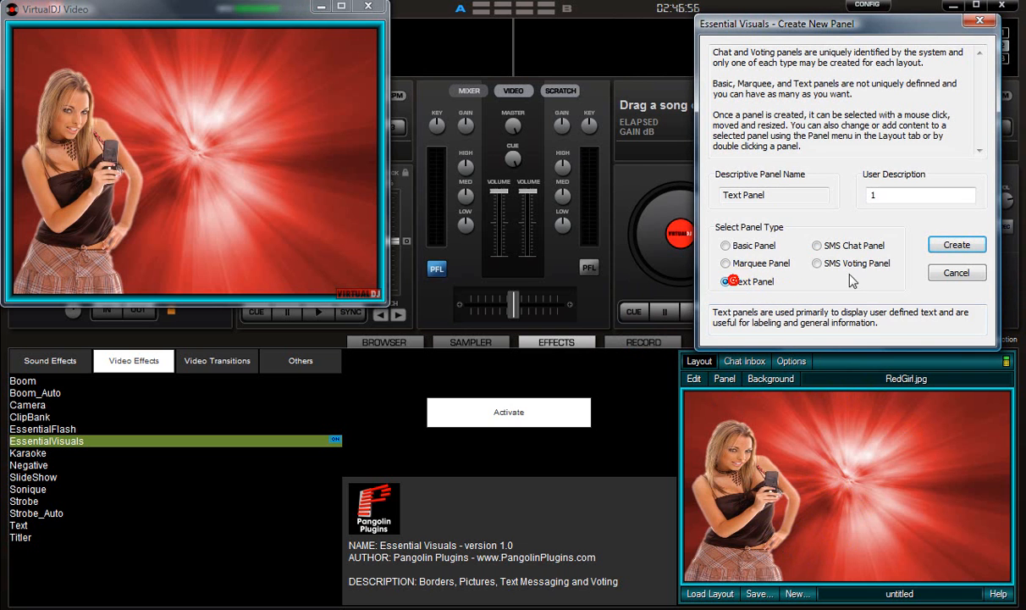
{"action": "left_click", "coordinate": [957, 244]}
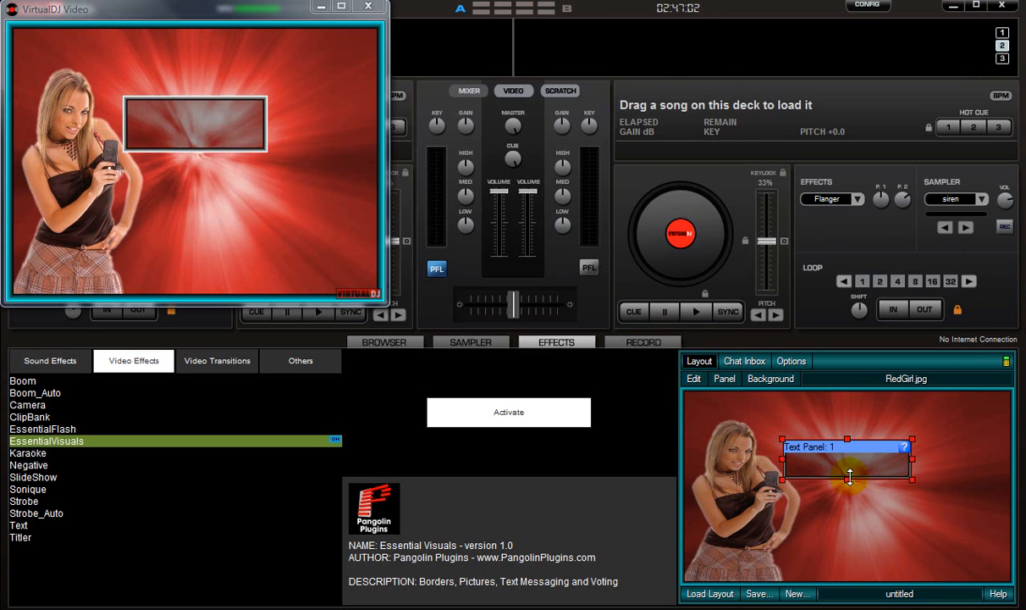
{"action": "left_click_drag", "start_coordinate": [847, 461], "coordinate": [787, 399]}
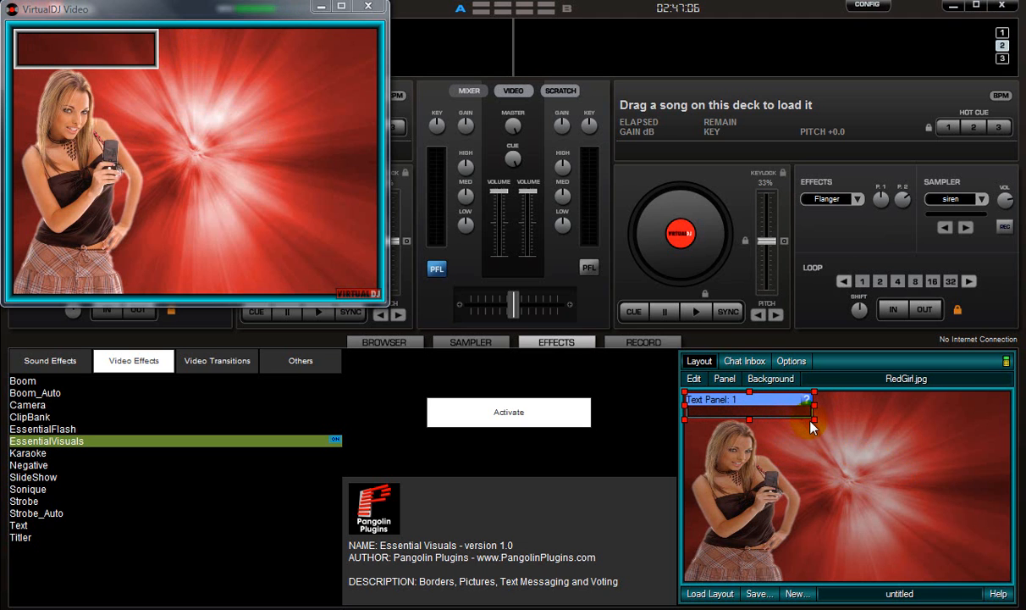
{"action": "left_click_drag", "start_coordinate": [813, 399], "coordinate": [978, 409]}
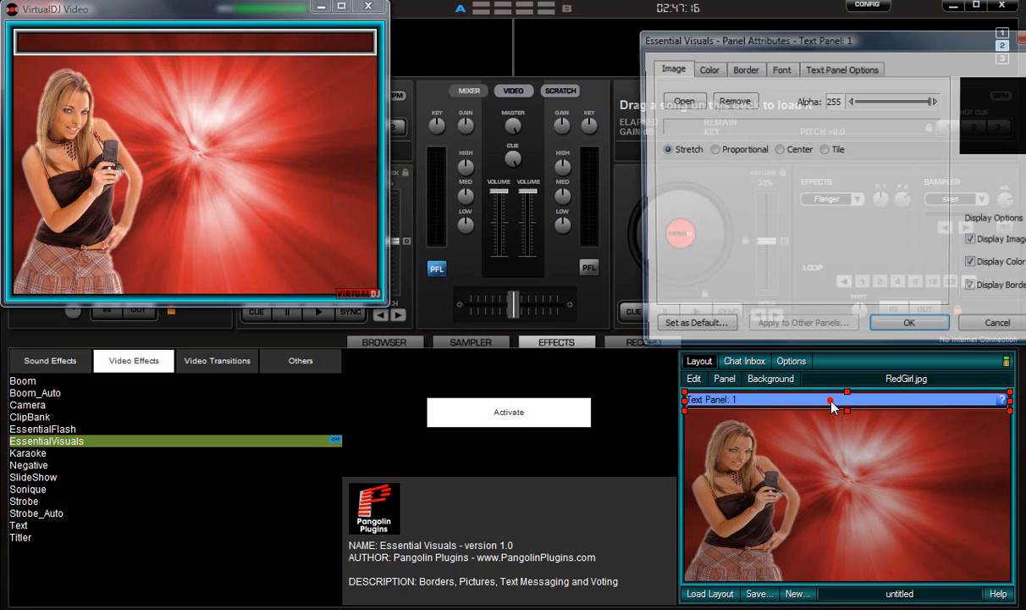
Set the text panel content to 'To see your message, send text to 12345' and apply
{"action": "left_click", "coordinate": [842, 69]}
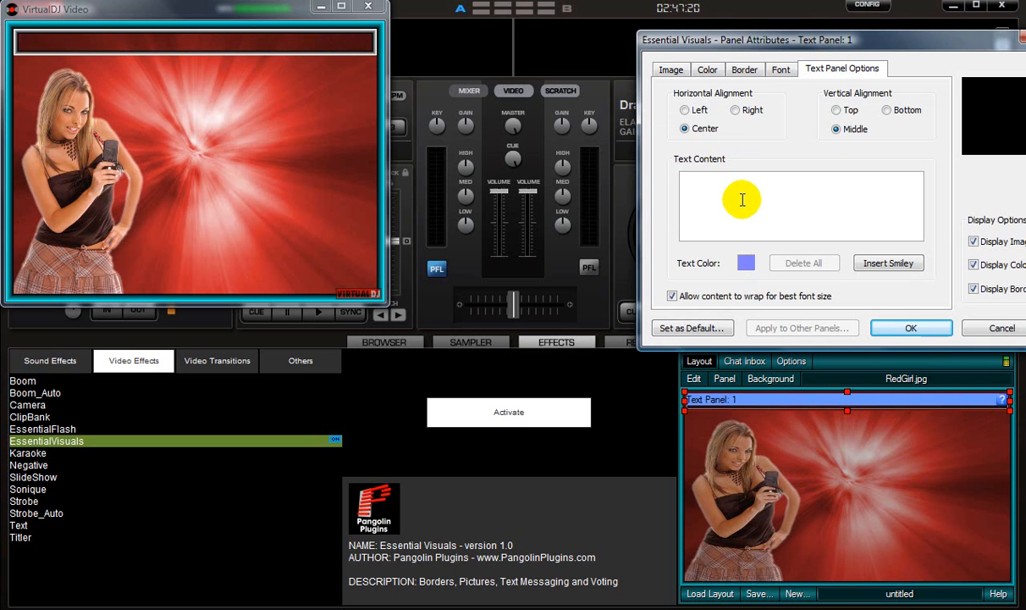
{"action": "type", "text": "To see"}
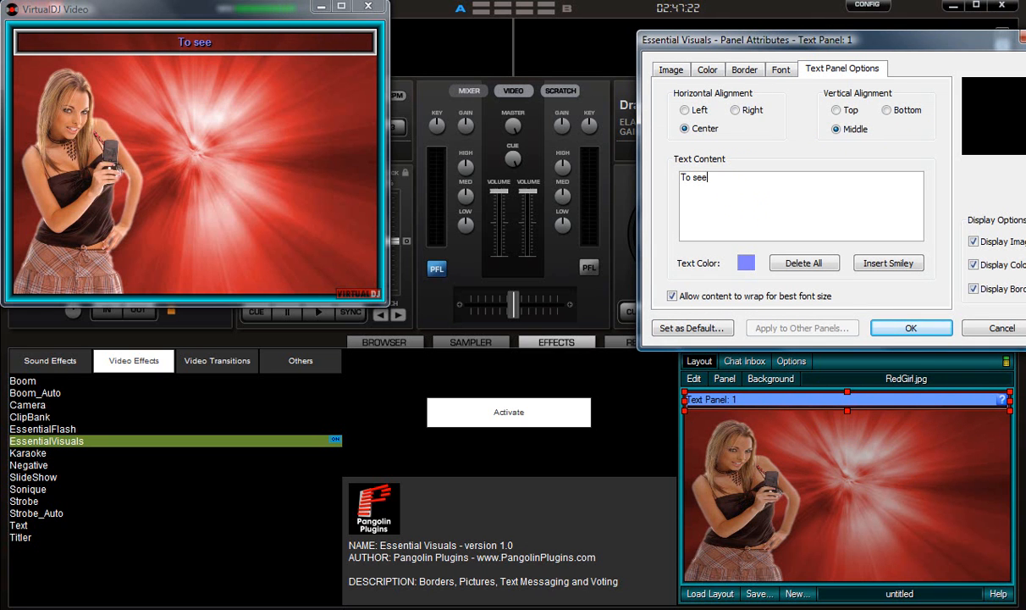
{"action": "type", "text": "your message,"}
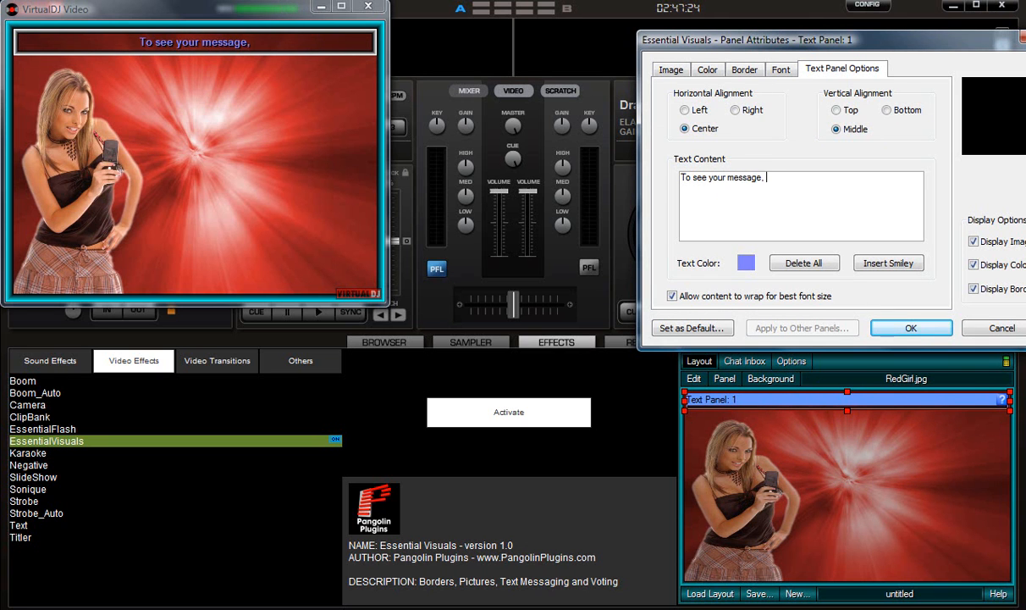
{"action": "type", "text": "send text to"}
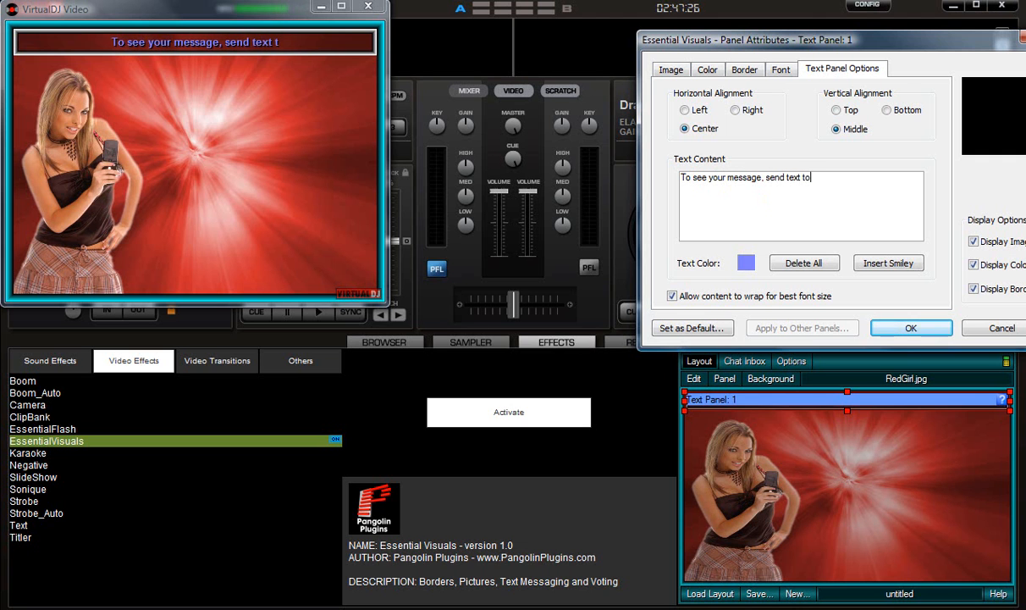
{"action": "type", "text": "12345"}
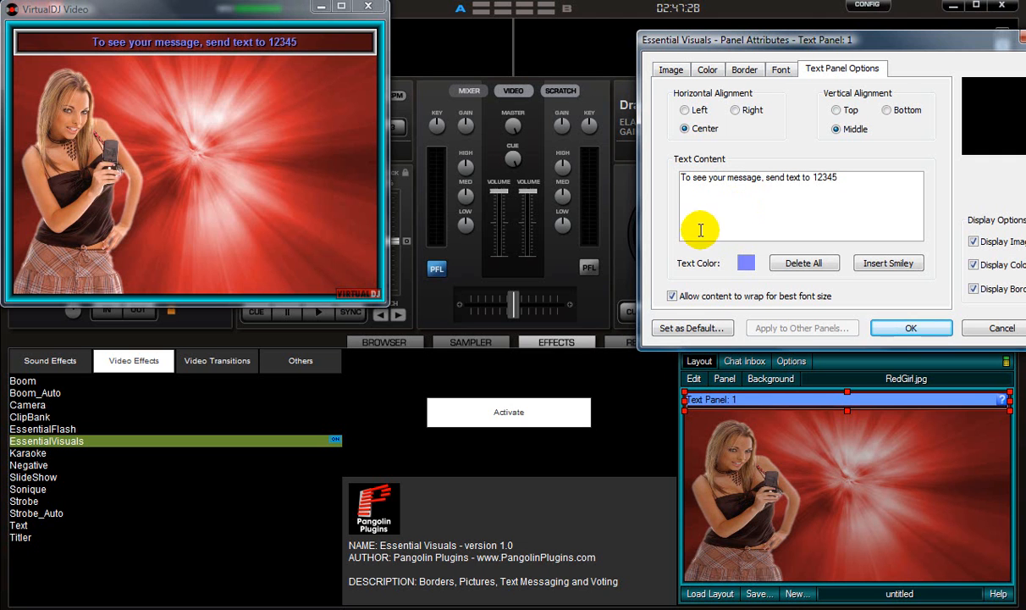
{"action": "left_click", "coordinate": [746, 262]}
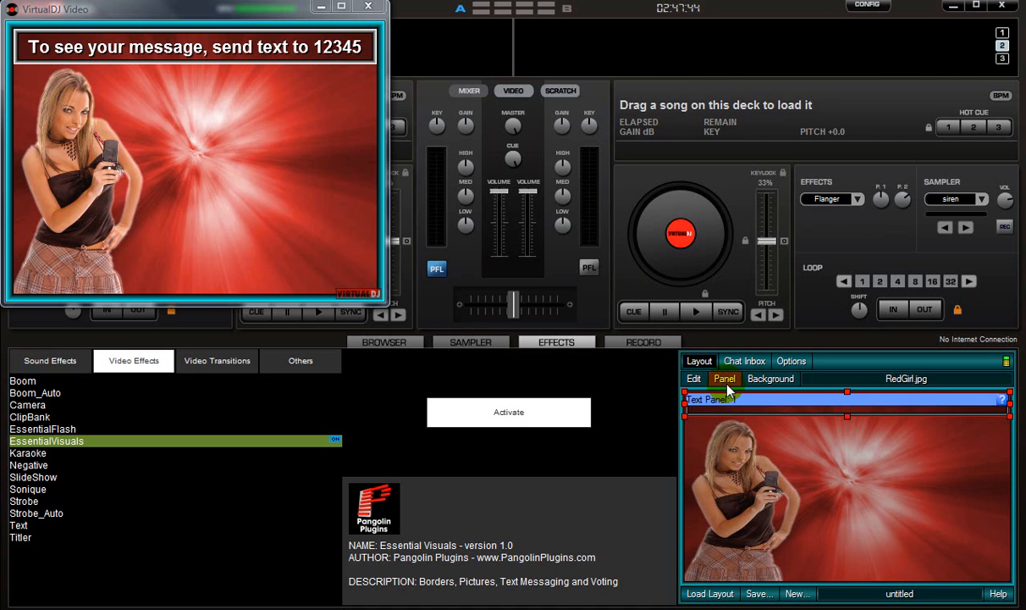
Create SMS Chat Panel 2 on the right side of the layout
{"action": "left_click", "coordinate": [725, 378]}
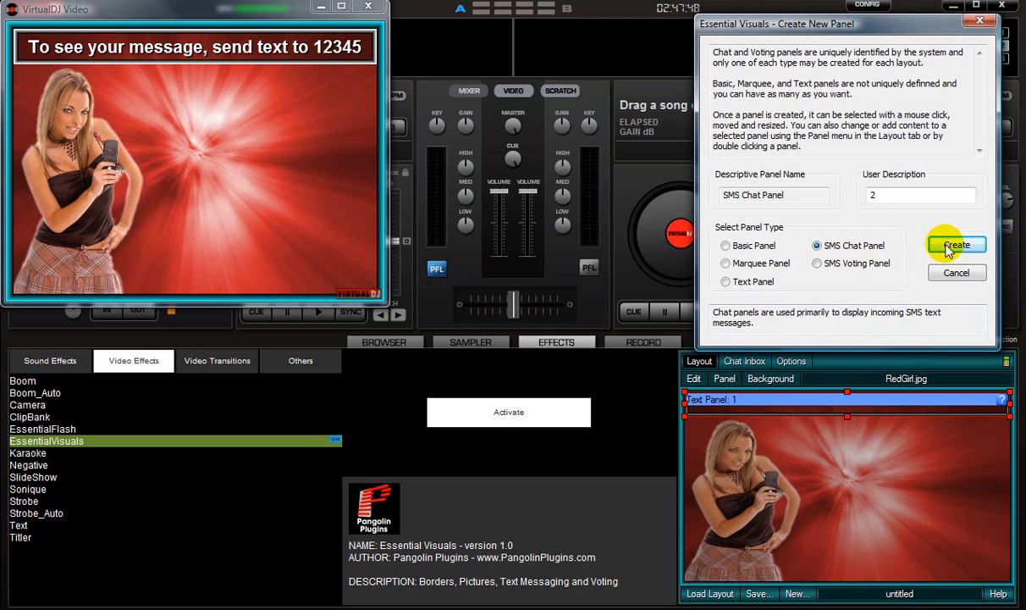
{"action": "left_click", "coordinate": [956, 245]}
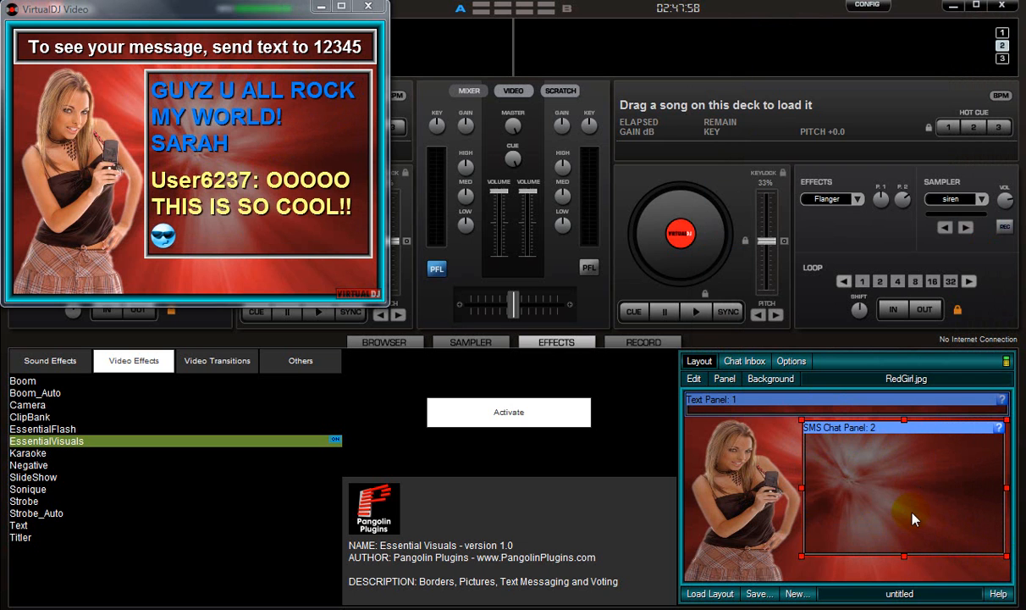
{"action": "mouse_move", "coordinate": [877, 489]}
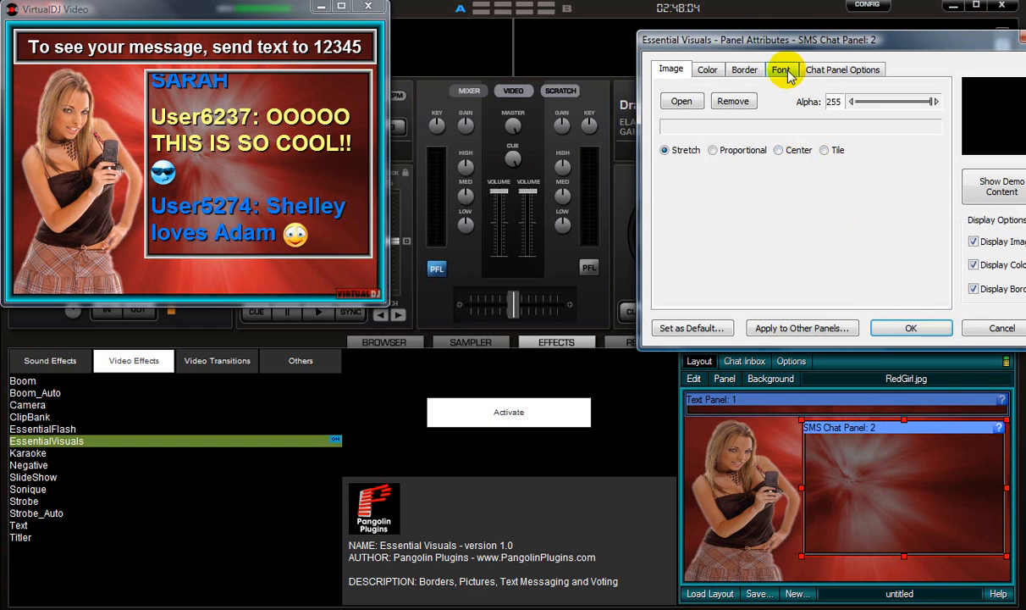
Confirm Arial Bold 28 as the chat panel's font
{"action": "left_click", "coordinate": [781, 69]}
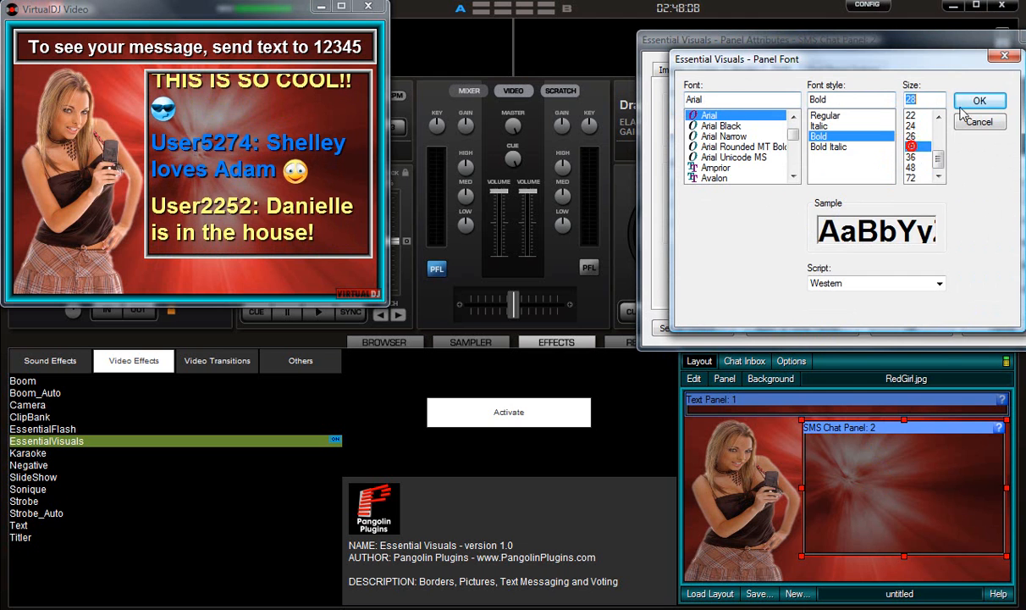
{"action": "left_click", "coordinate": [980, 100]}
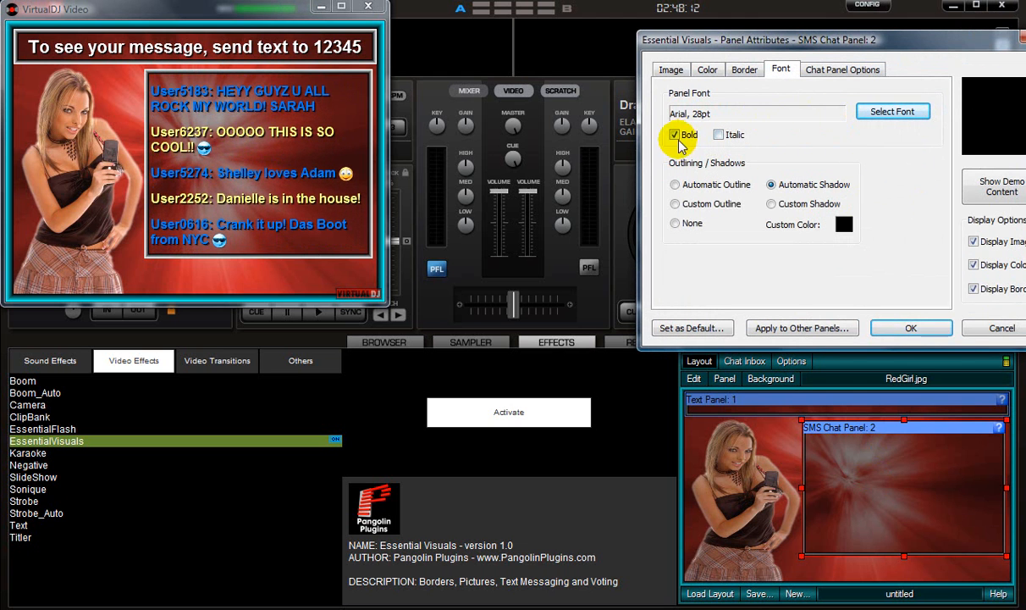
{"action": "left_click", "coordinate": [675, 135]}
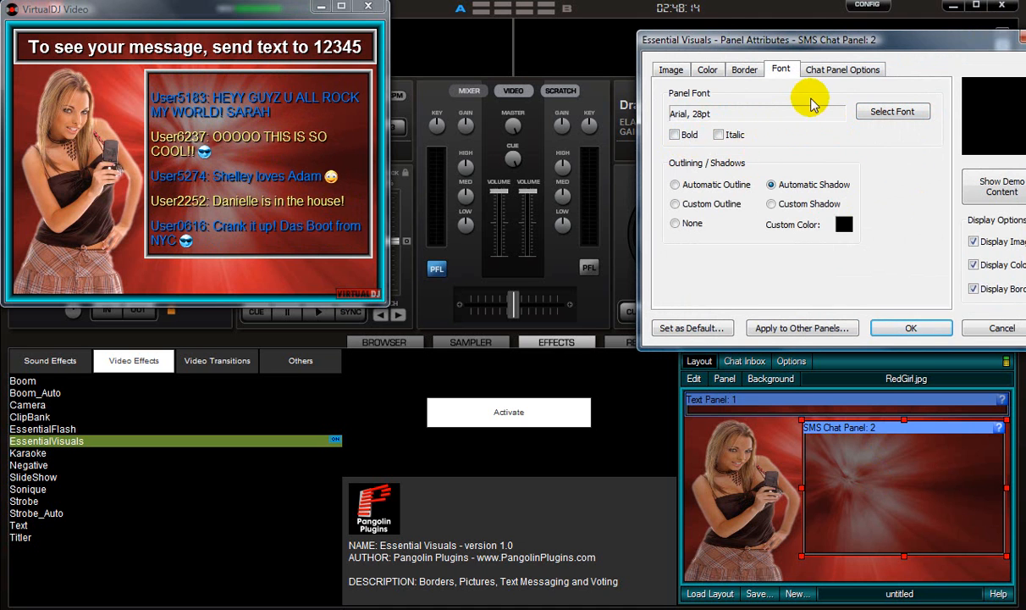
Make odd-line chat messages white and hide SMS nicknames, then apply
{"action": "left_click", "coordinate": [841, 68]}
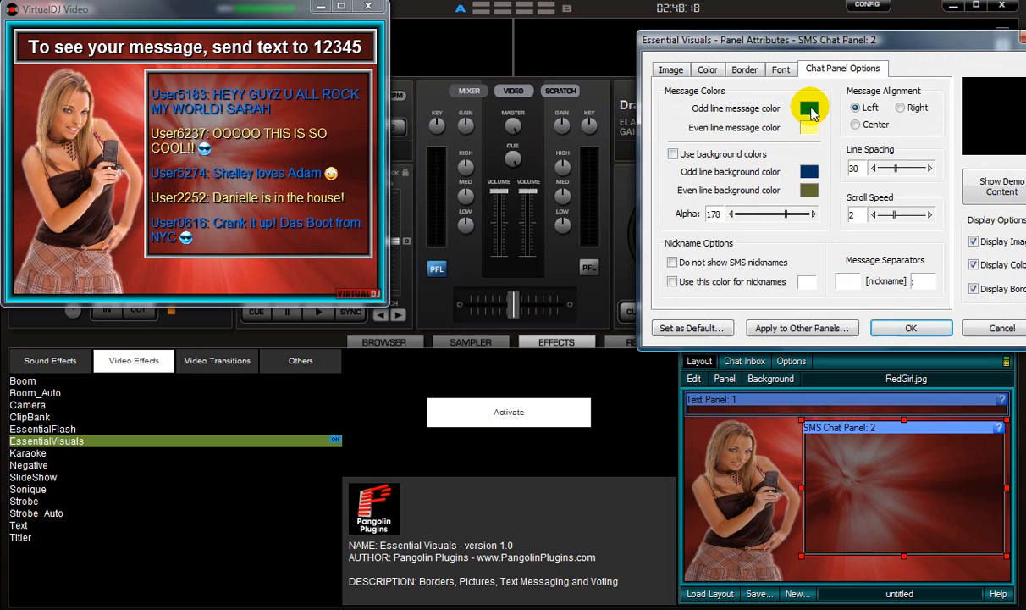
{"action": "left_click", "coordinate": [809, 109]}
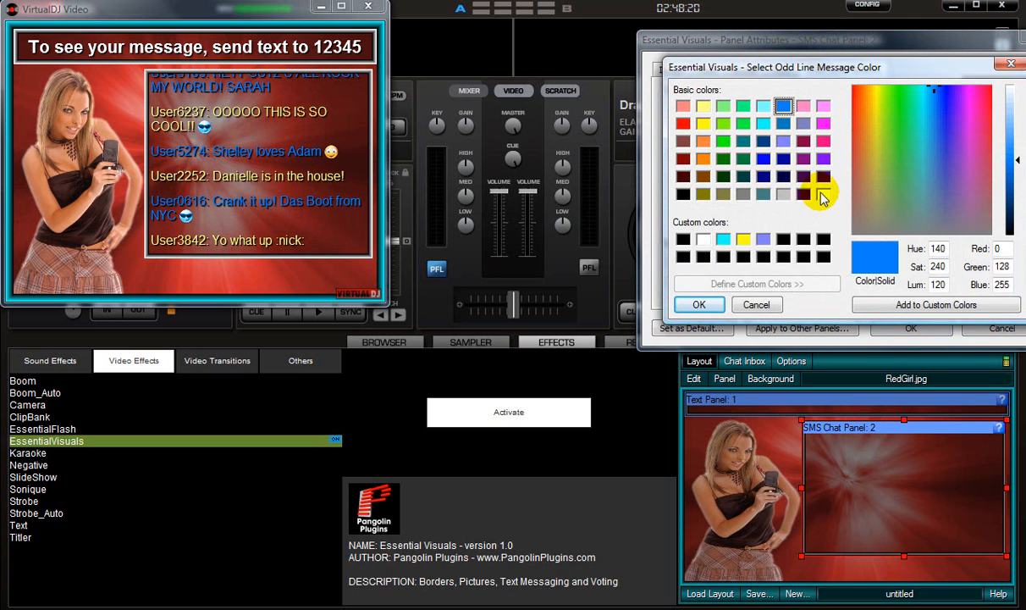
{"action": "left_click", "coordinate": [699, 304]}
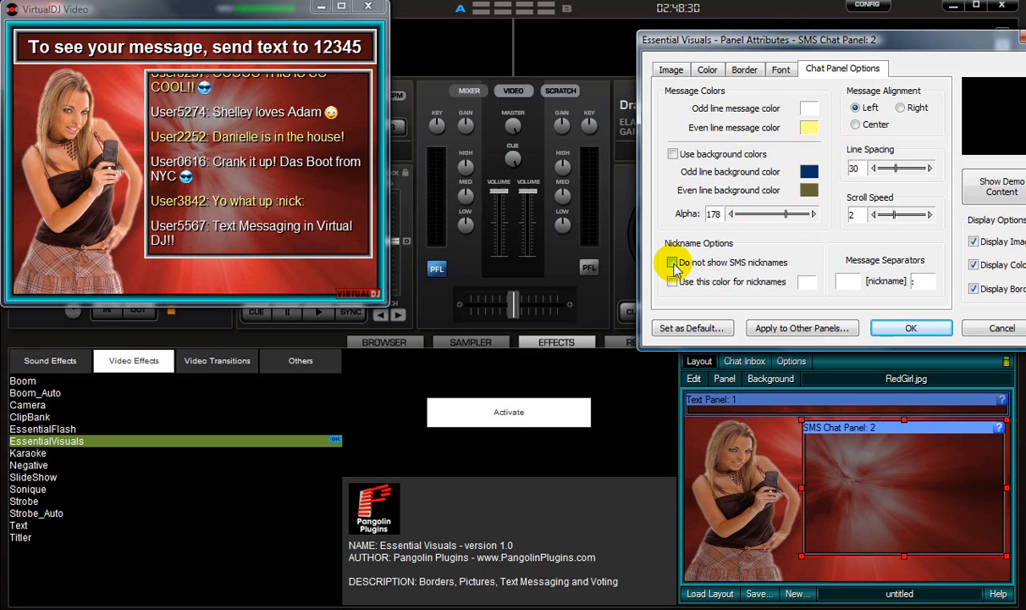
{"action": "left_click", "coordinate": [674, 262]}
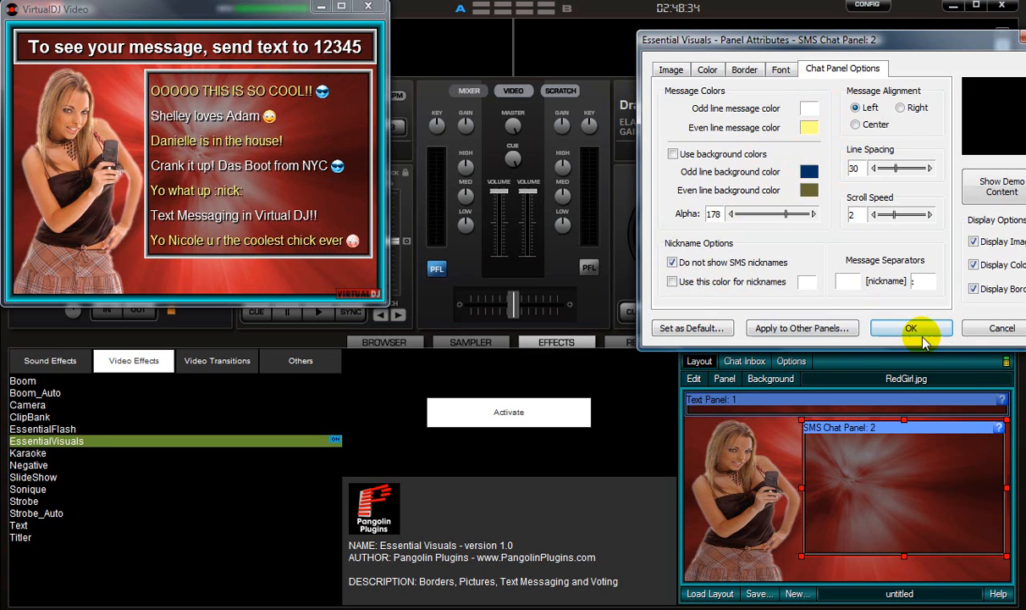
{"action": "left_click", "coordinate": [911, 328]}
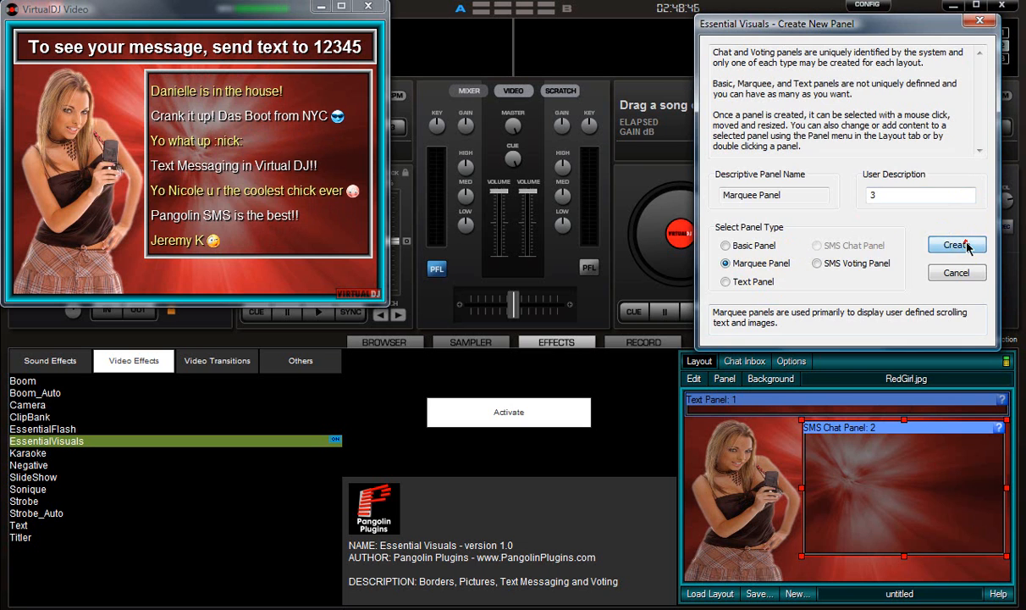
Create Marquee Panel 3 spanning the bottom of the layout
{"action": "left_click", "coordinate": [957, 244]}
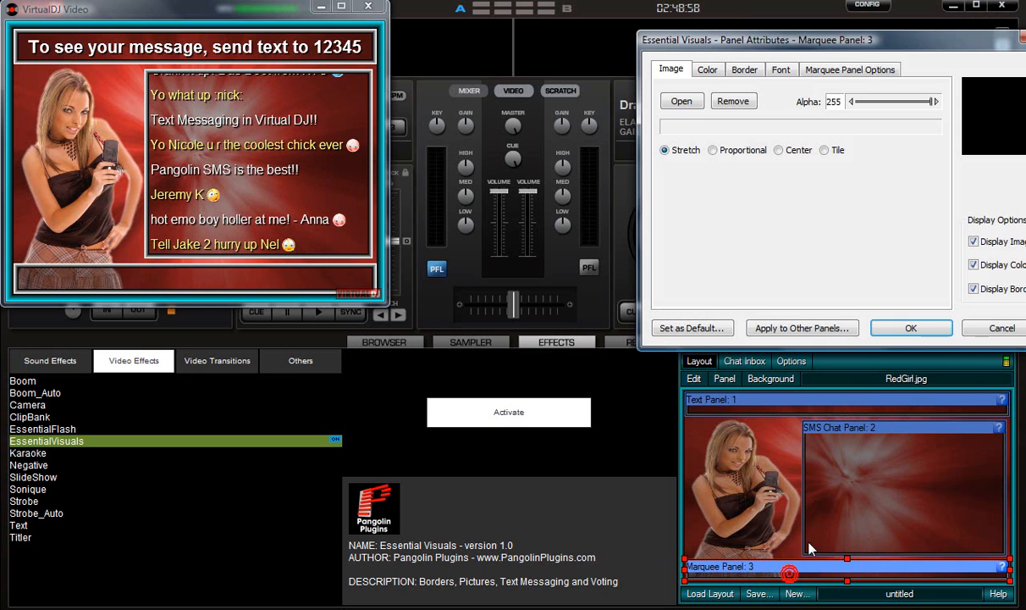
Add white 'Welcome to Club Tech' text and the Plogo-5.gif logo to the marquee
{"action": "left_click", "coordinate": [850, 68]}
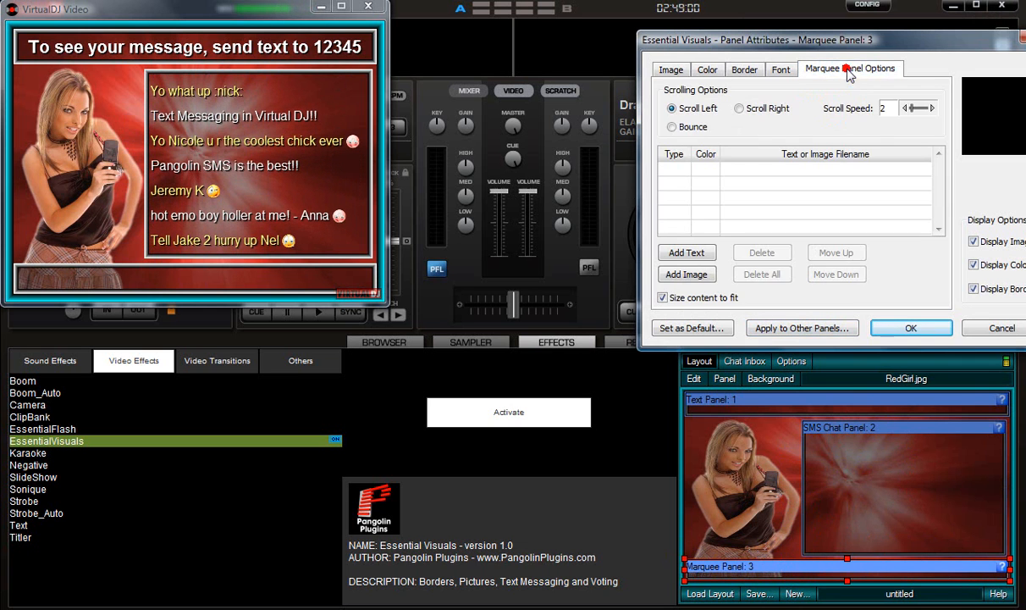
{"action": "left_click", "coordinate": [686, 252]}
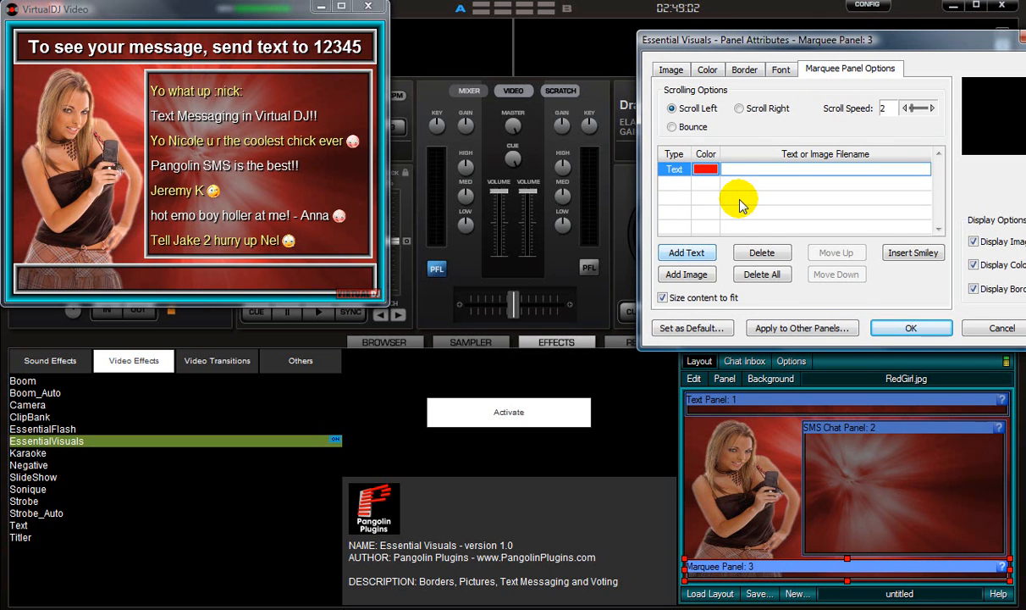
{"action": "type", "text": "Welcome to Club Tec"}
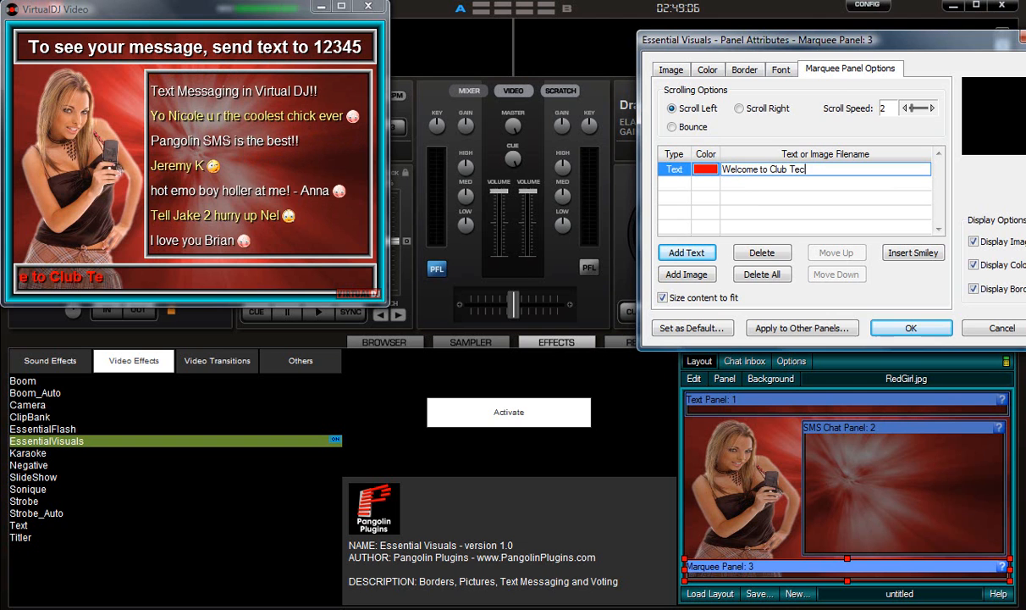
{"action": "left_click", "coordinate": [706, 168]}
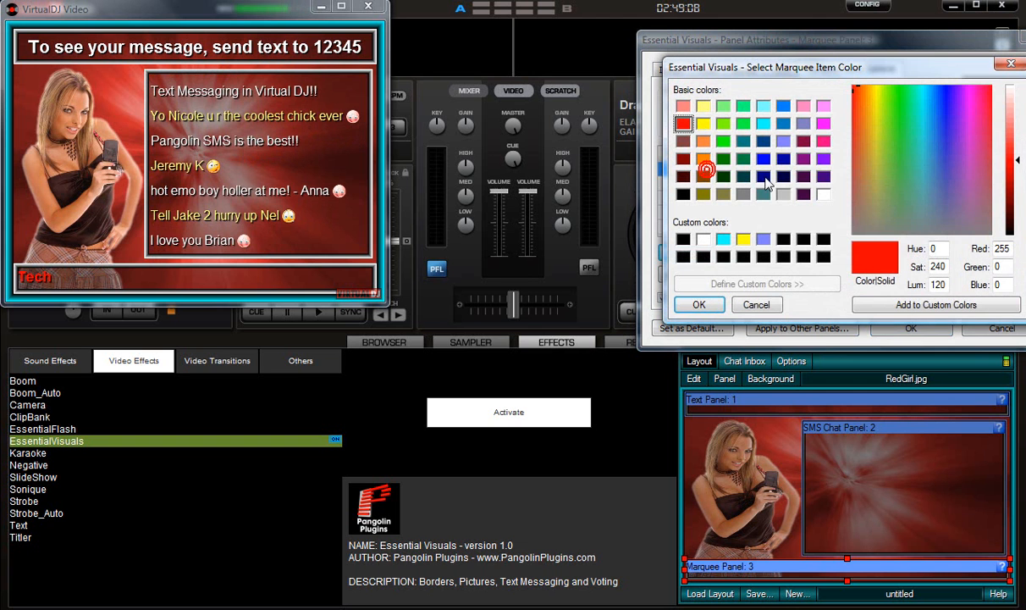
{"action": "left_click", "coordinate": [700, 304]}
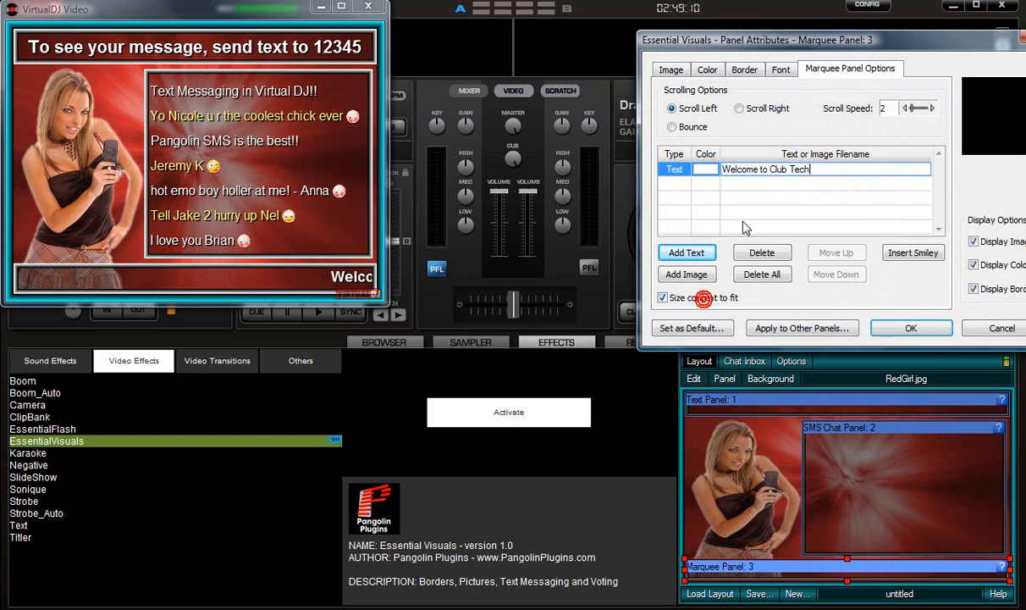
{"action": "left_click", "coordinate": [686, 273]}
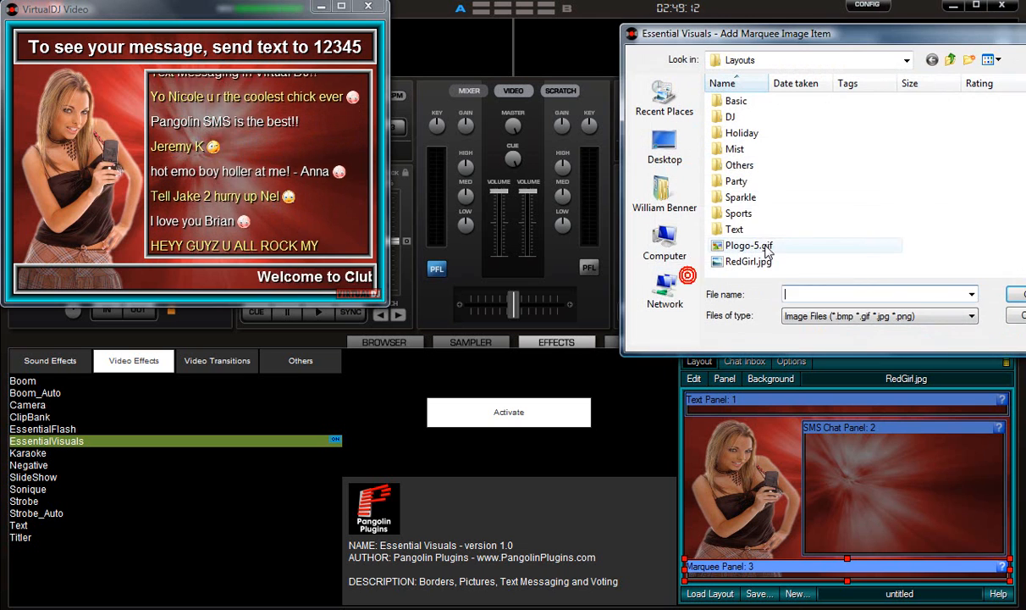
{"action": "left_click", "coordinate": [748, 245]}
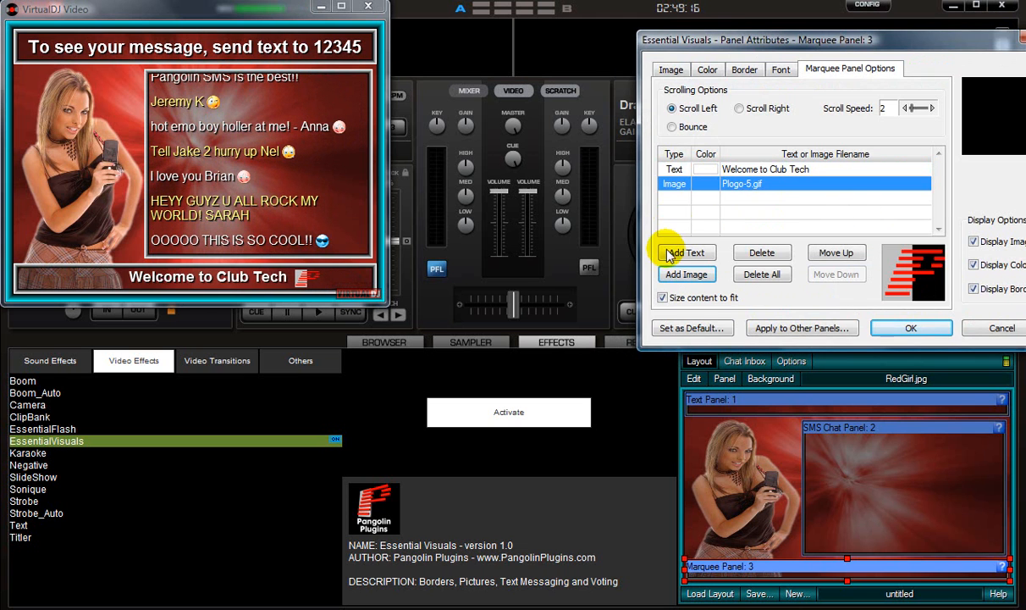
Add yellow text 'Don't forget to tip your Waitress!!!' to the marquee
{"action": "left_click", "coordinate": [686, 252]}
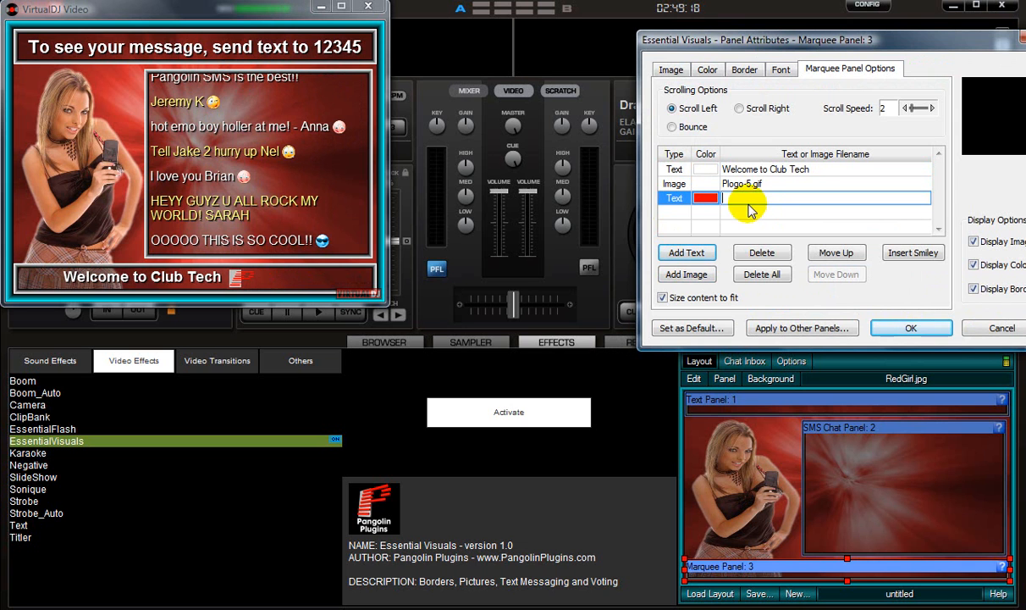
{"action": "type", "text": "Don't forget to tip your Waitress!!!"}
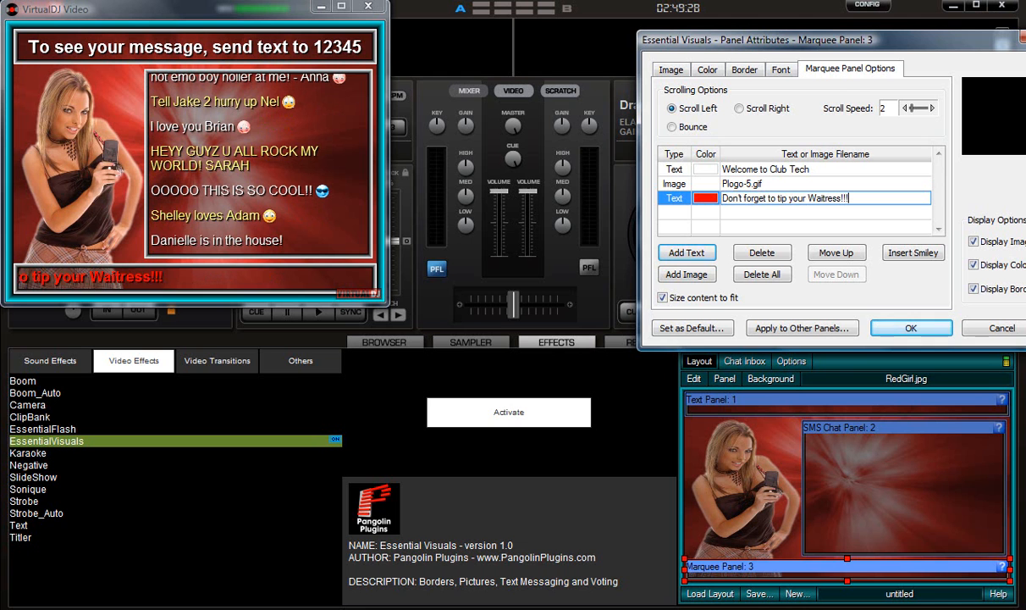
{"action": "left_click", "coordinate": [706, 197]}
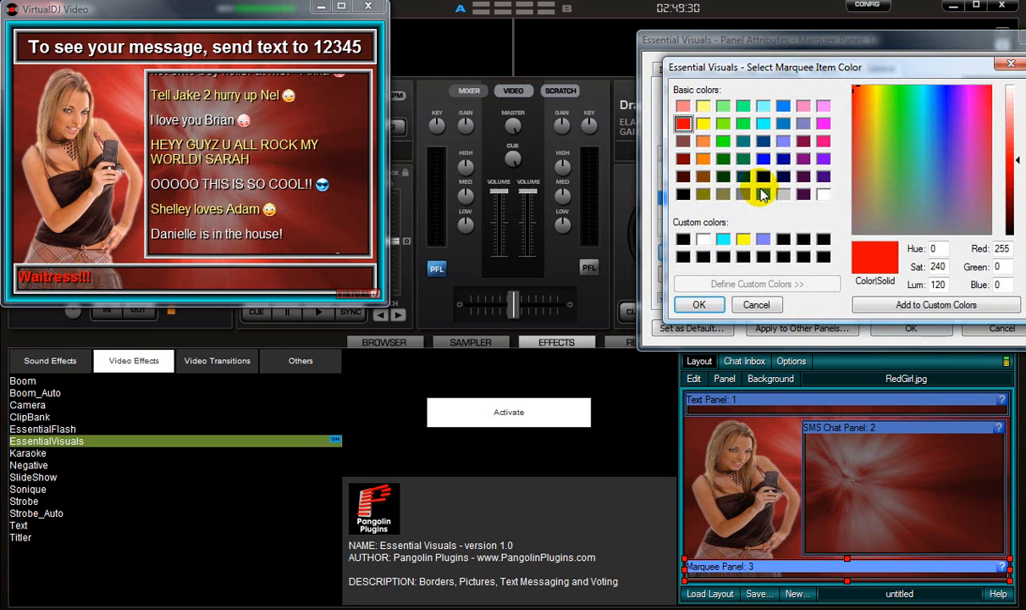
{"action": "left_click", "coordinate": [704, 124]}
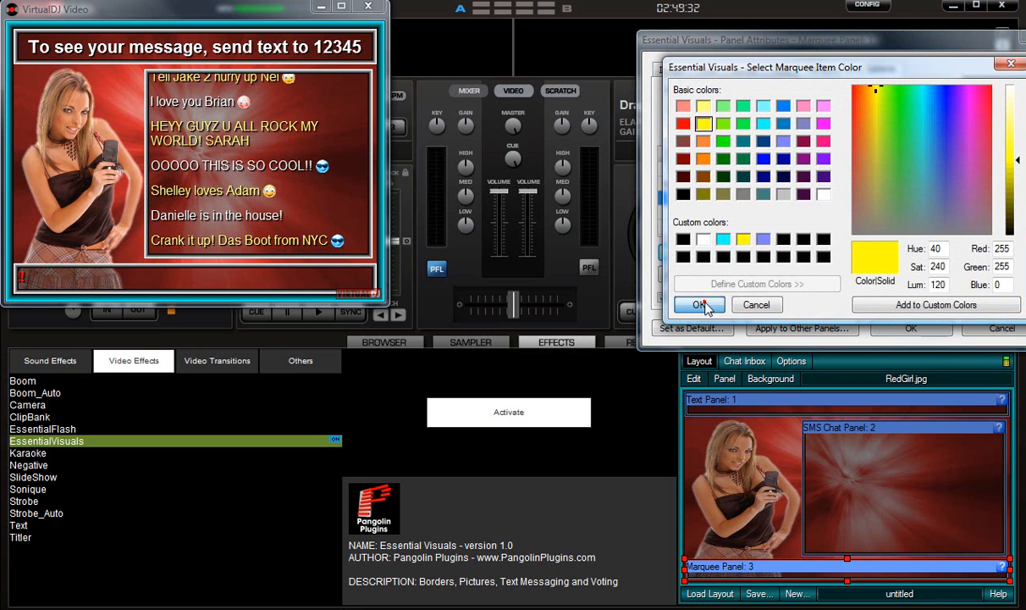
{"action": "left_click", "coordinate": [699, 304]}
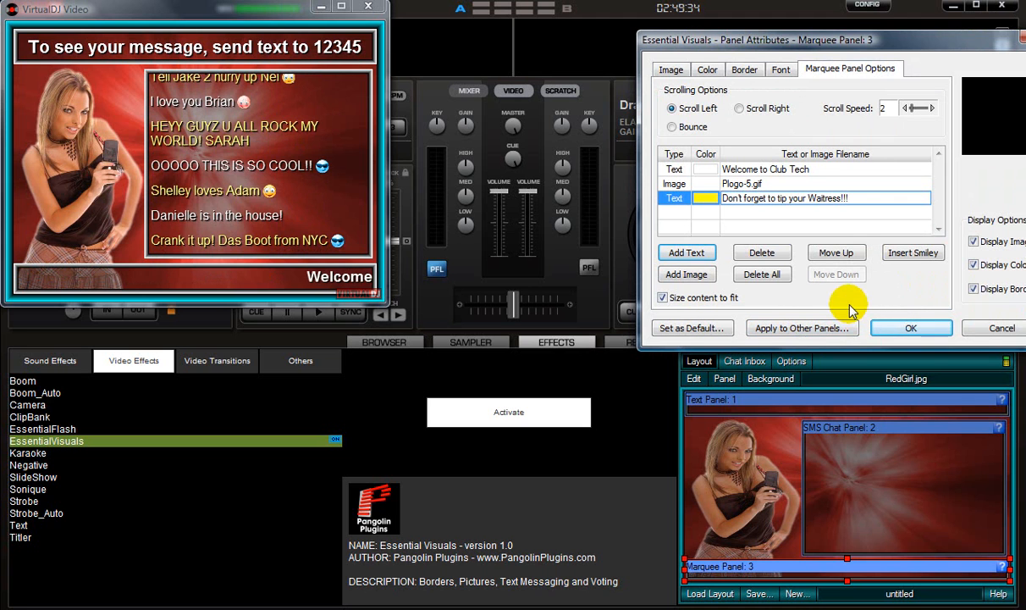
Set the marquee border's Color One to orange and apply the settings
{"action": "left_click", "coordinate": [744, 68]}
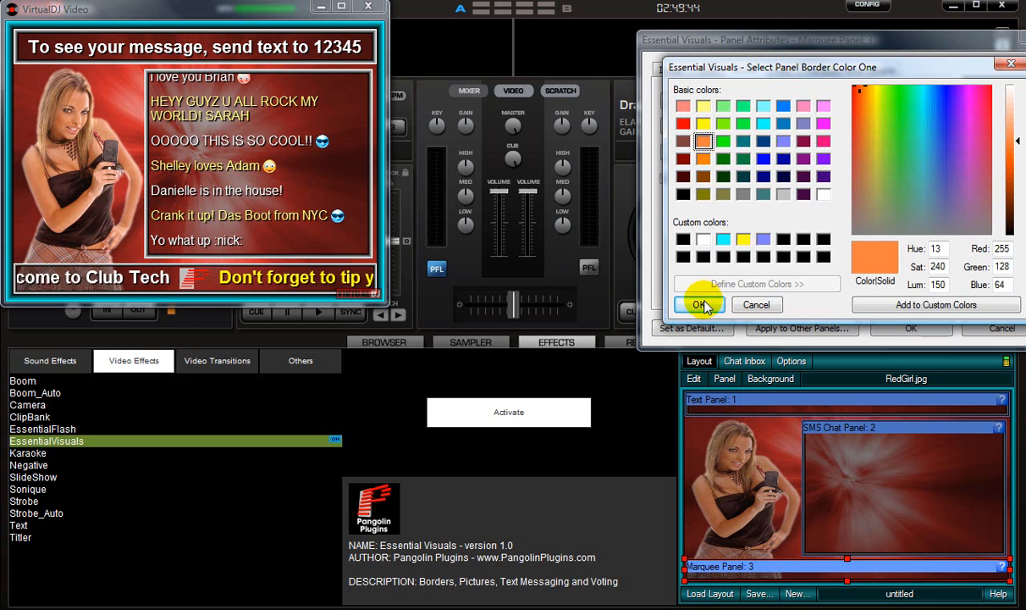
{"action": "left_click", "coordinate": [699, 305]}
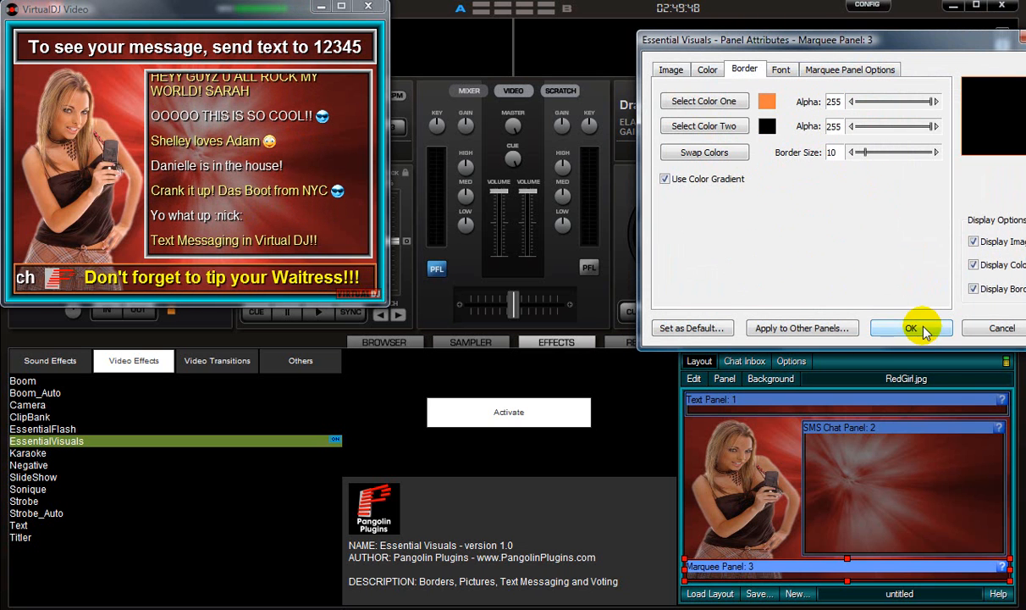
{"action": "left_click", "coordinate": [911, 328]}
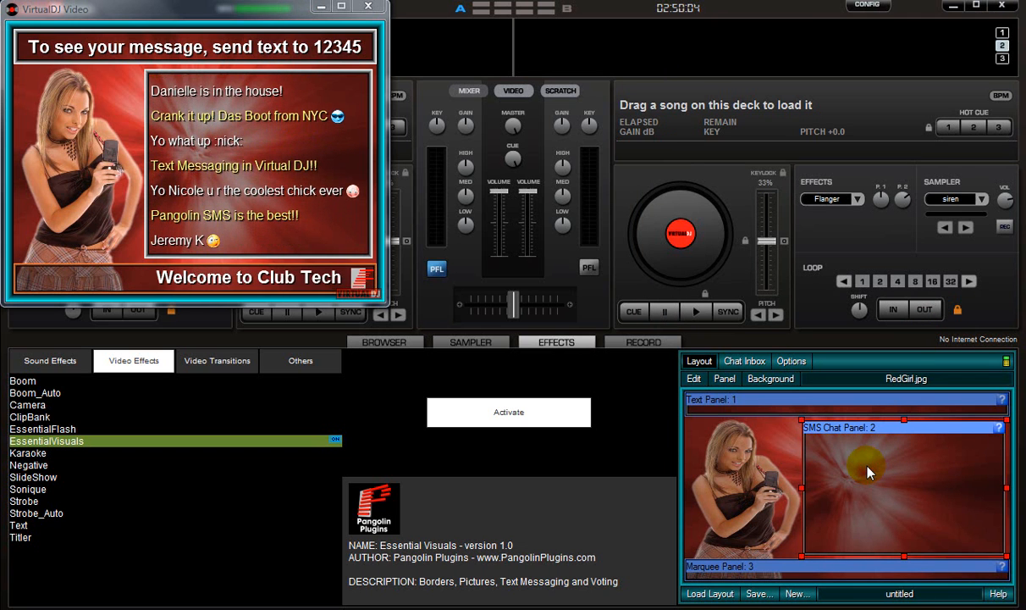
Delete the SMS Chat Panel and add SMS Voting Panel 5 in its place
{"action": "right_click", "coordinate": [867, 467]}
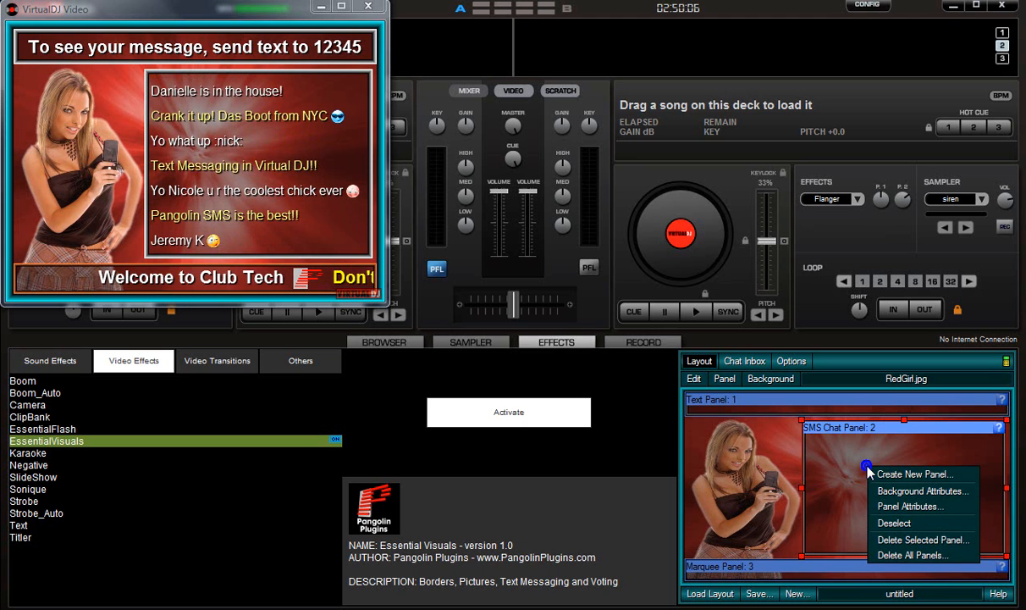
{"action": "mouse_move", "coordinate": [922, 539]}
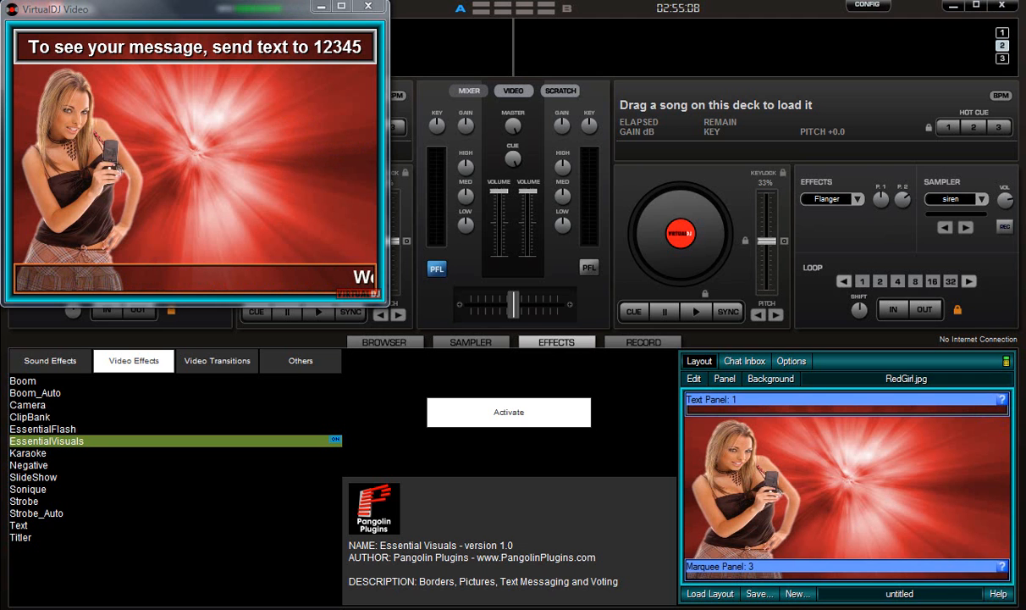
{"action": "left_click", "coordinate": [724, 379]}
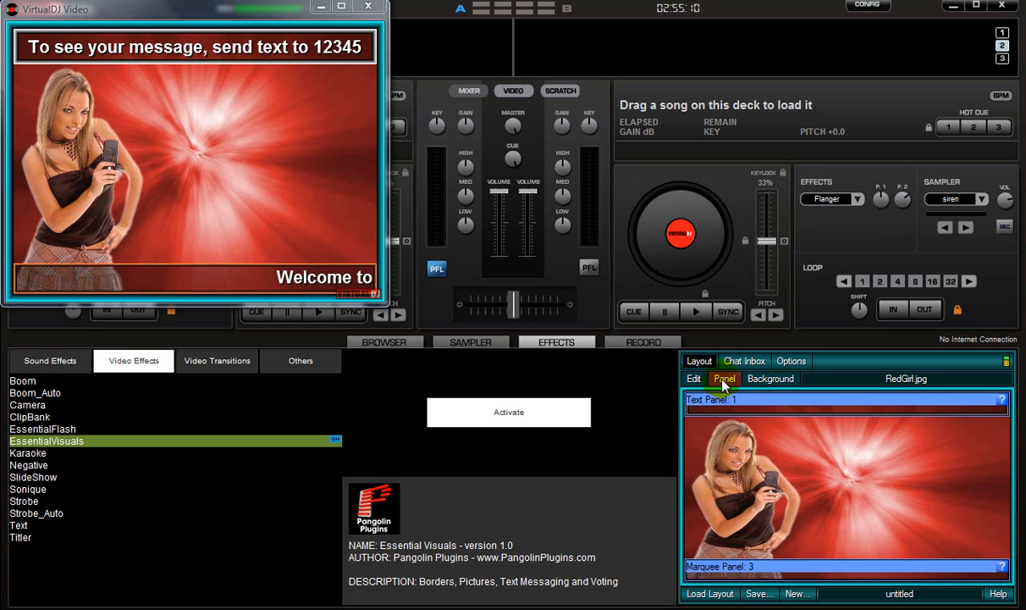
{"action": "left_click", "coordinate": [724, 379]}
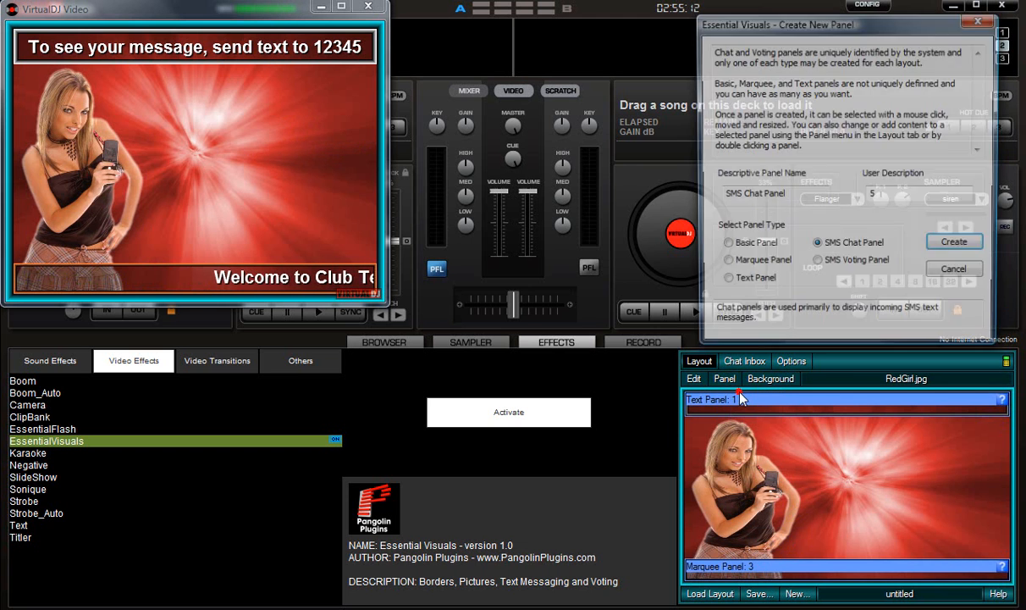
{"action": "left_click", "coordinate": [816, 262]}
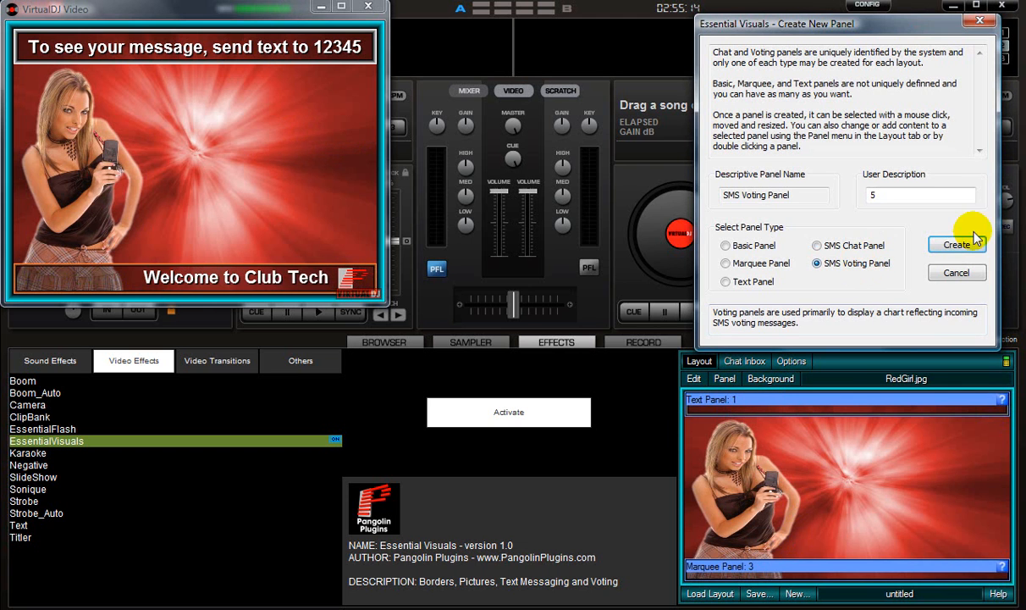
{"action": "left_click", "coordinate": [957, 244]}
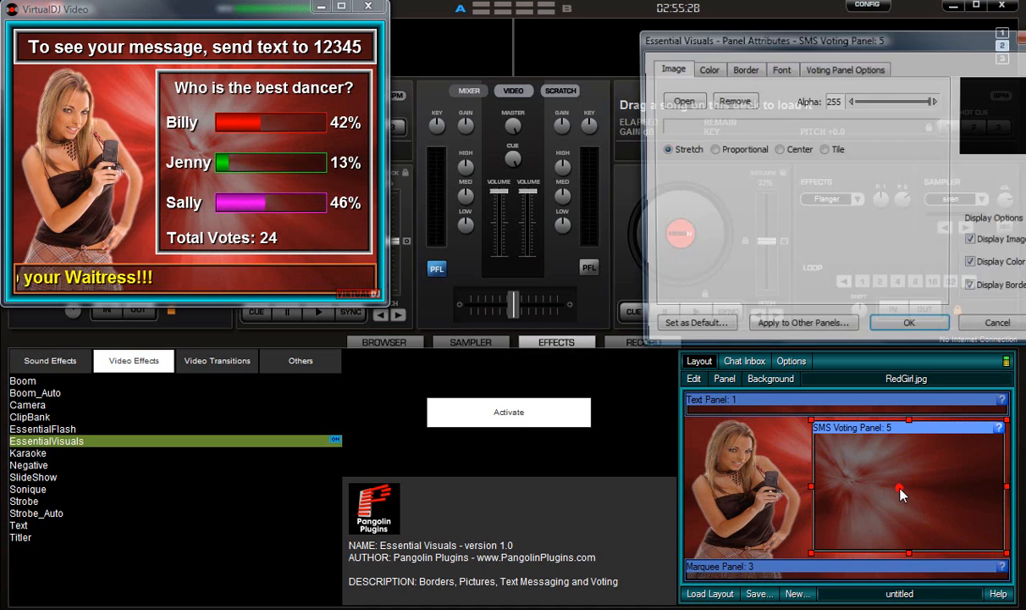
Try vote counts, hidden values and totals, and gradient gauge styles, keeping percentages
{"action": "left_click", "coordinate": [845, 69]}
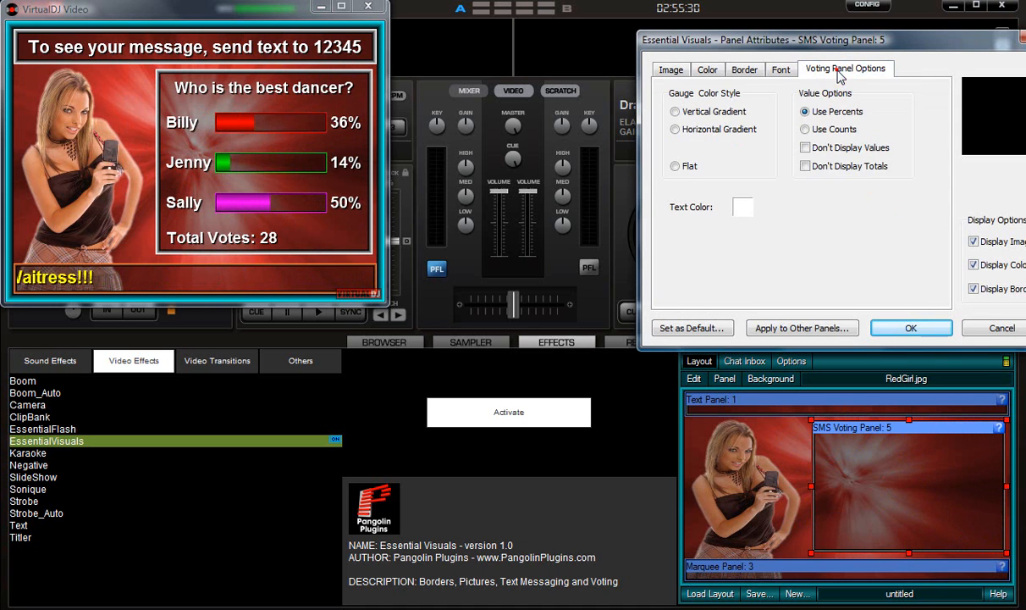
{"action": "left_click", "coordinate": [676, 147]}
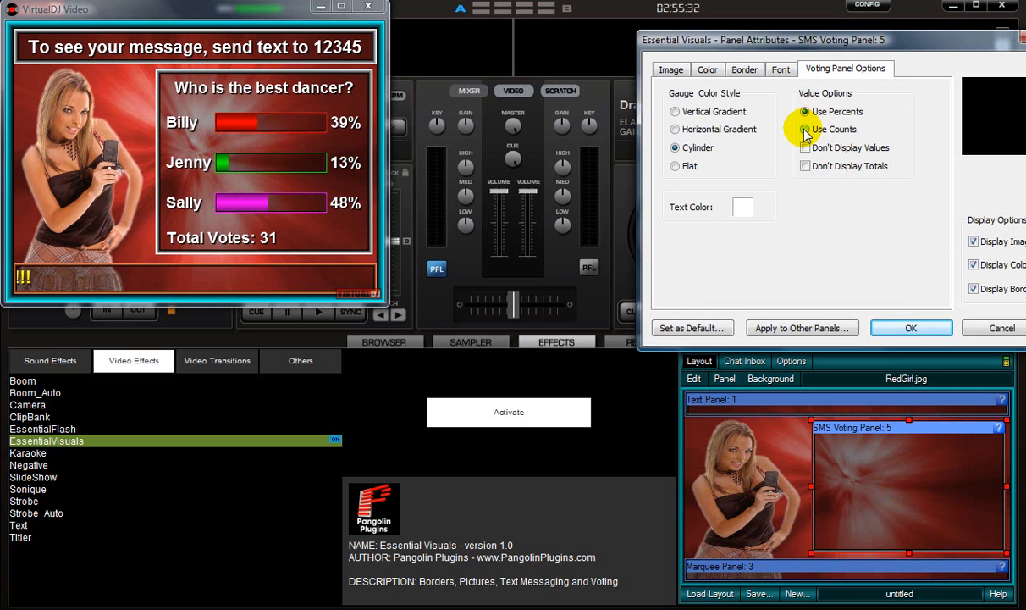
{"action": "left_click", "coordinate": [804, 129]}
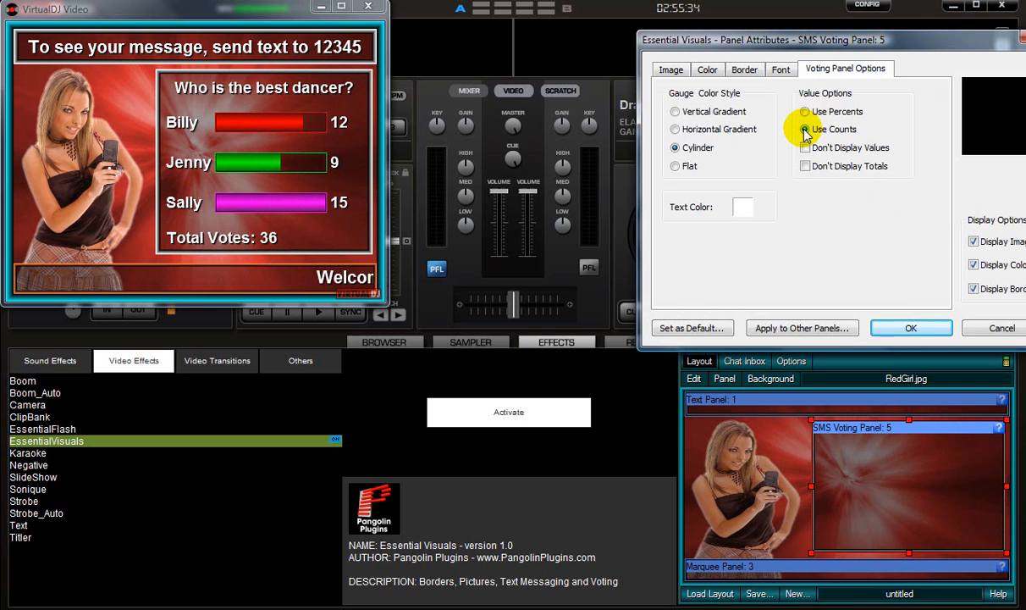
{"action": "left_click", "coordinate": [805, 111]}
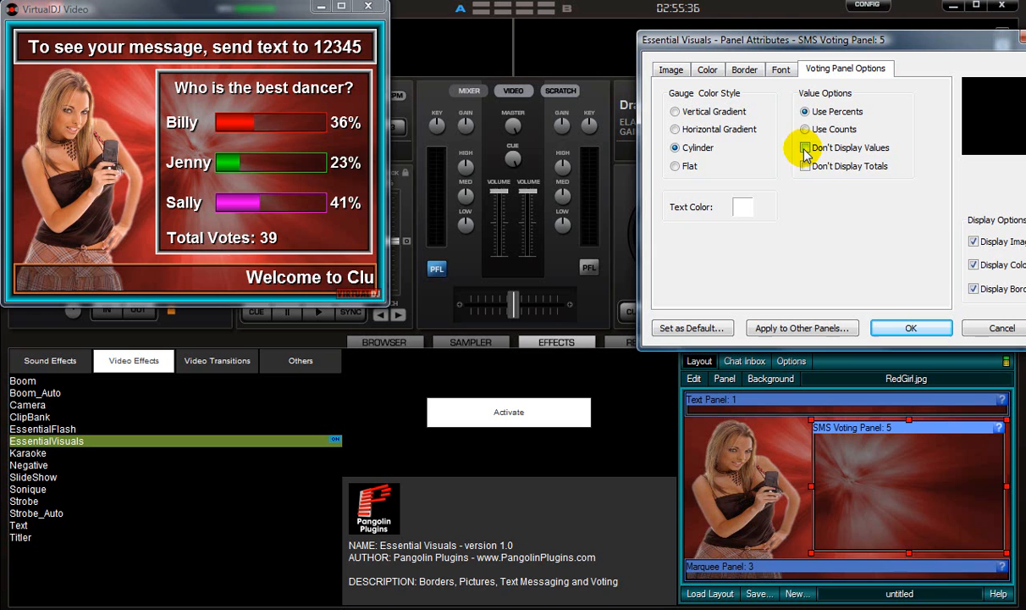
{"action": "left_click", "coordinate": [804, 148]}
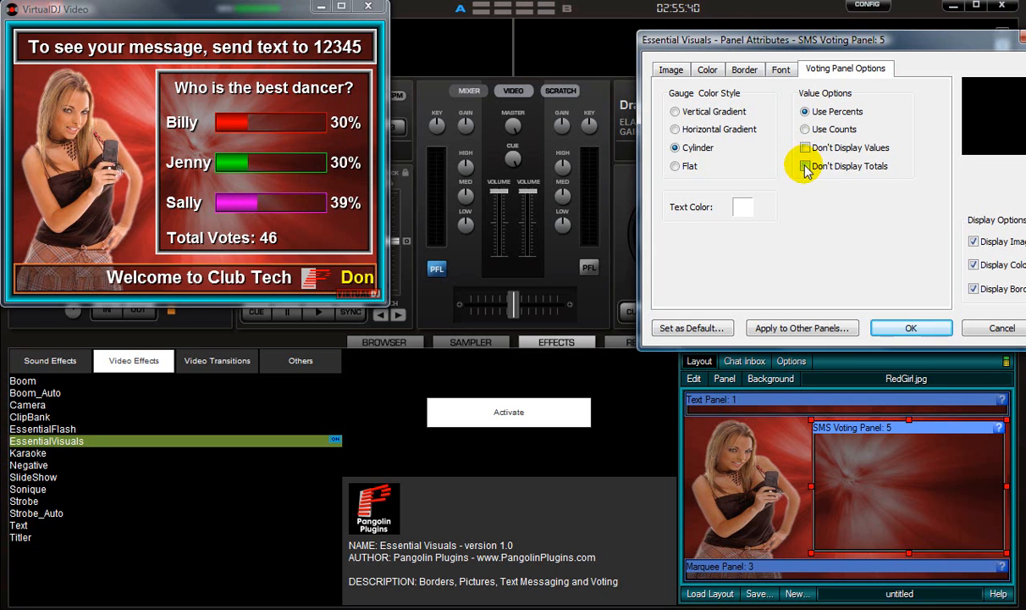
{"action": "left_click", "coordinate": [805, 165]}
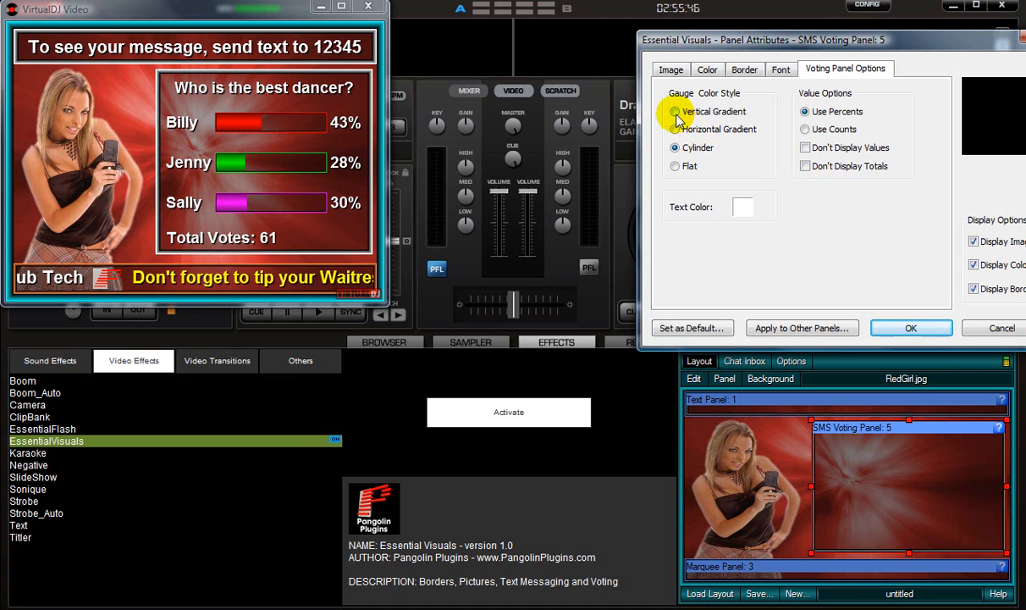
{"action": "left_click", "coordinate": [675, 128]}
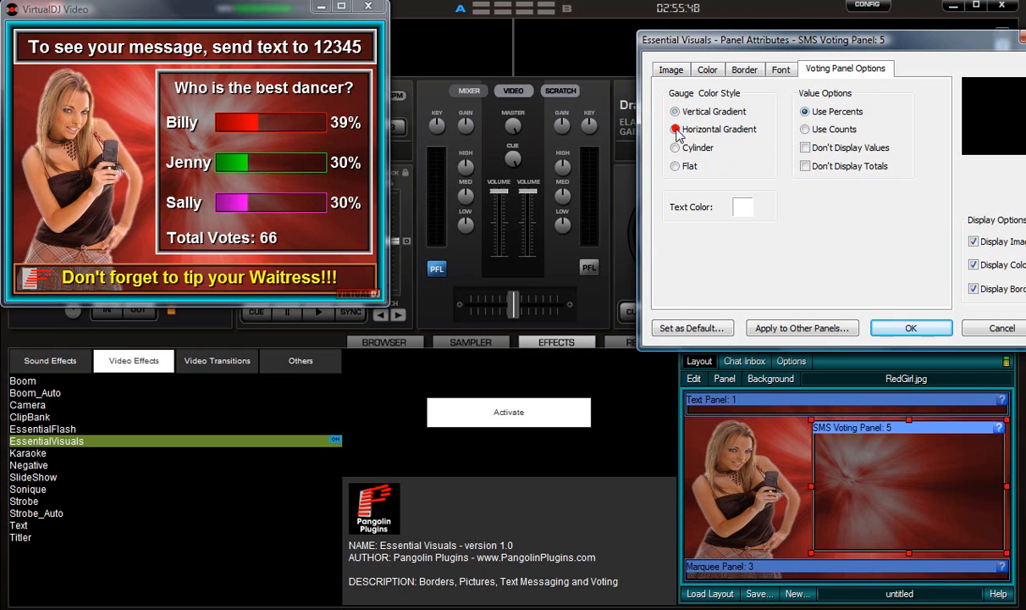
{"action": "left_click", "coordinate": [675, 166]}
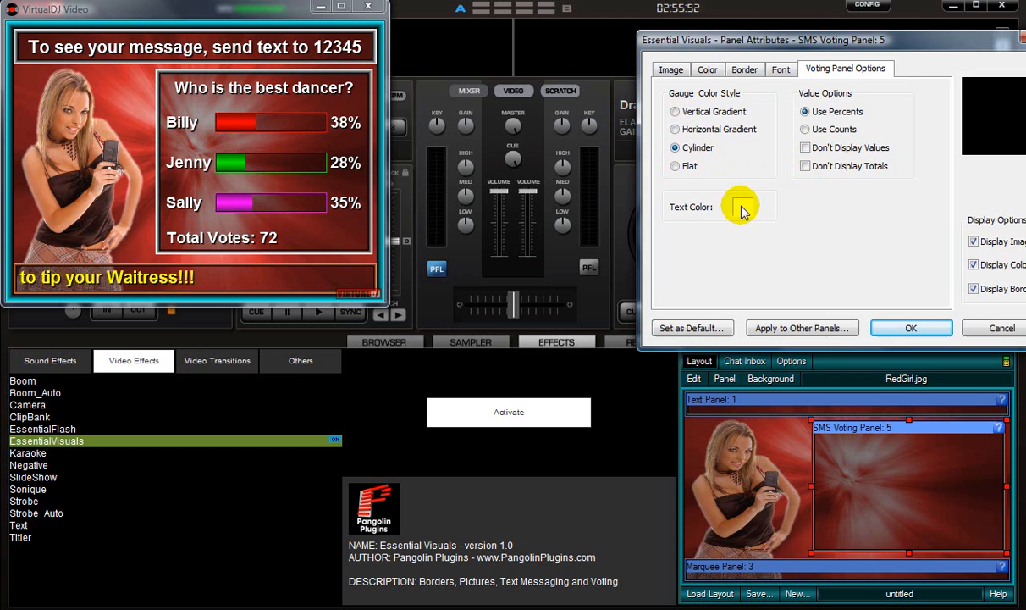
Set the voting panel's text colour to yellow and apply
{"action": "left_click", "coordinate": [741, 207]}
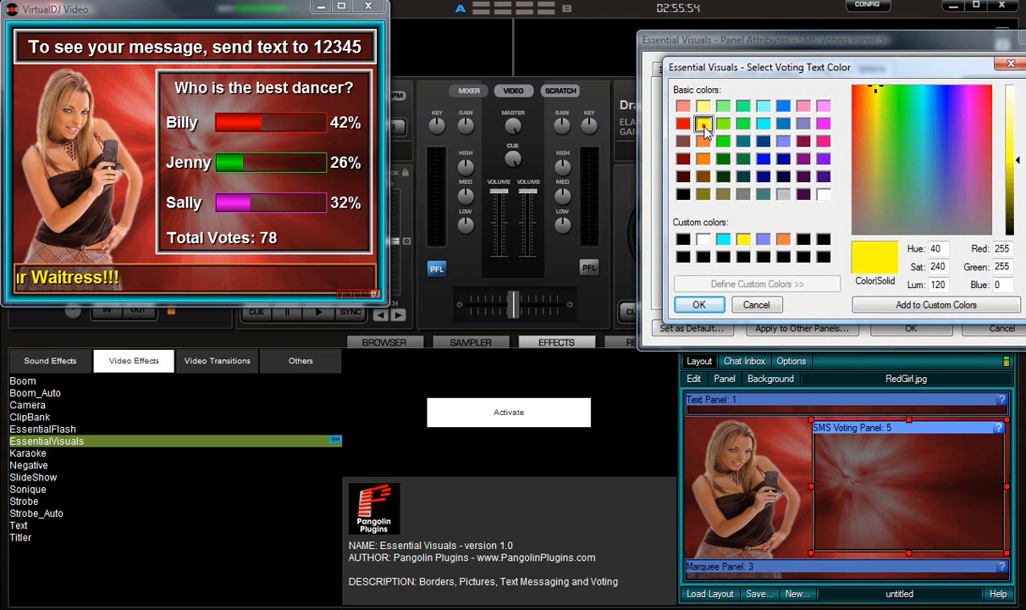
{"action": "left_click", "coordinate": [699, 304]}
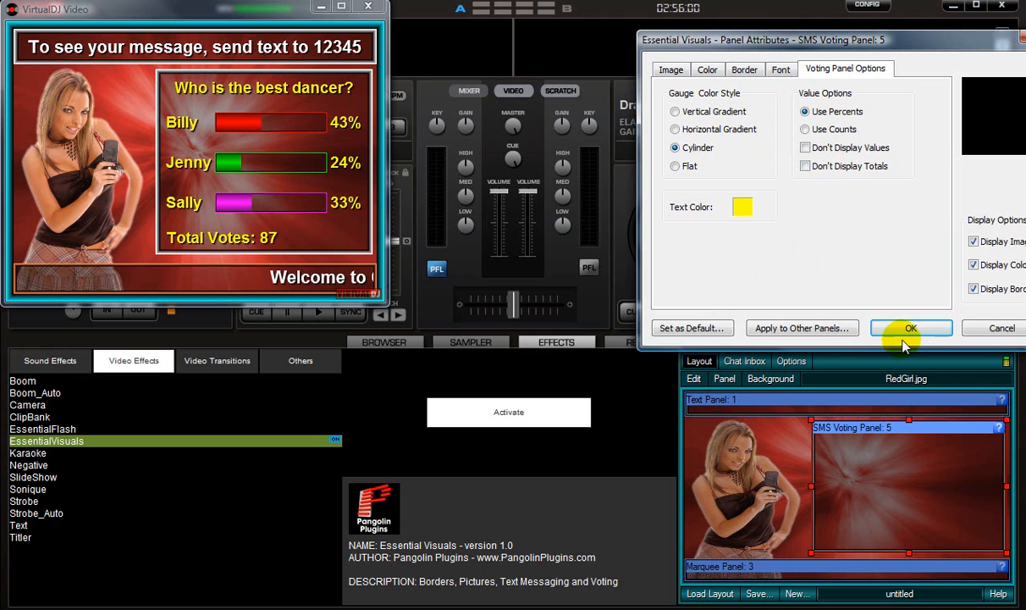
{"action": "left_click", "coordinate": [911, 328]}
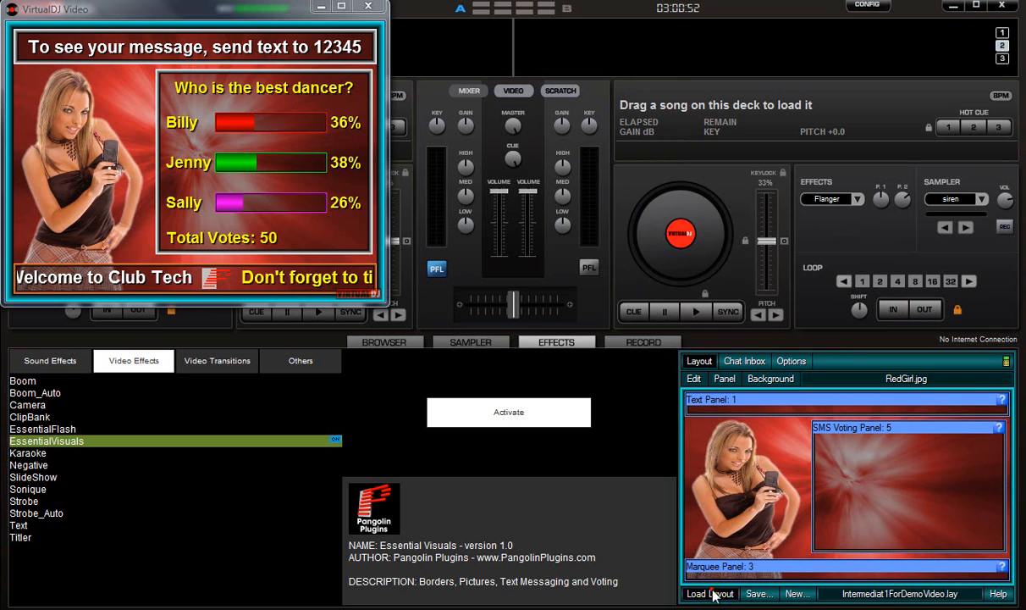
Load the Halloween and Yellow Girl layouts, then GreenGirl Chat and Vote.lay
{"action": "left_click", "coordinate": [710, 593]}
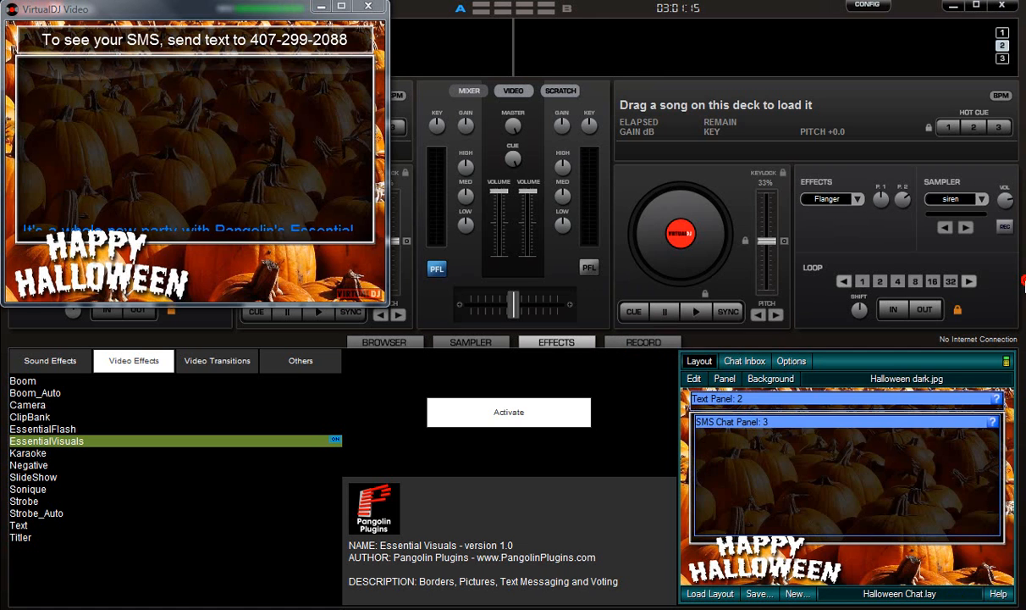
{"action": "left_click", "coordinate": [710, 592]}
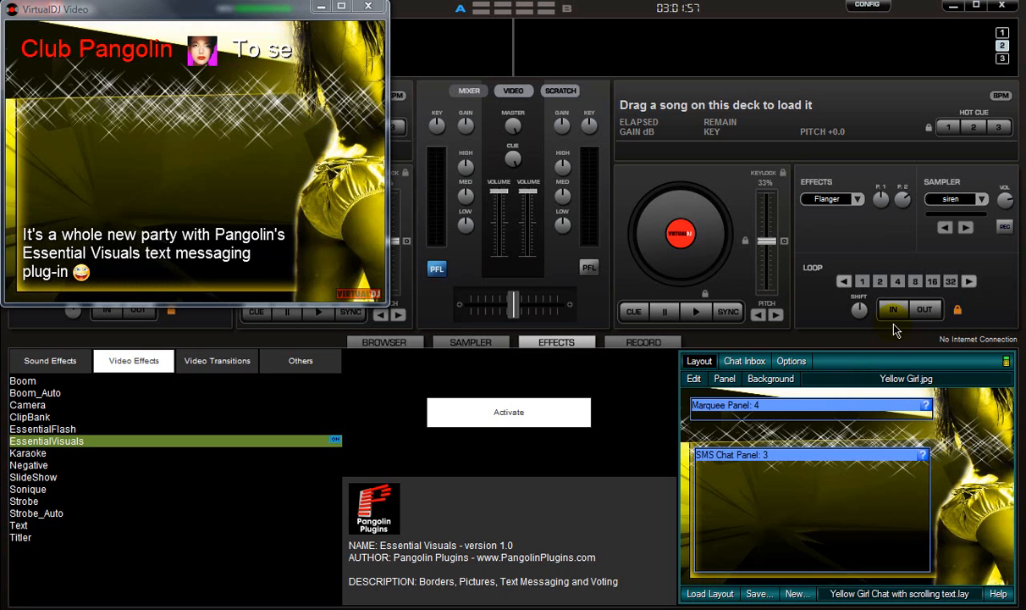
{"action": "left_click", "coordinate": [709, 593]}
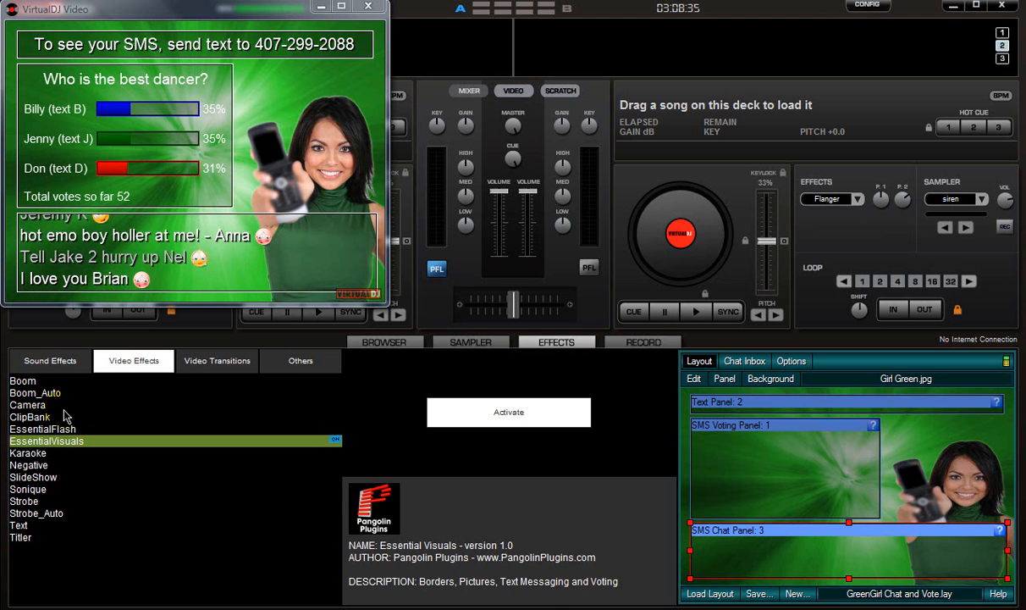
Activate the Camera video effect, then reselect Essential Visuals
{"action": "left_click", "coordinate": [27, 404]}
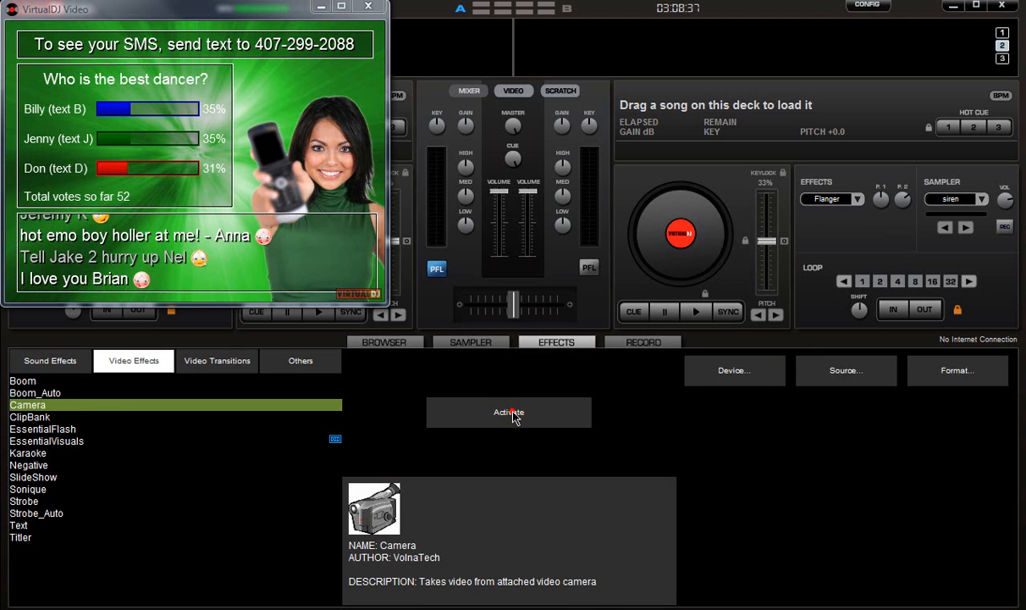
{"action": "left_click", "coordinate": [508, 411]}
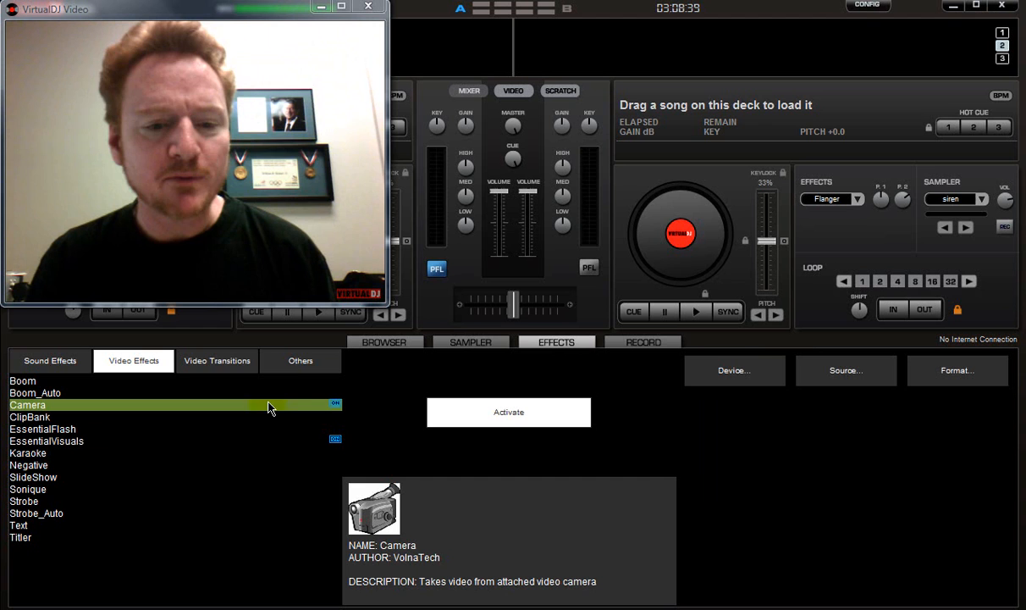
{"action": "mouse_move", "coordinate": [287, 411]}
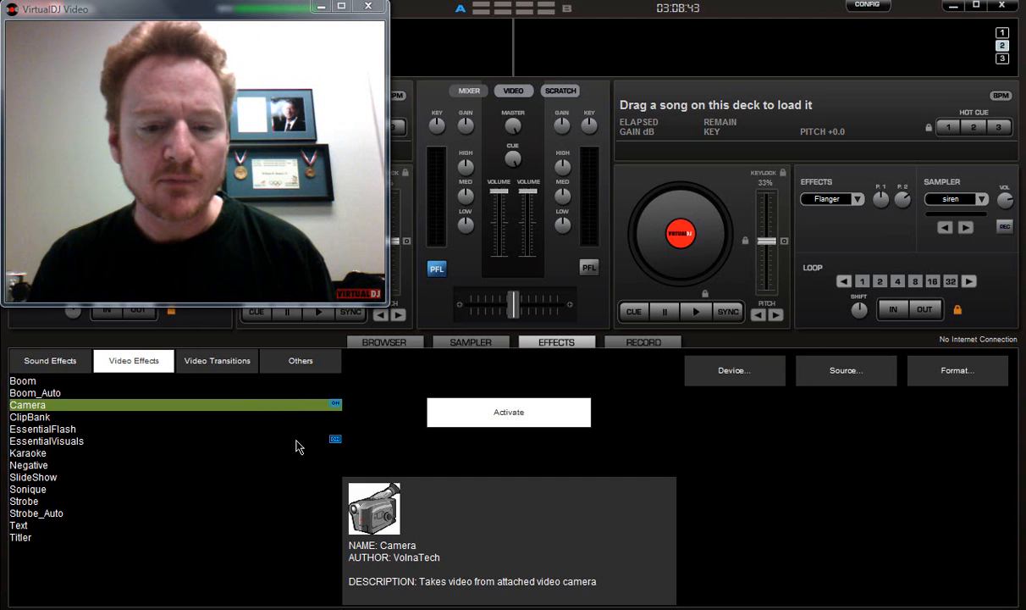
{"action": "left_click", "coordinate": [45, 440]}
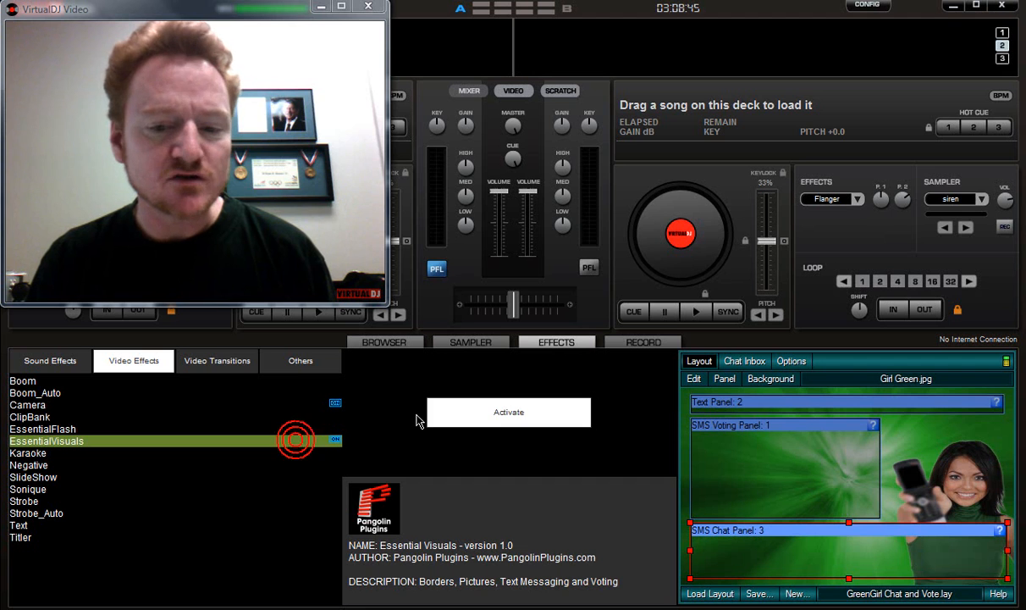
{"action": "left_click", "coordinate": [508, 412]}
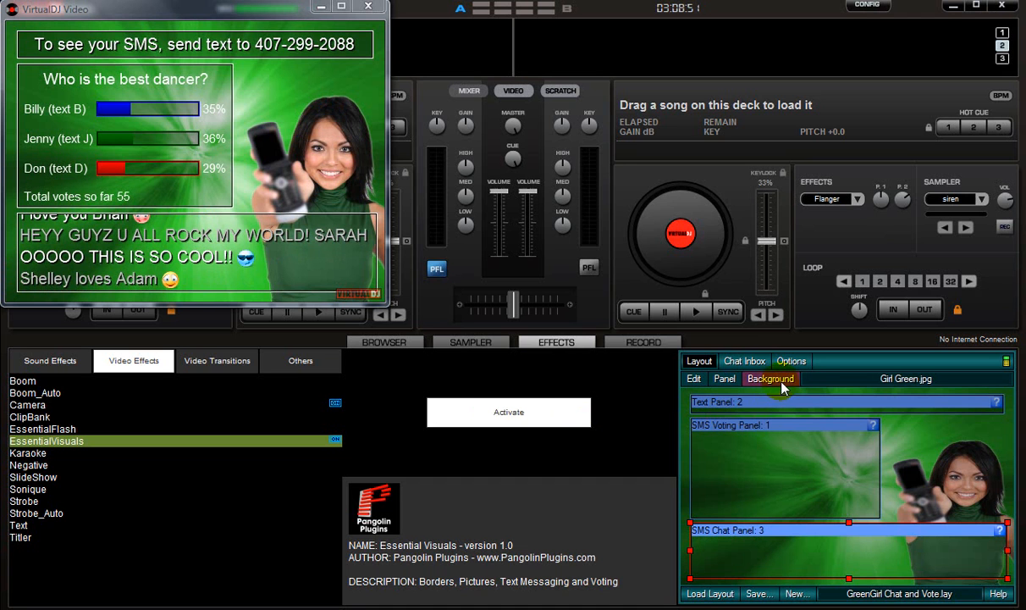
Set the background image's Alpha to 0 in Background Attributes and confirm
{"action": "left_click", "coordinate": [769, 378]}
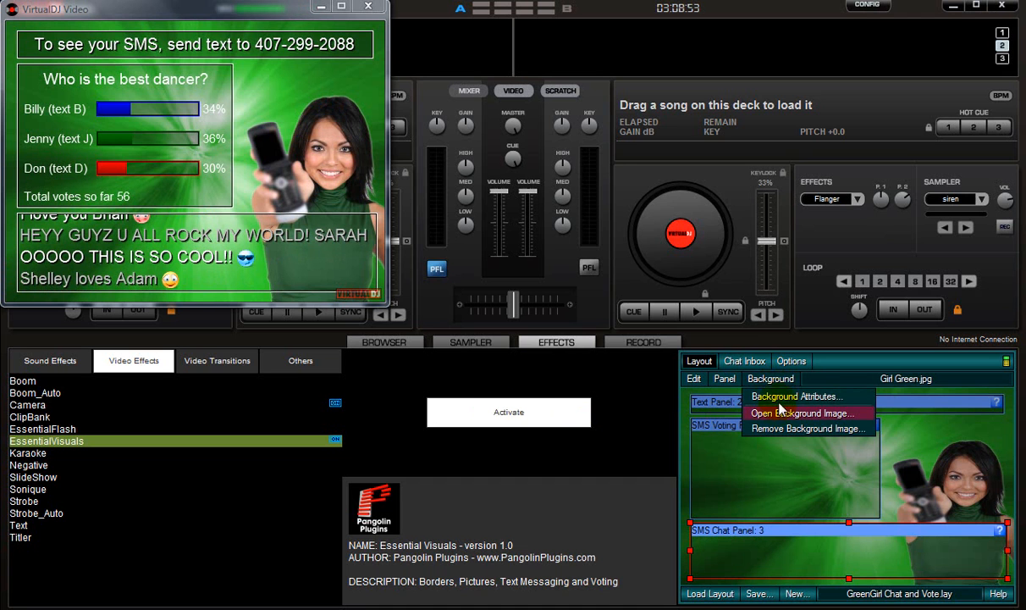
{"action": "left_click", "coordinate": [795, 397]}
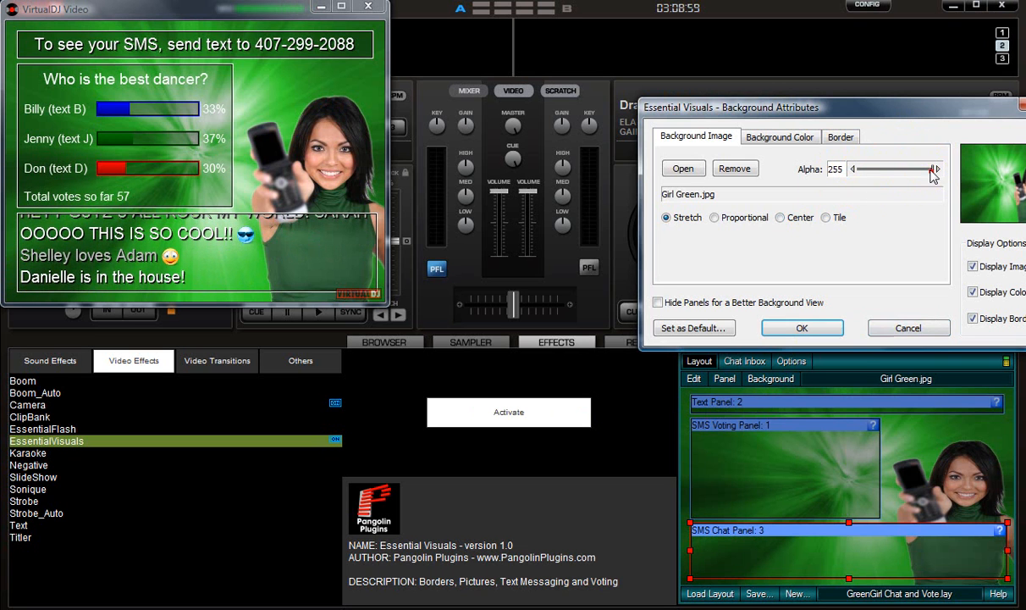
{"action": "left_click_drag", "start_coordinate": [931, 169], "coordinate": [898, 169]}
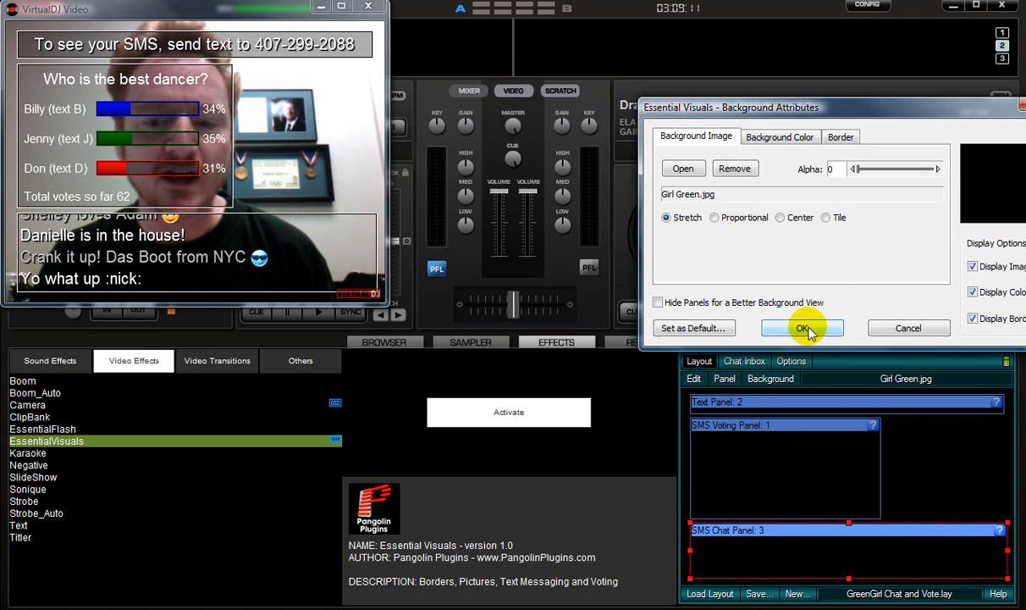
{"action": "left_click", "coordinate": [803, 328]}
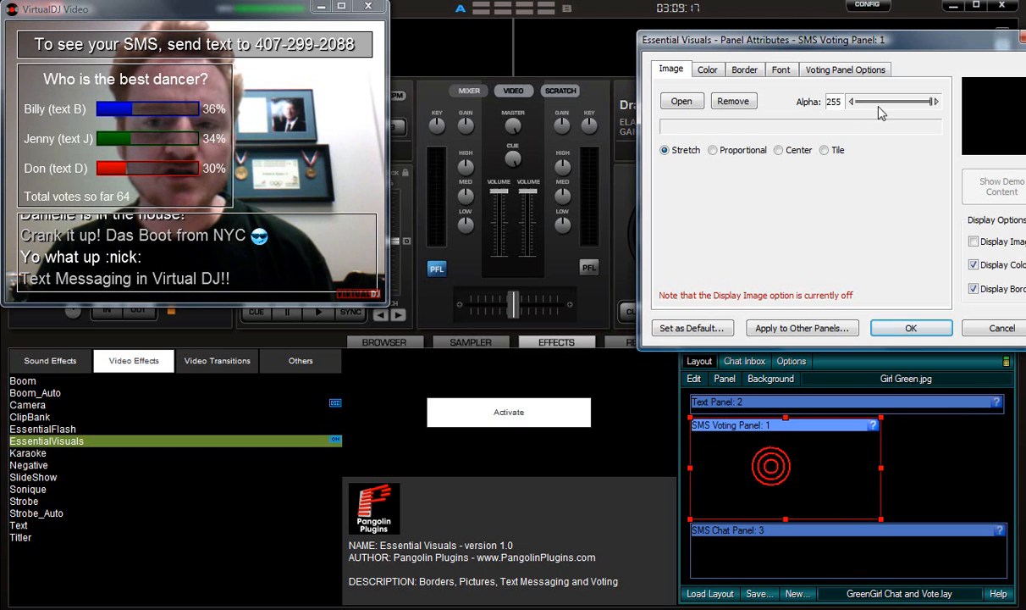
Give the voting panel a semi-transparent white background and apply it
{"action": "left_click", "coordinate": [707, 70]}
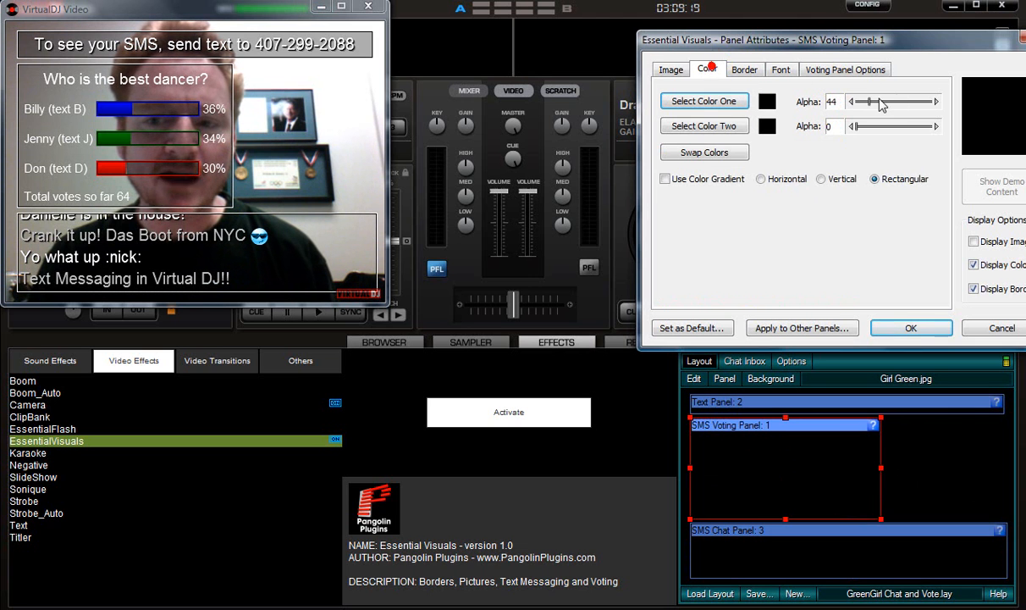
{"action": "left_click_drag", "start_coordinate": [866, 101], "coordinate": [870, 102]}
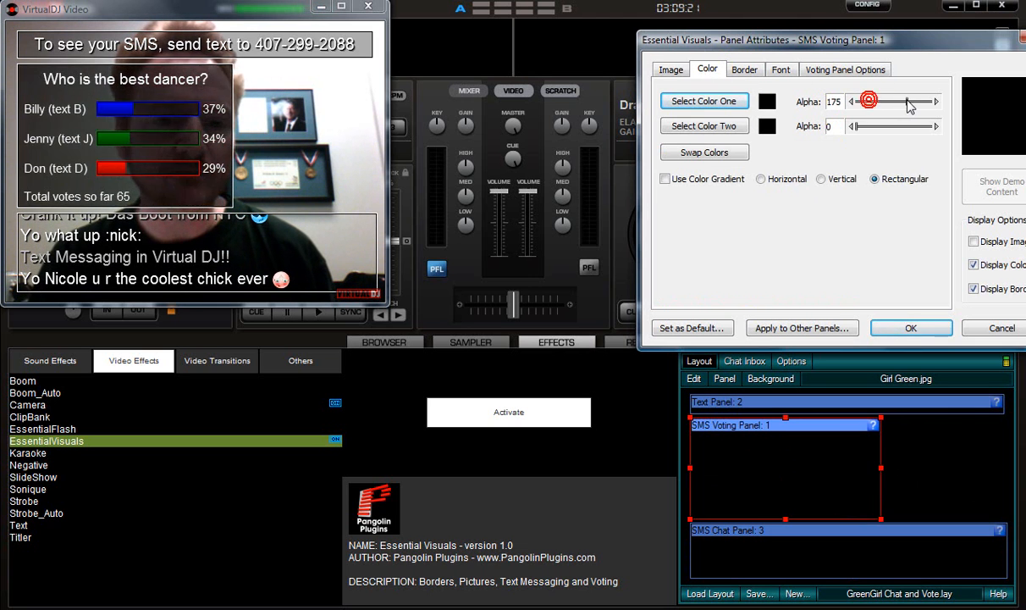
{"action": "left_click_drag", "start_coordinate": [870, 101], "coordinate": [923, 102]}
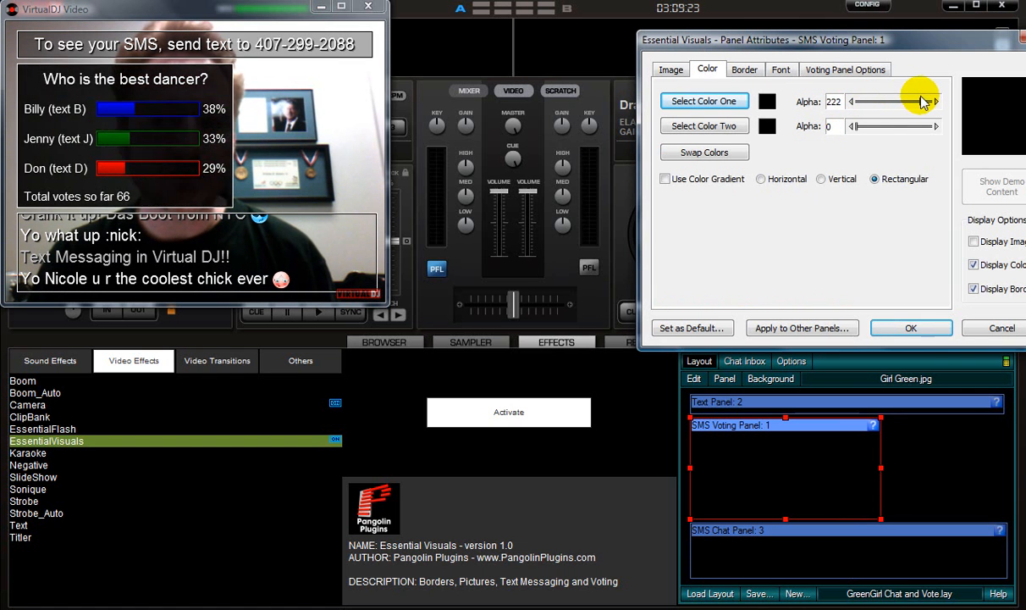
{"action": "left_click_drag", "start_coordinate": [919, 102], "coordinate": [910, 101]}
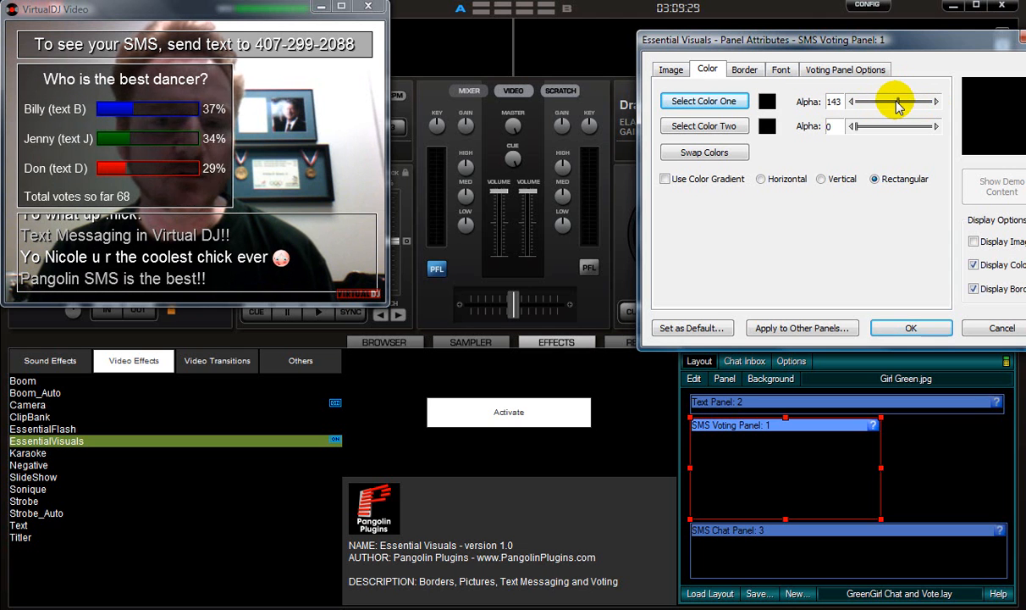
{"action": "left_click", "coordinate": [704, 101]}
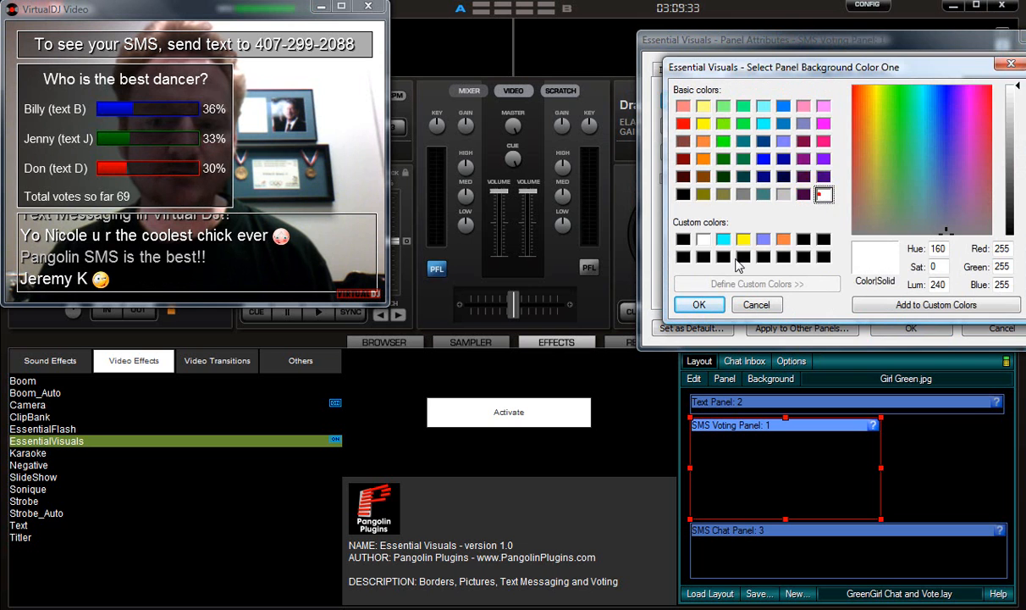
{"action": "left_click", "coordinate": [698, 304]}
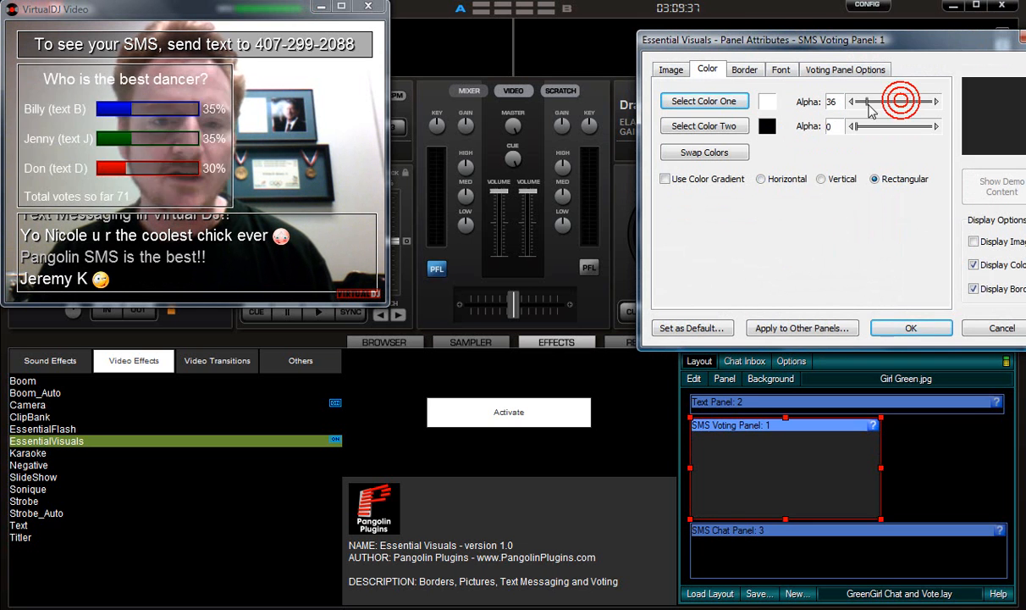
{"action": "left_click", "coordinate": [844, 70]}
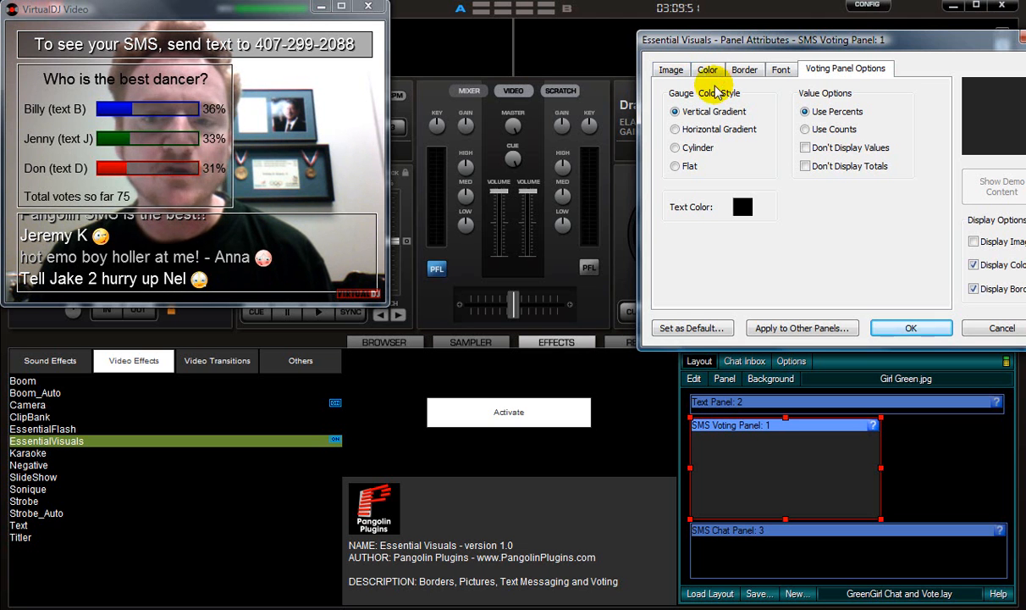
{"action": "left_click", "coordinate": [912, 327]}
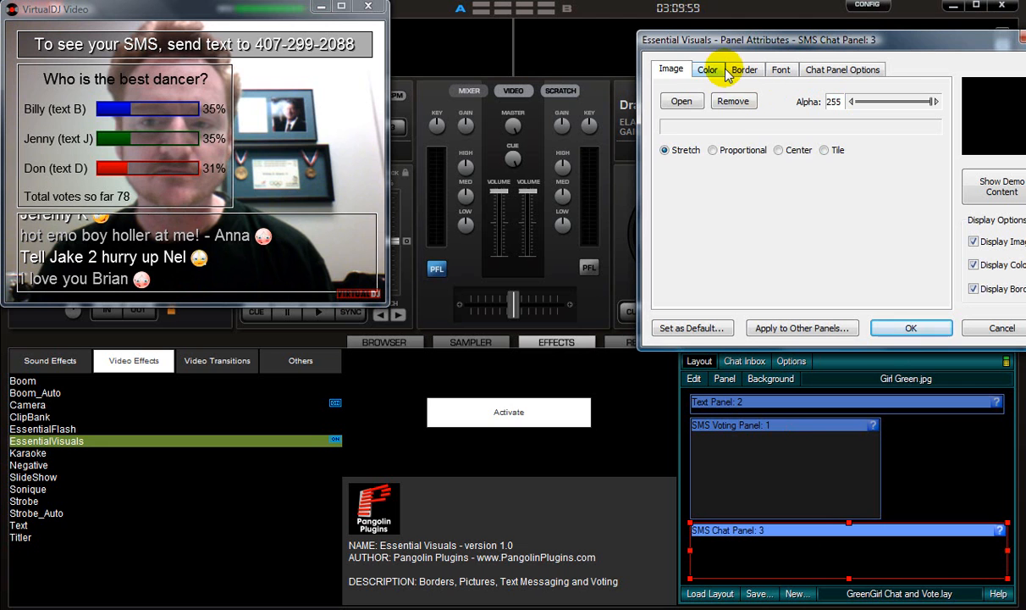
{"action": "left_click", "coordinate": [707, 69]}
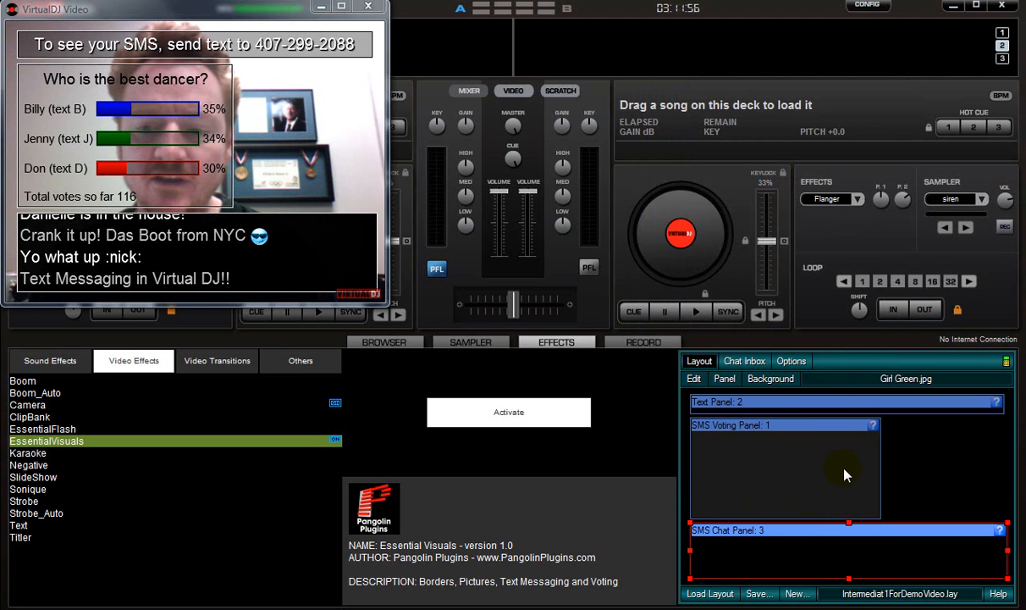
{"action": "mouse_move", "coordinate": [834, 495]}
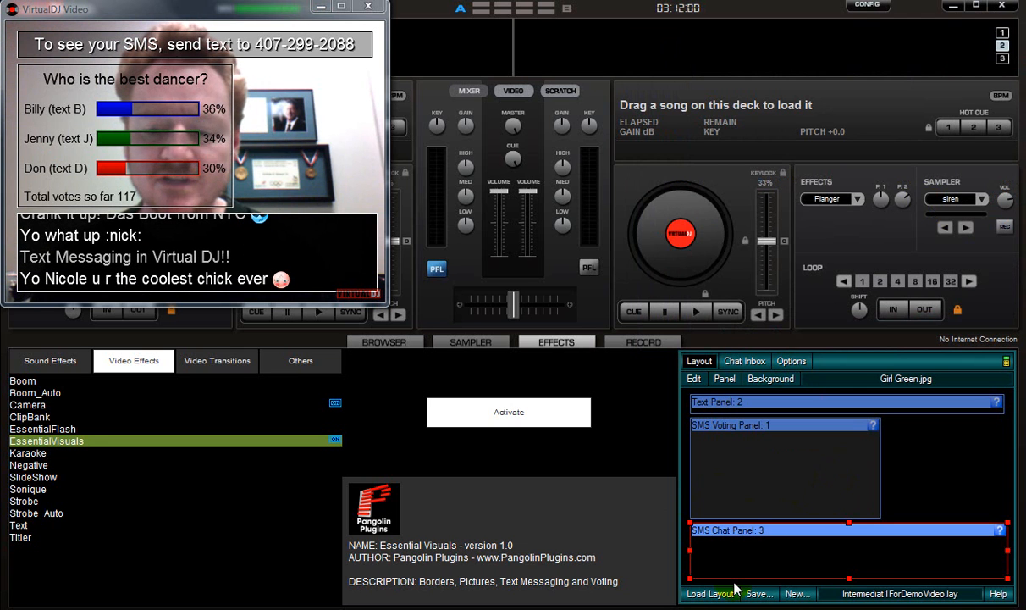
Start a new layout and set the background border's first colour to green
{"action": "left_click", "coordinate": [797, 593]}
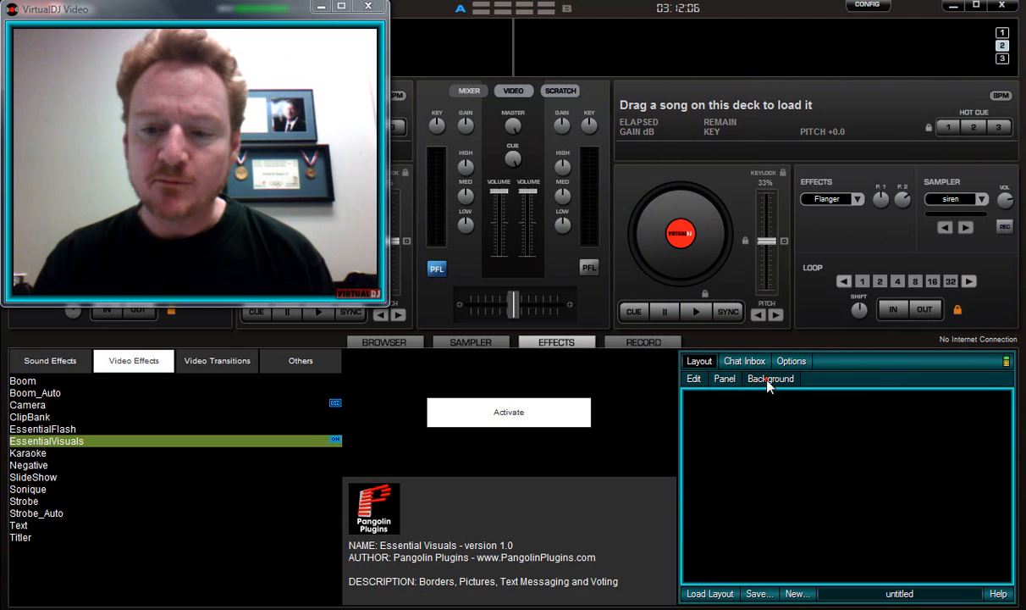
{"action": "left_click", "coordinate": [770, 379]}
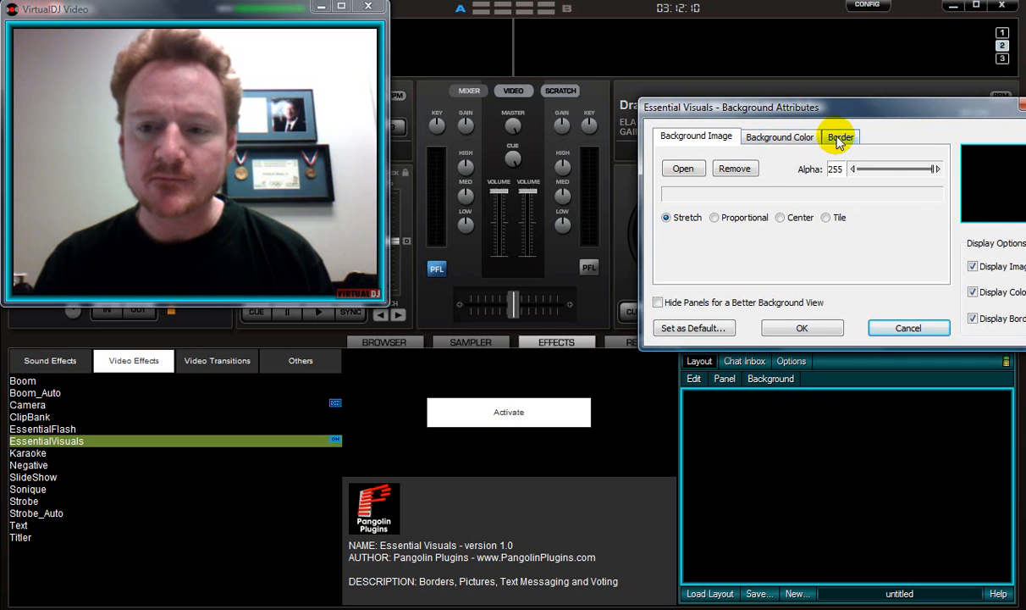
{"action": "left_click", "coordinate": [840, 136]}
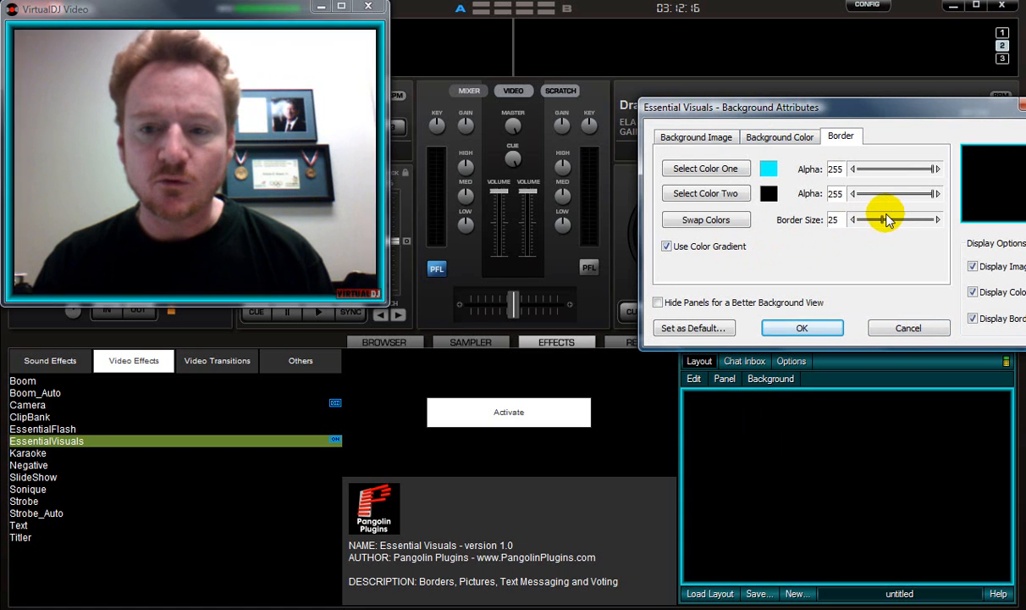
{"action": "left_click", "coordinate": [705, 168]}
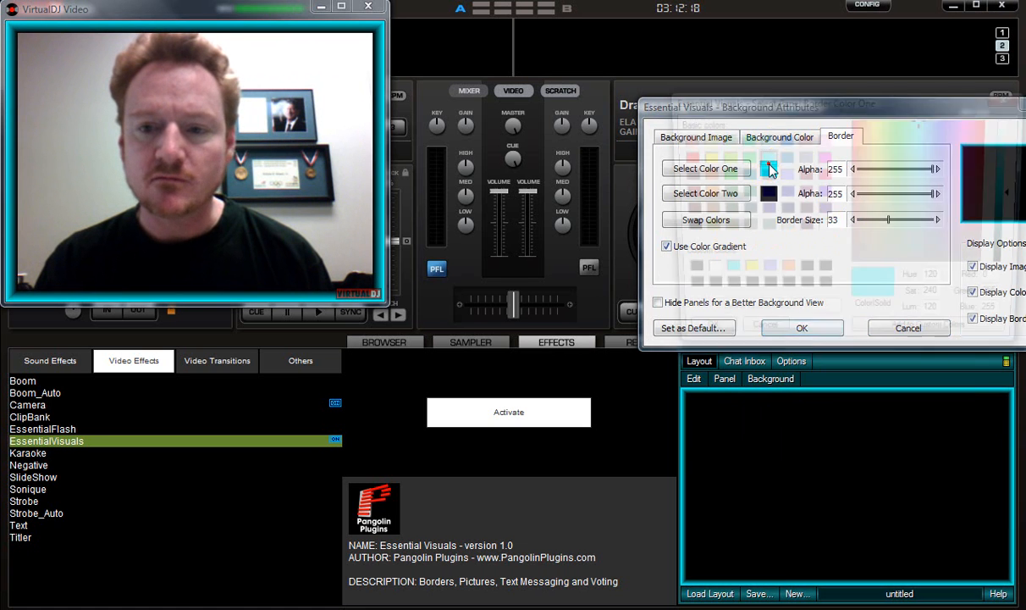
{"action": "left_click", "coordinate": [706, 169]}
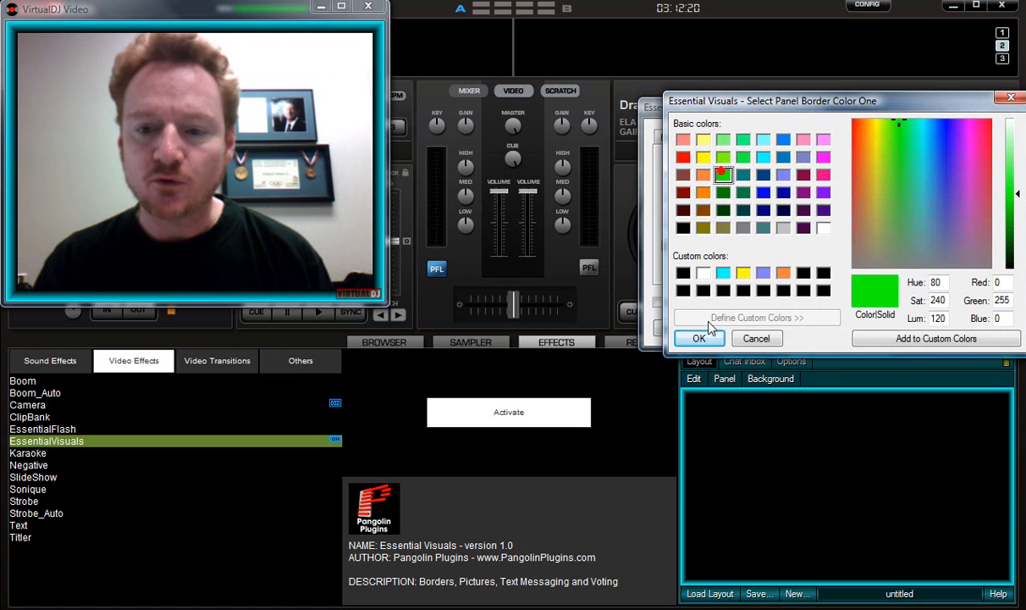
{"action": "left_click", "coordinate": [699, 338]}
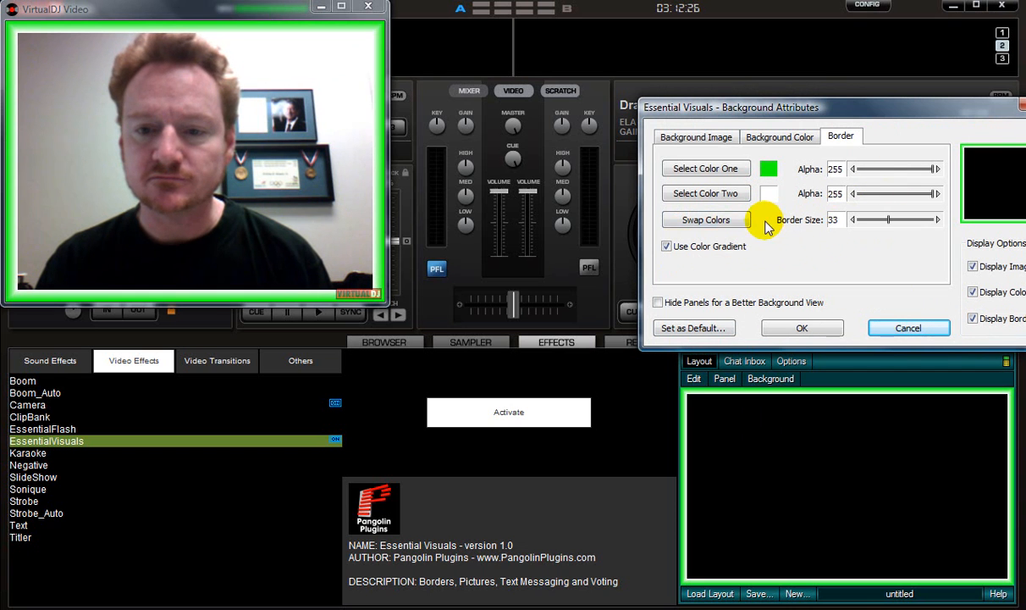
Swap border colours, disable the gradient, and make the border solid purple
{"action": "left_click", "coordinate": [705, 219]}
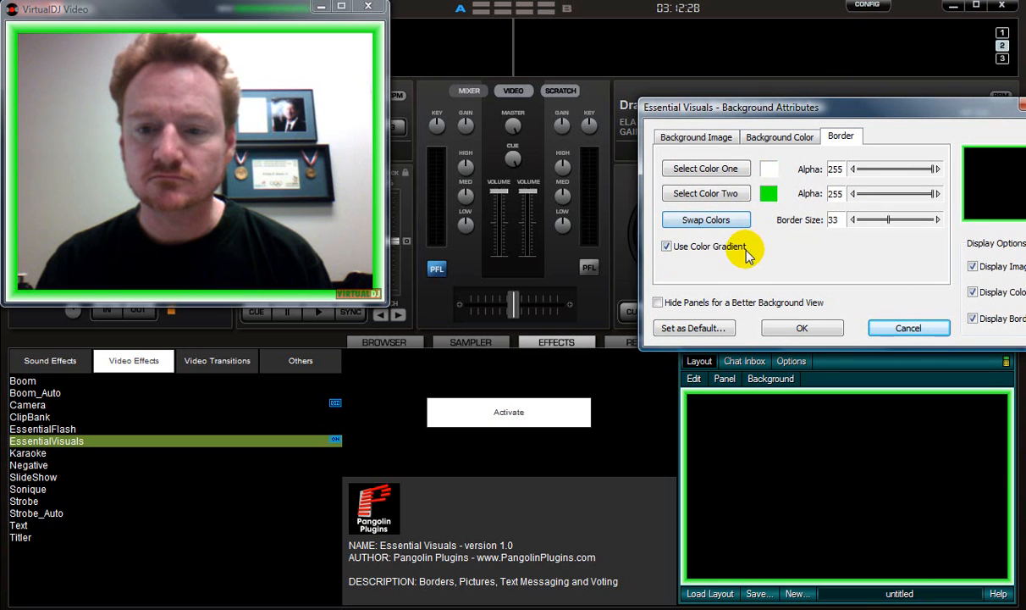
{"action": "left_click", "coordinate": [666, 247]}
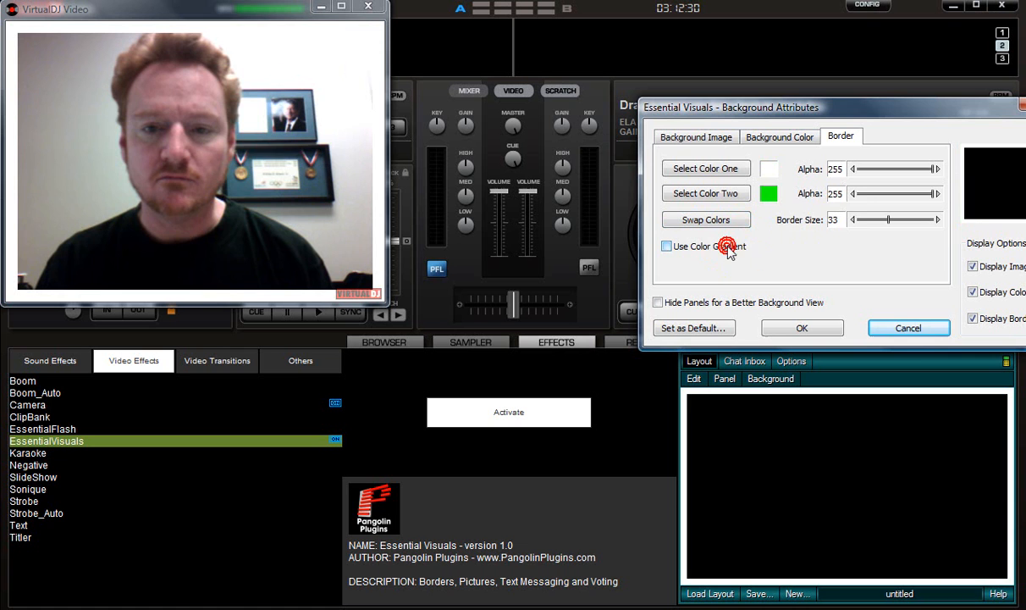
{"action": "left_click", "coordinate": [706, 168]}
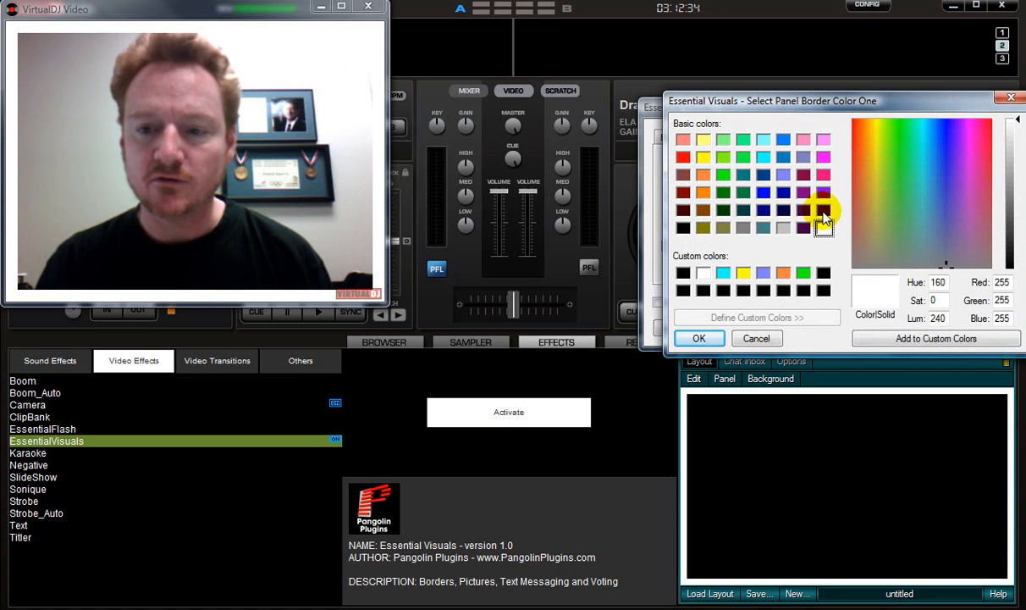
{"action": "left_click", "coordinate": [699, 338]}
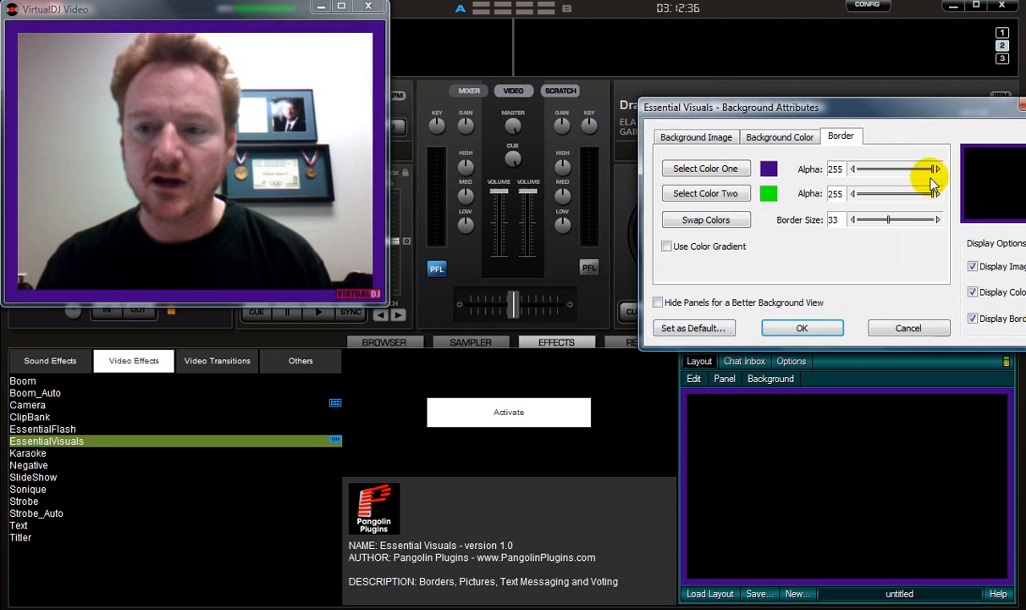
{"action": "left_click_drag", "start_coordinate": [939, 219], "coordinate": [887, 220]}
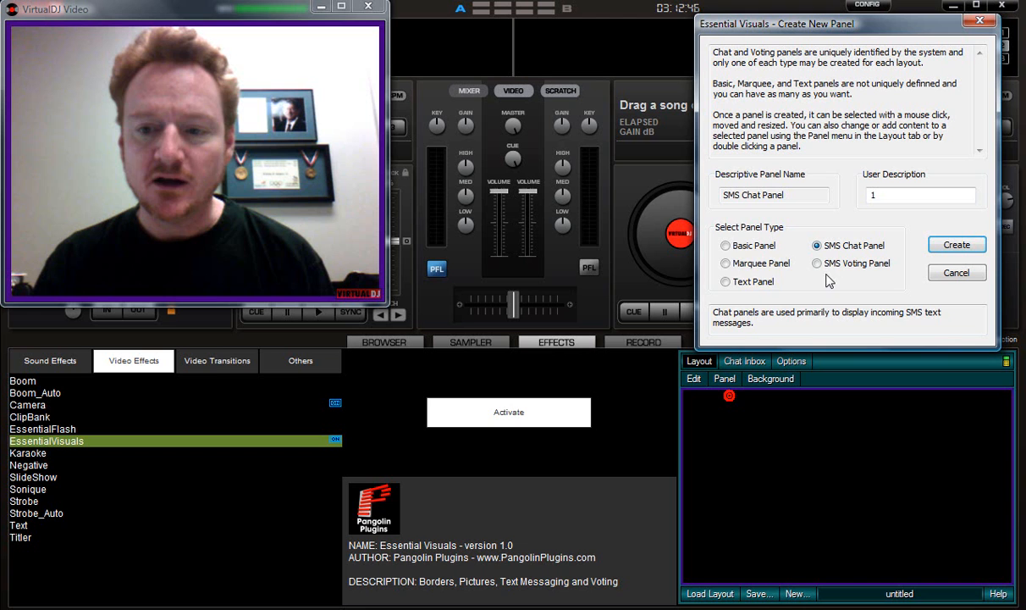
Create a Basic Panel and set its fill alpha to 0
{"action": "left_click", "coordinate": [726, 245]}
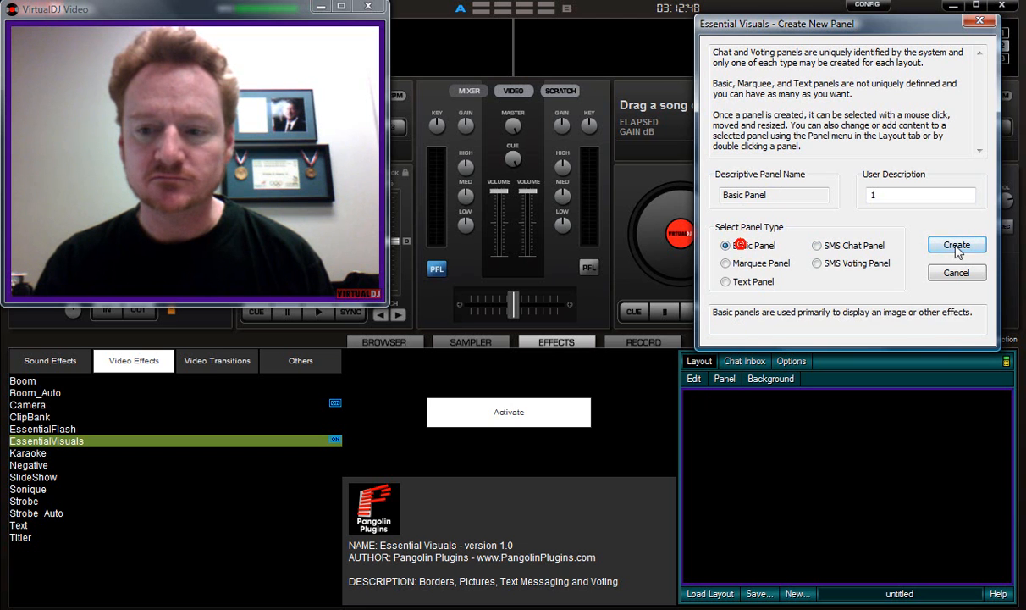
{"action": "left_click", "coordinate": [957, 245]}
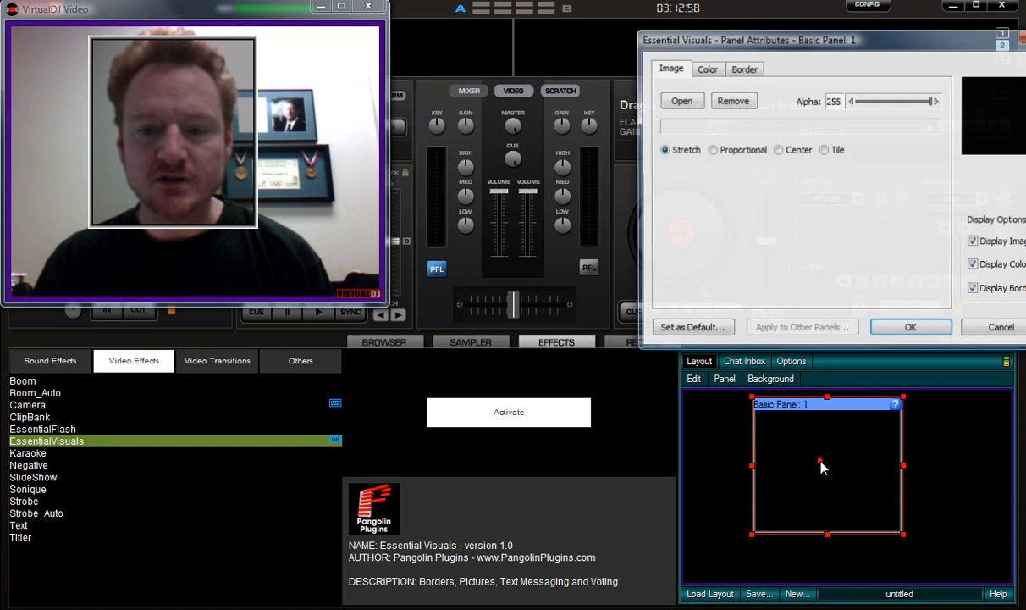
{"action": "left_click", "coordinate": [707, 69]}
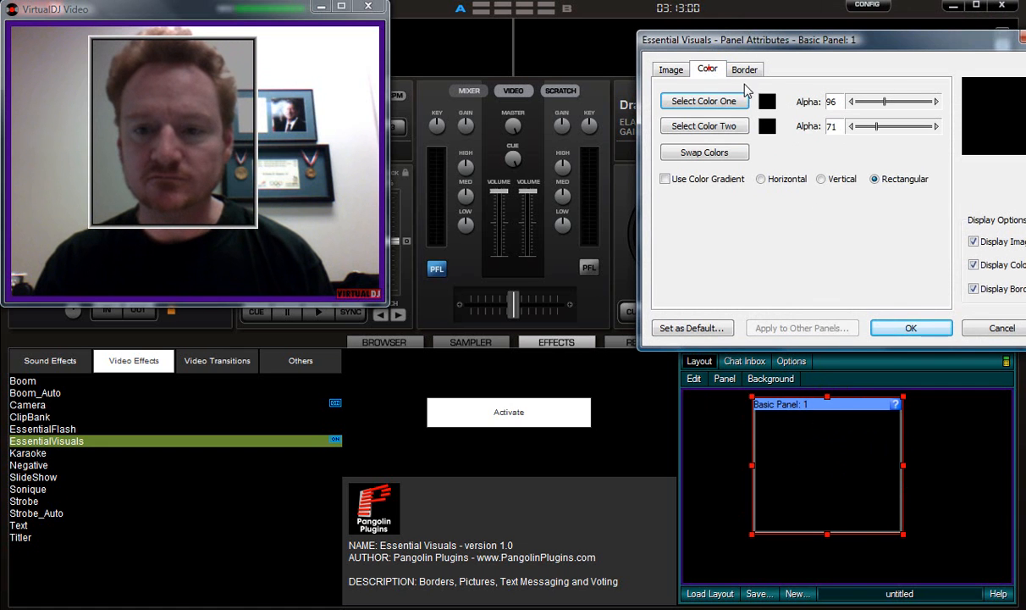
{"action": "left_click_drag", "start_coordinate": [924, 101], "coordinate": [885, 101]}
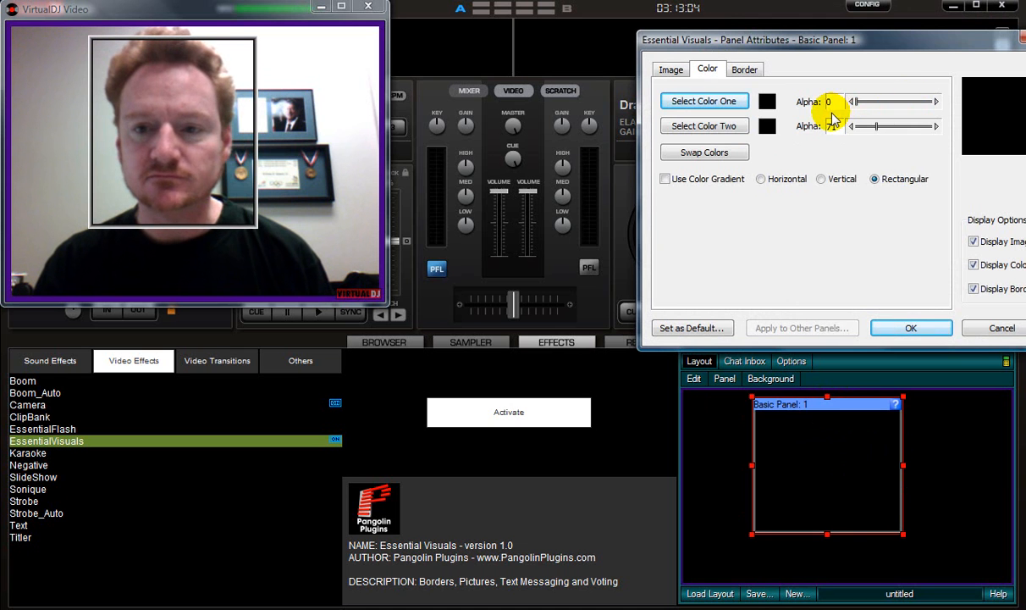
Give the panel a thick solid black border without gradient and apply
{"action": "left_click", "coordinate": [744, 69]}
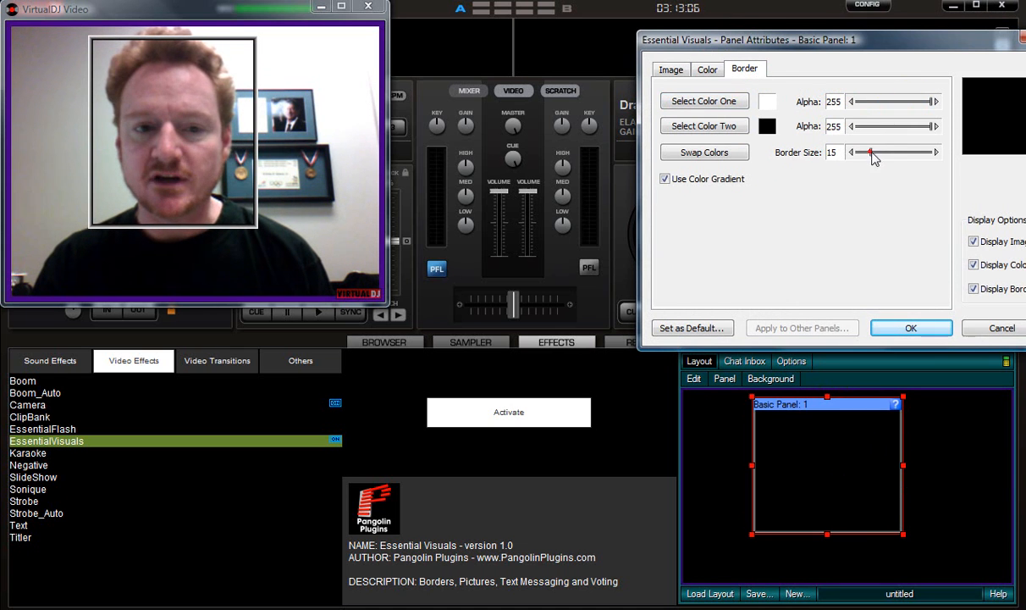
{"action": "left_click_drag", "start_coordinate": [868, 152], "coordinate": [894, 153]}
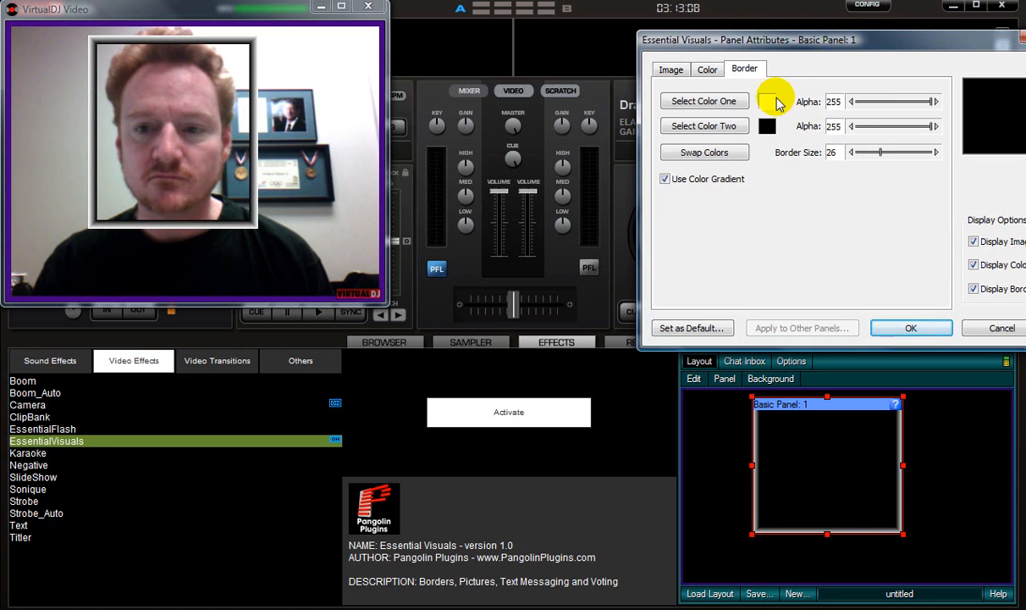
{"action": "left_click", "coordinate": [704, 101]}
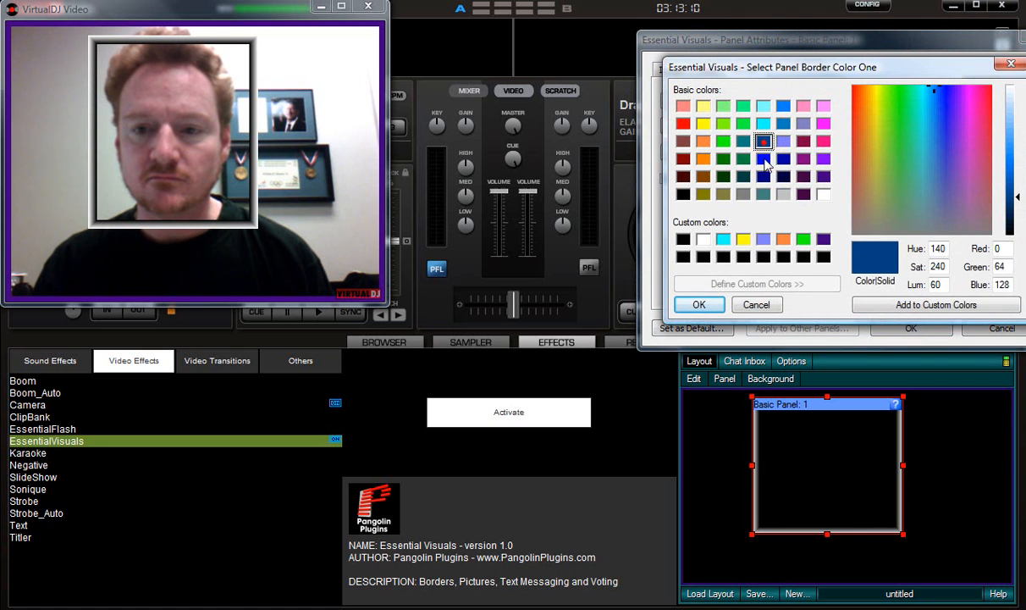
{"action": "left_click", "coordinate": [699, 304]}
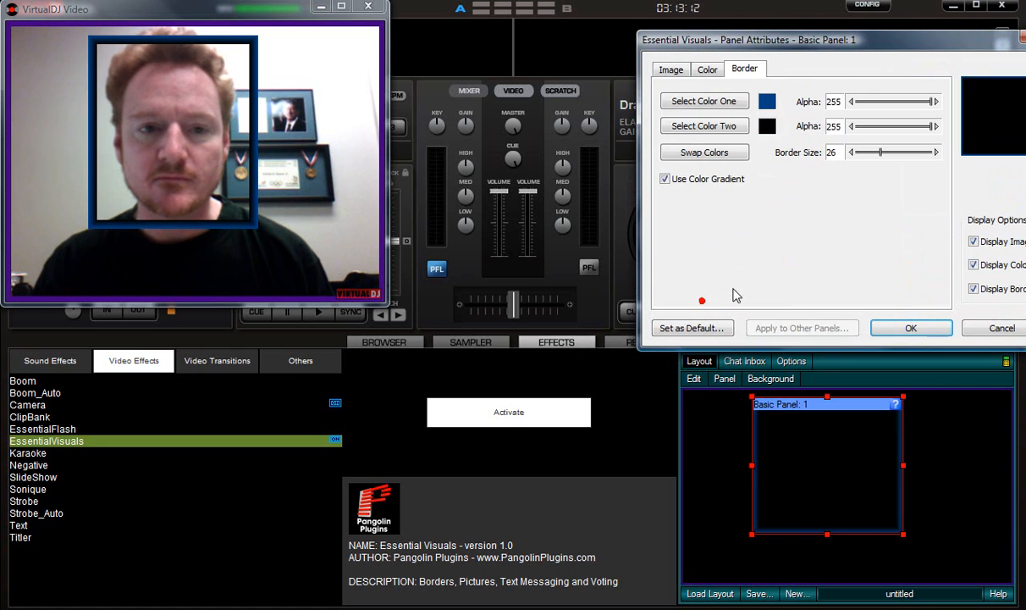
{"action": "left_click", "coordinate": [704, 152]}
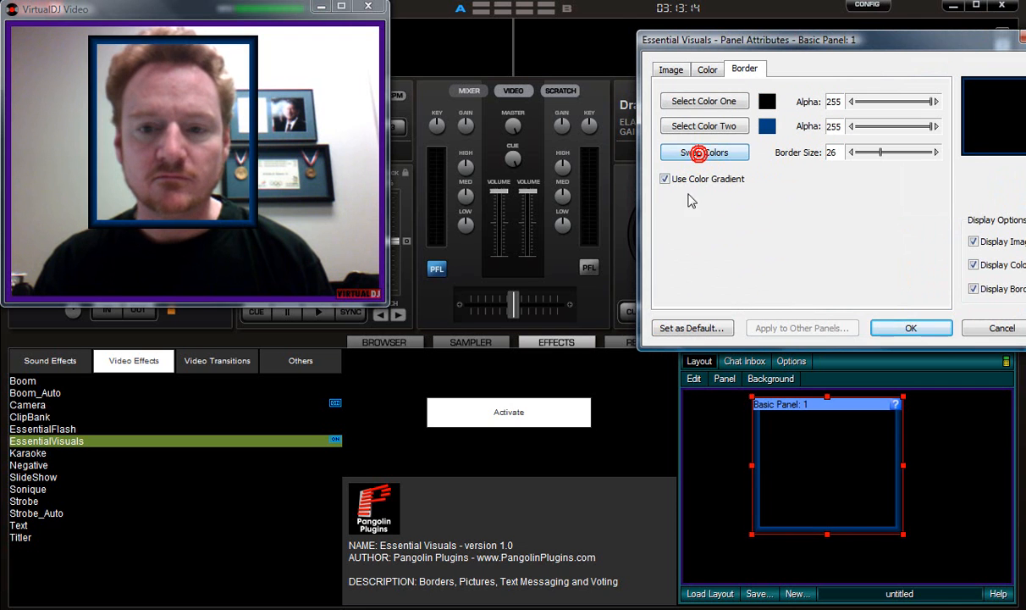
{"action": "left_click", "coordinate": [665, 179]}
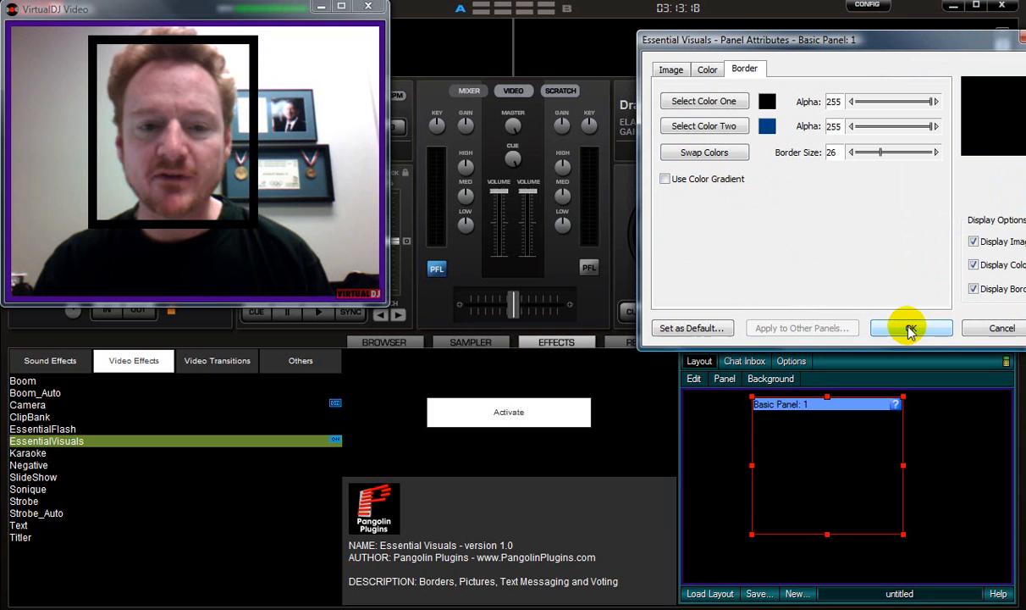
{"action": "left_click", "coordinate": [912, 328]}
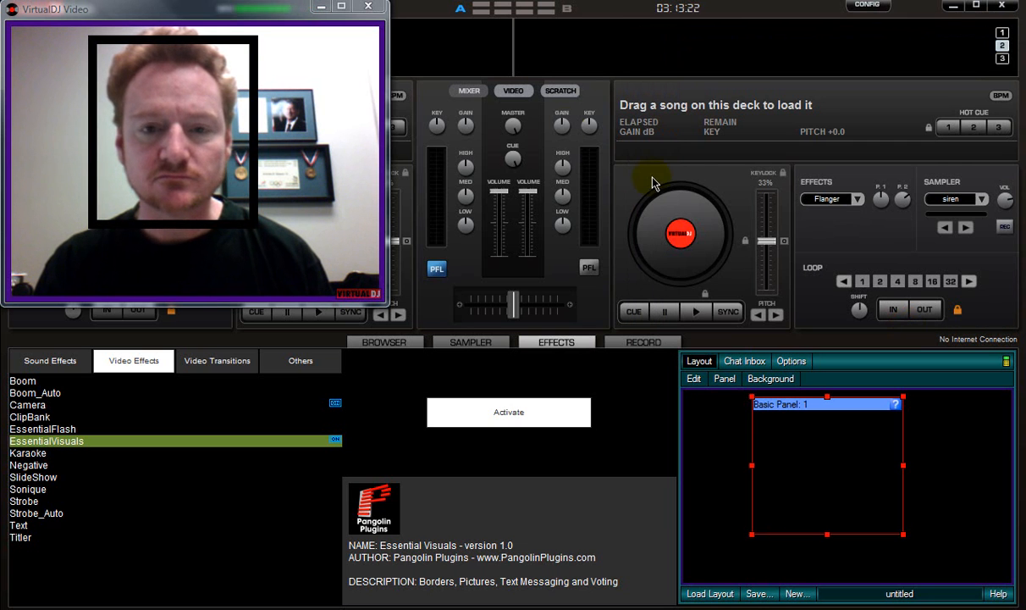
{"action": "left_click", "coordinate": [368, 6]}
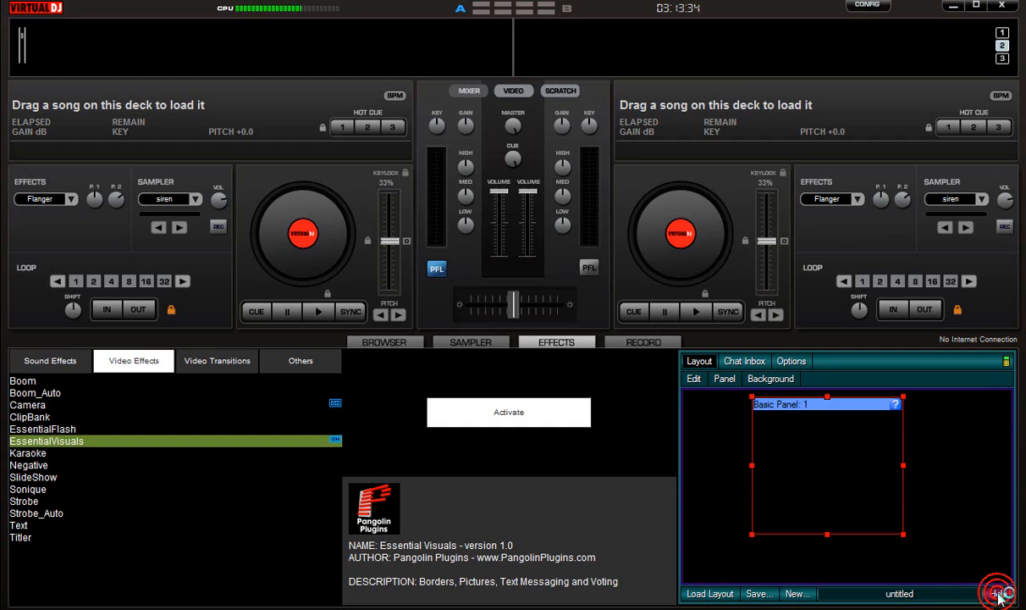
Browse the help topics on new layouts, background, marquee panel and SMS Chat panel
{"action": "left_click", "coordinate": [998, 593]}
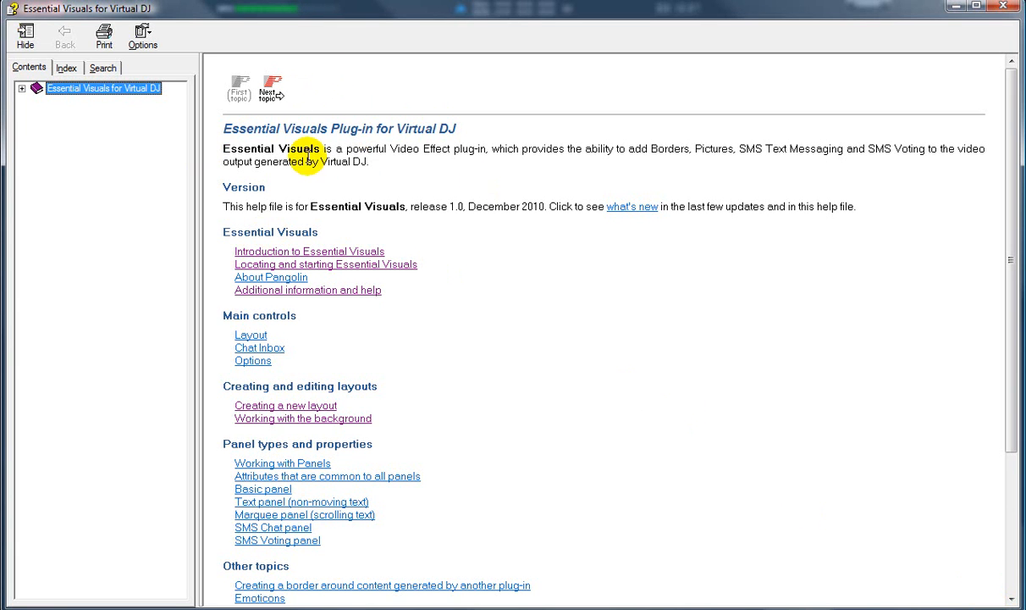
{"action": "mouse_move", "coordinate": [24, 90]}
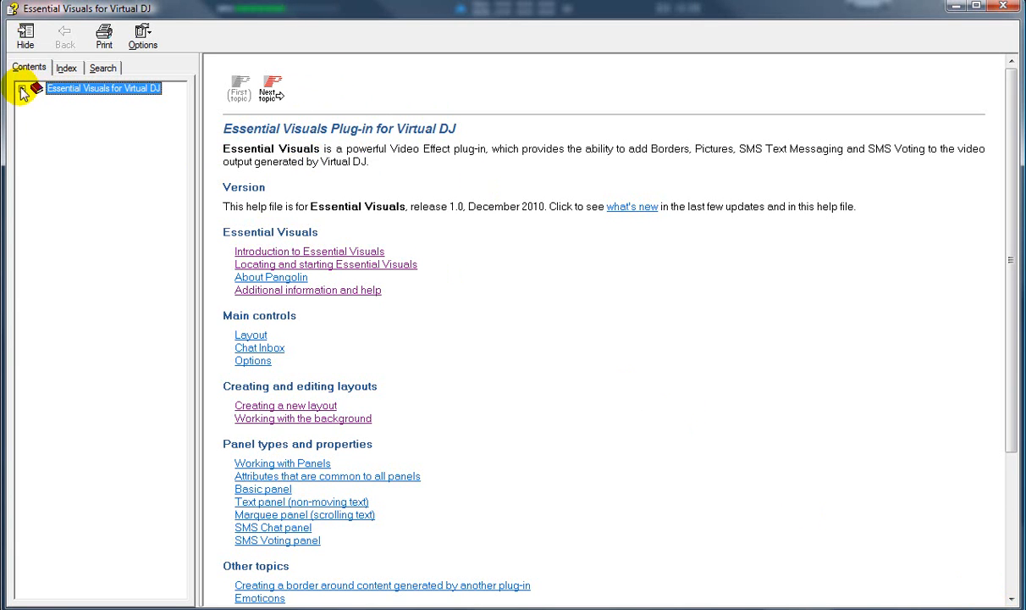
{"action": "left_click", "coordinate": [22, 88]}
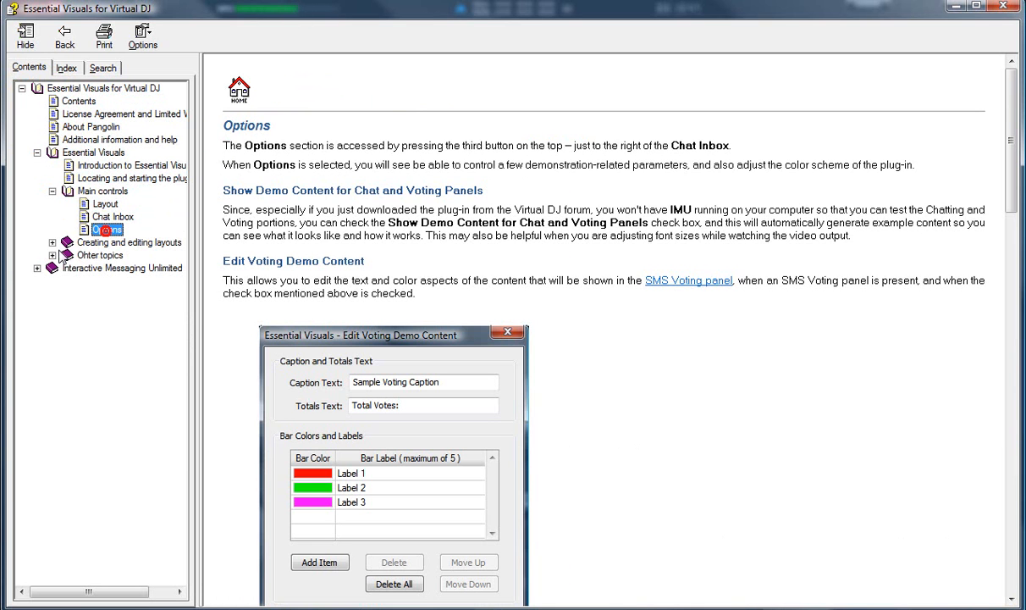
{"action": "left_click", "coordinate": [133, 255]}
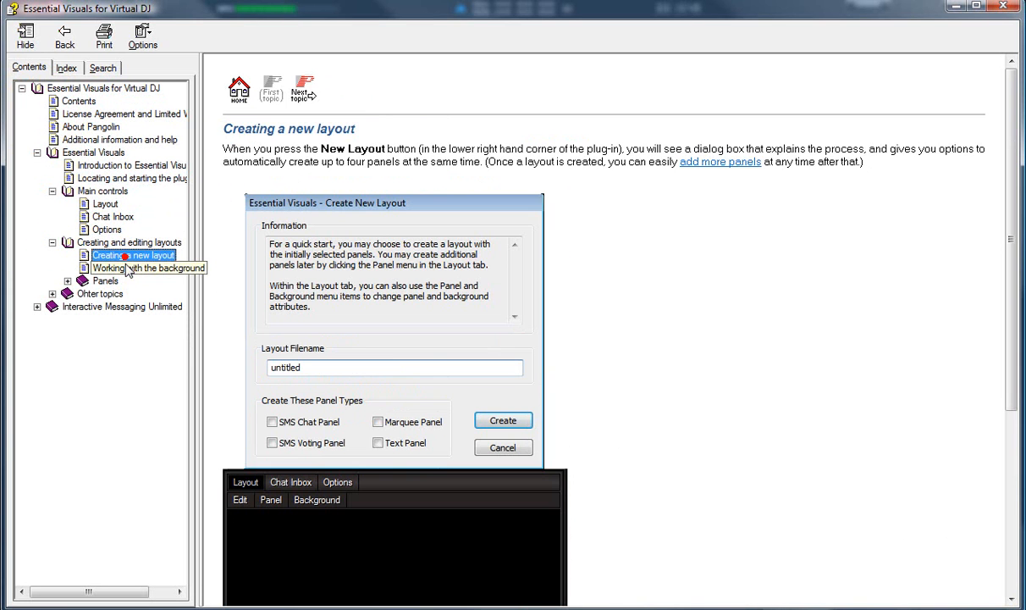
{"action": "left_click", "coordinate": [139, 268]}
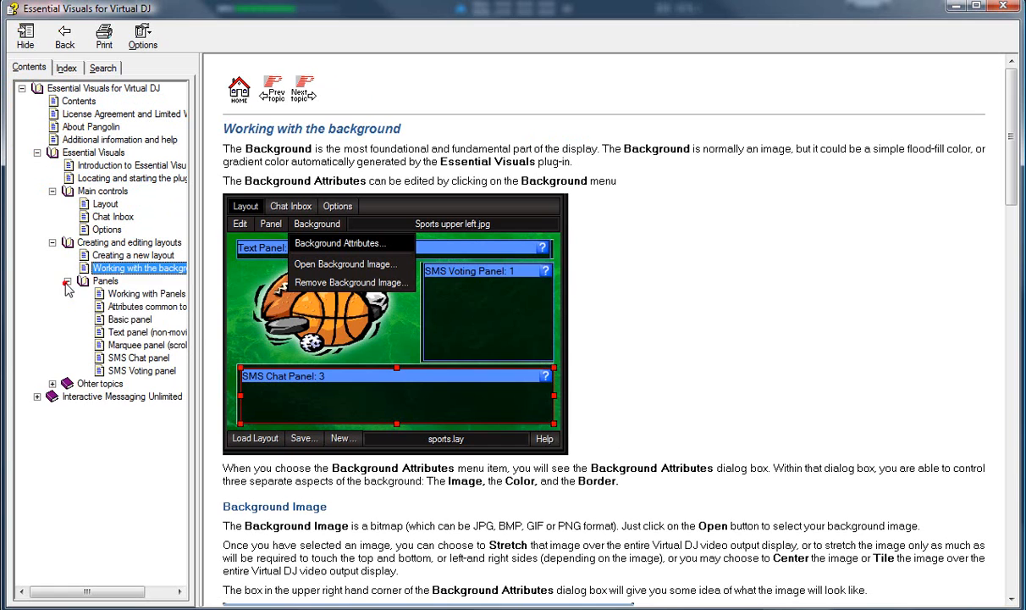
{"action": "left_click", "coordinate": [146, 345]}
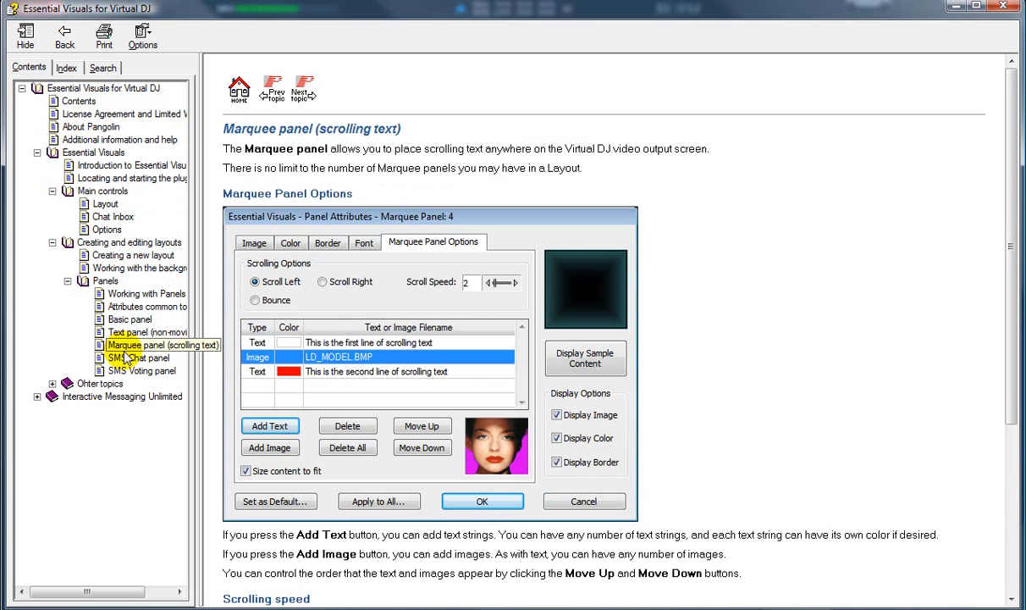
{"action": "left_click", "coordinate": [137, 358]}
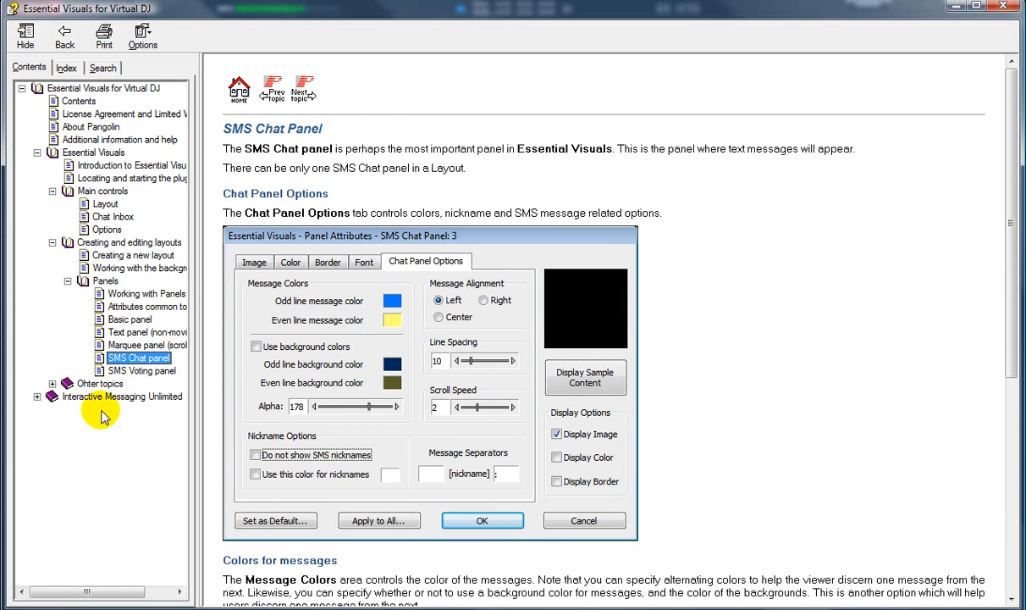
{"action": "mouse_move", "coordinate": [167, 262]}
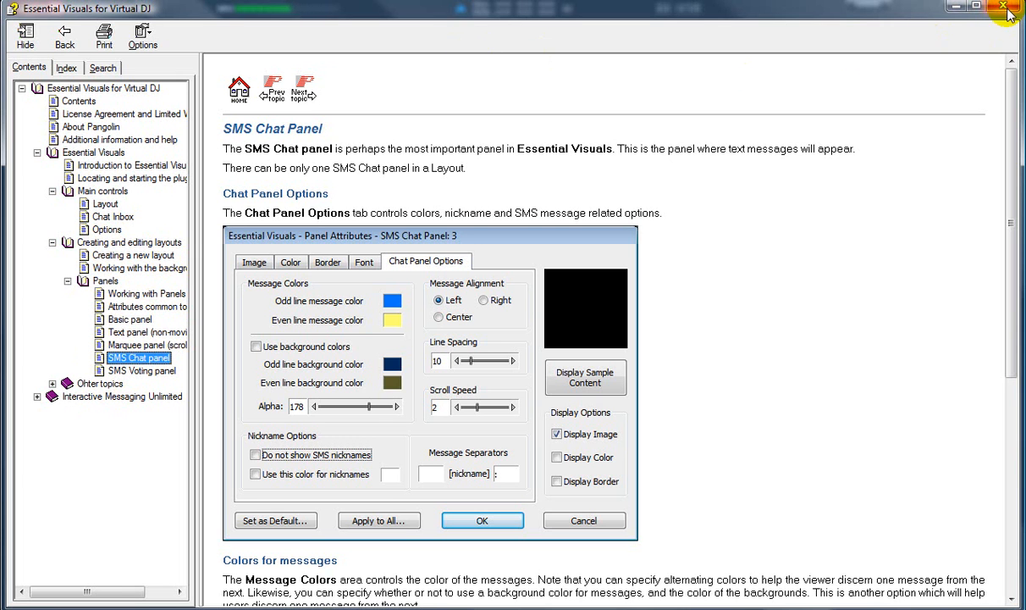
Close the help and select the Camera effect to show its Device, Source and Format settings
{"action": "left_click", "coordinate": [1007, 8]}
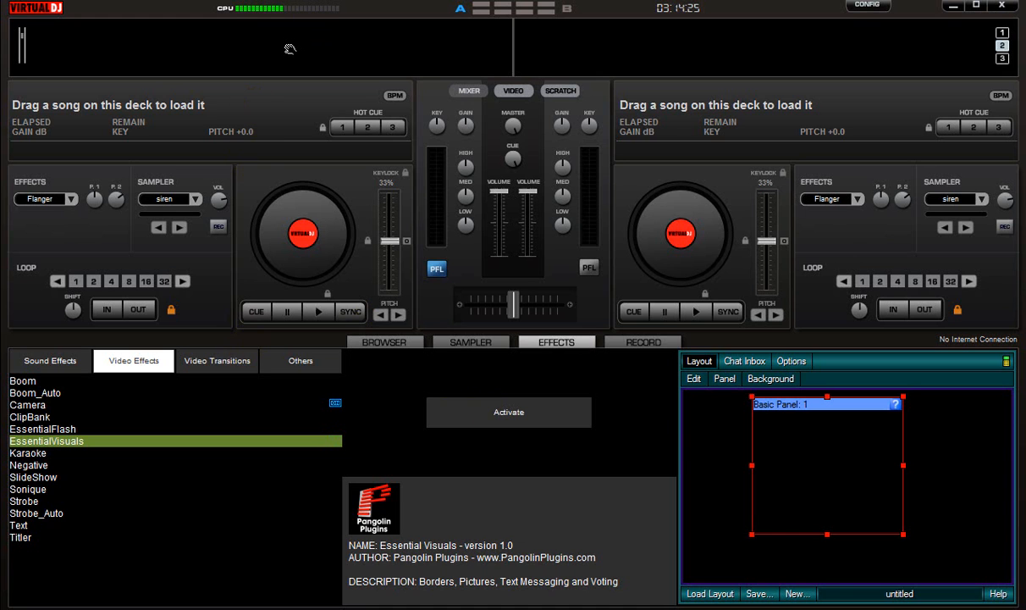
{"action": "left_click", "coordinate": [27, 404]}
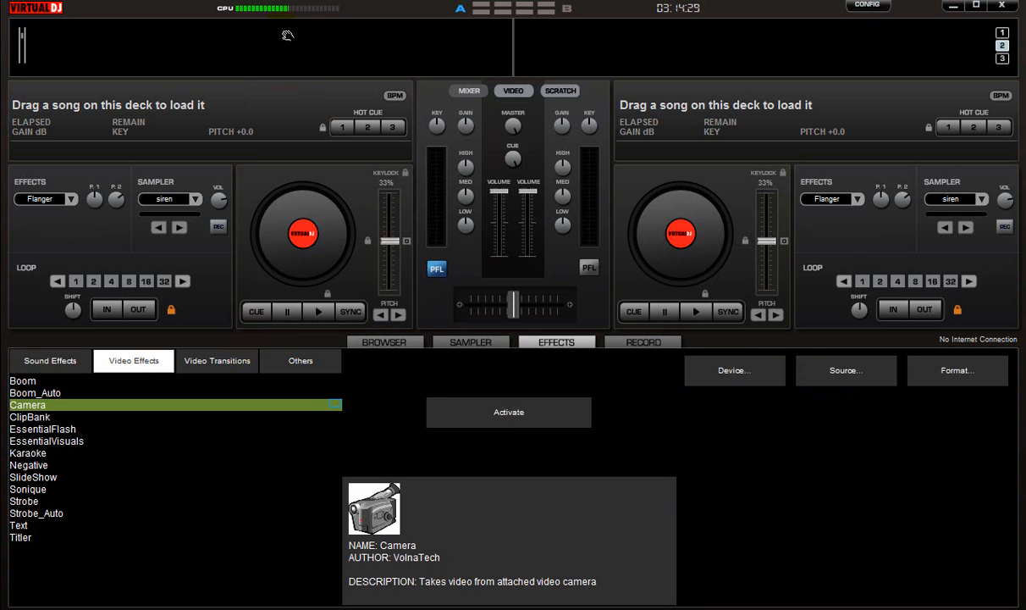
{"action": "mouse_move", "coordinate": [294, 33]}
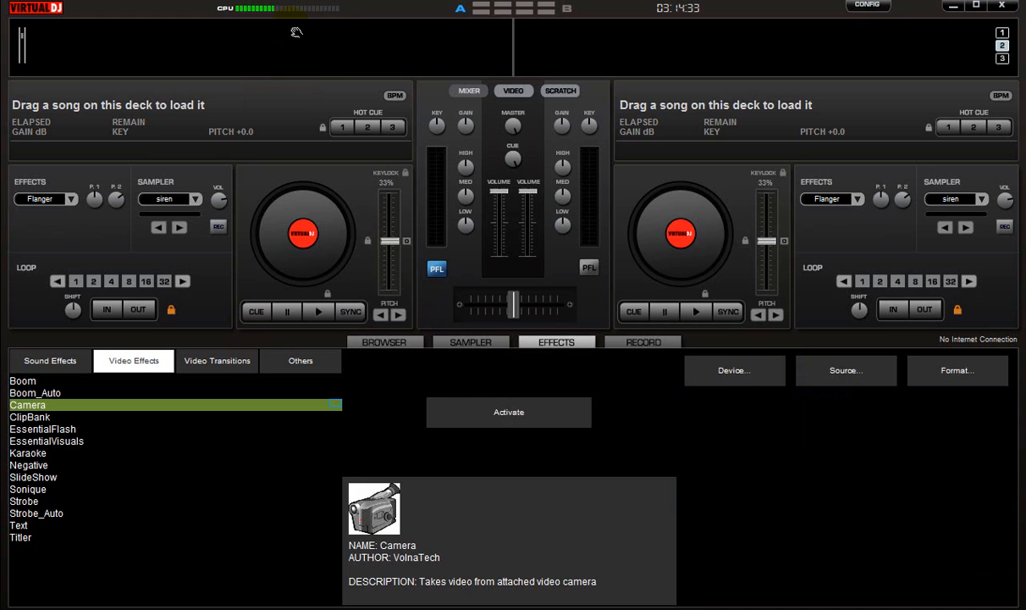
{"action": "mouse_move", "coordinate": [294, 34]}
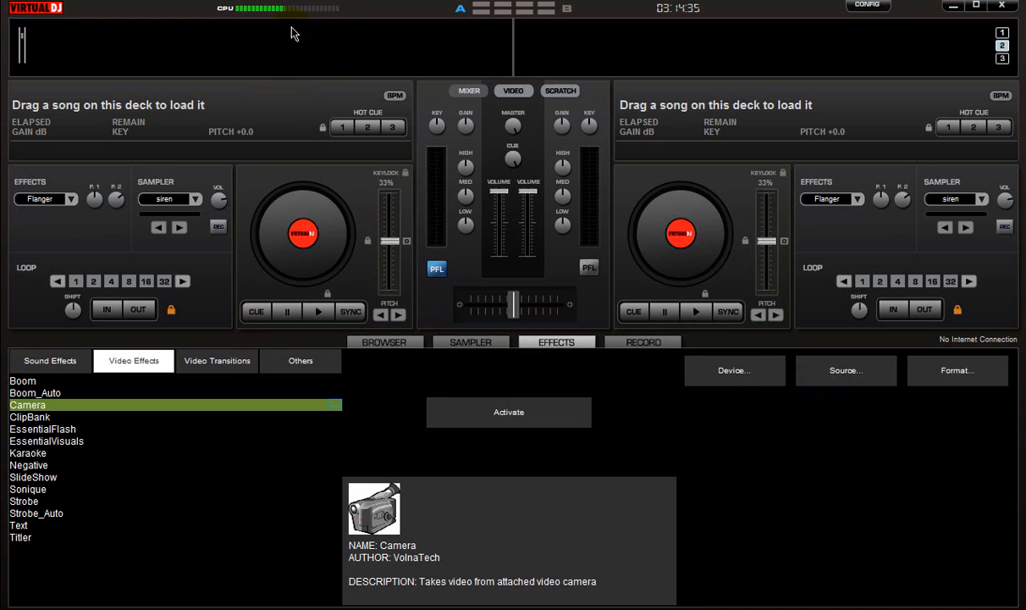
{"action": "mouse_move", "coordinate": [296, 34]}
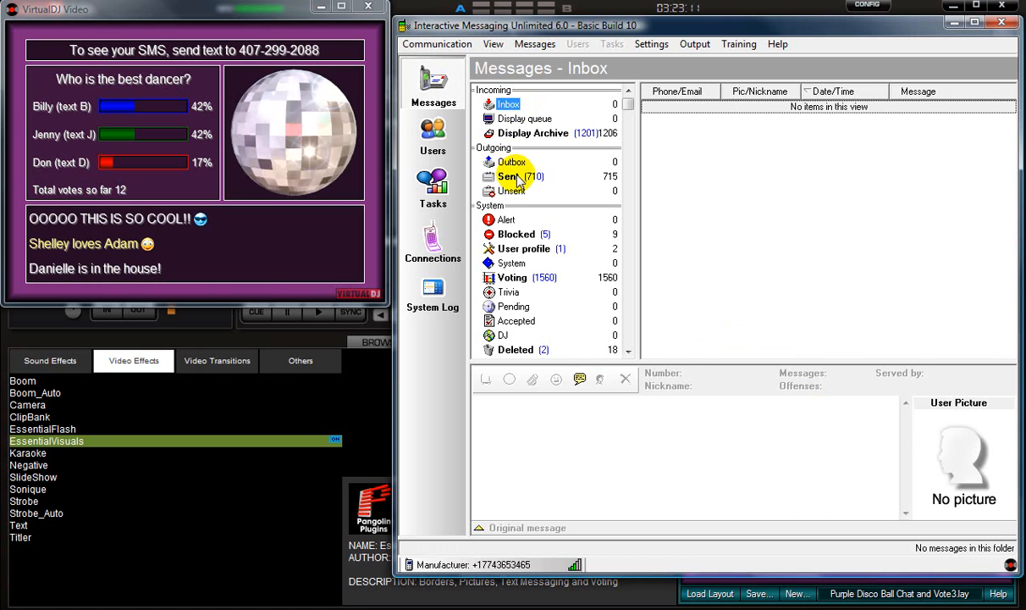
Browse the Sent and Deleted message folders, then return to the Inbox
{"action": "left_click", "coordinate": [508, 176]}
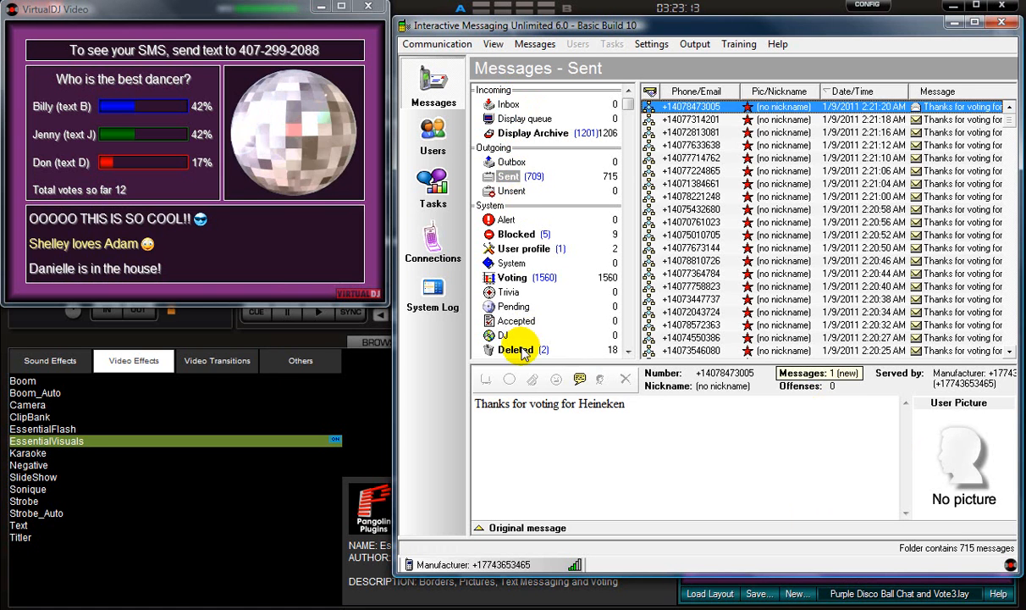
{"action": "left_click", "coordinate": [516, 350]}
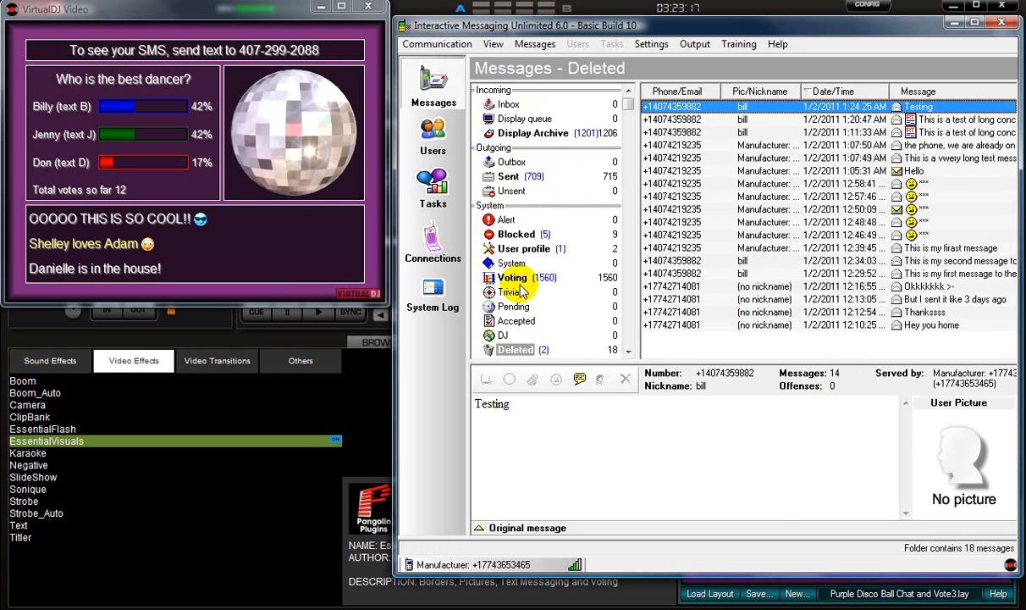
{"action": "left_click", "coordinate": [508, 104]}
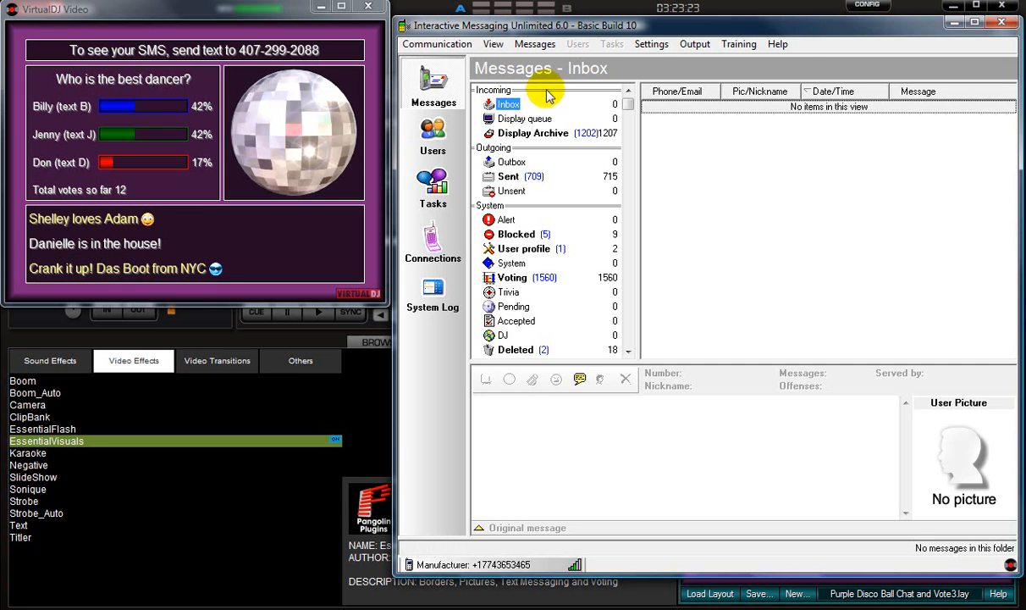
Review the Offensive words tab in System settings and cancel without changes
{"action": "left_click", "coordinate": [653, 44]}
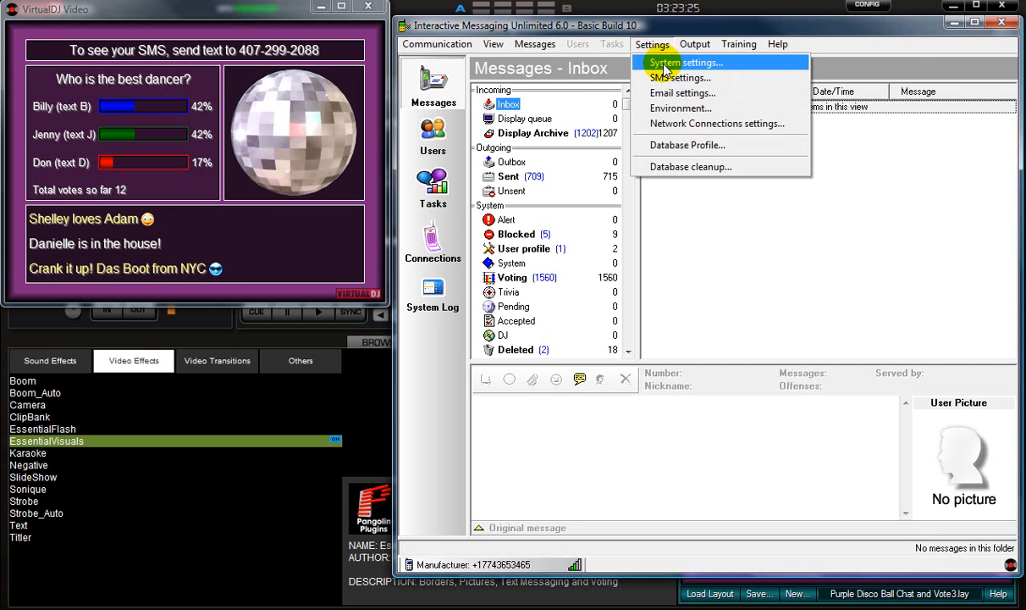
{"action": "left_click", "coordinate": [686, 62]}
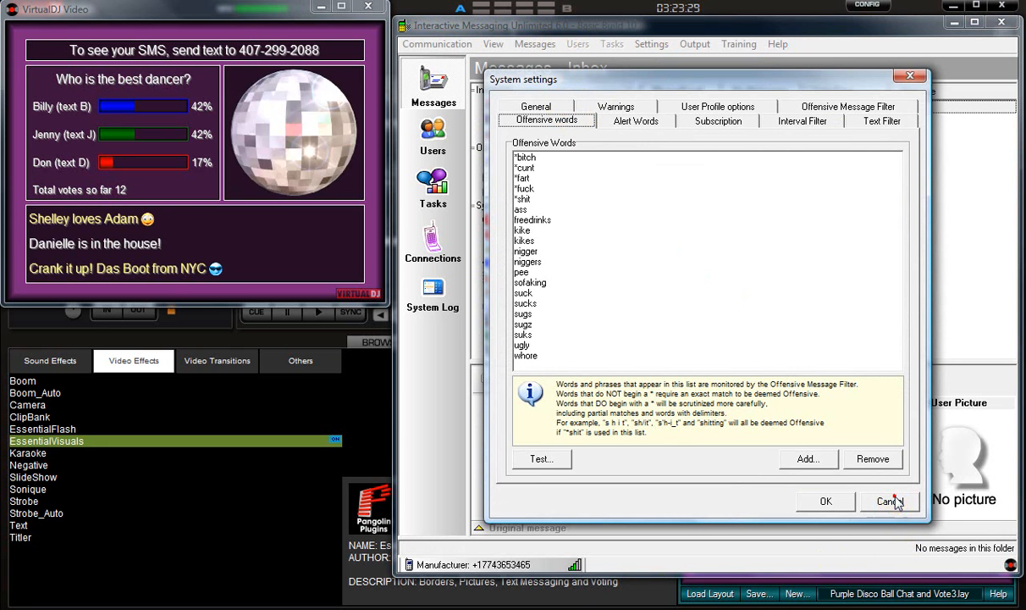
{"action": "left_click", "coordinate": [885, 501]}
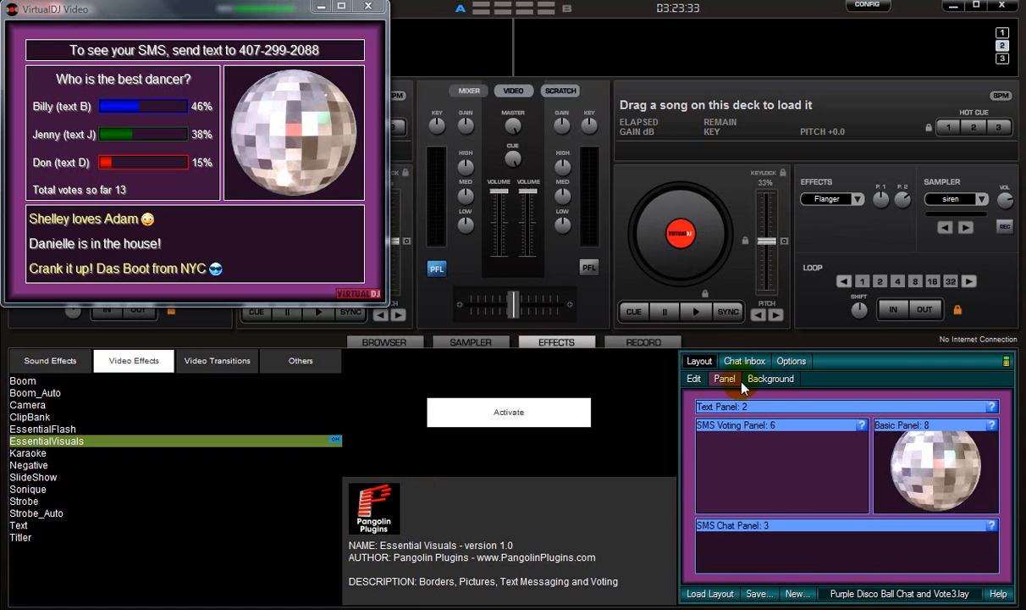
Resend the 'Danielle is in the house!' chat message from the Chat Inbox to the video display
{"action": "left_click", "coordinate": [743, 360]}
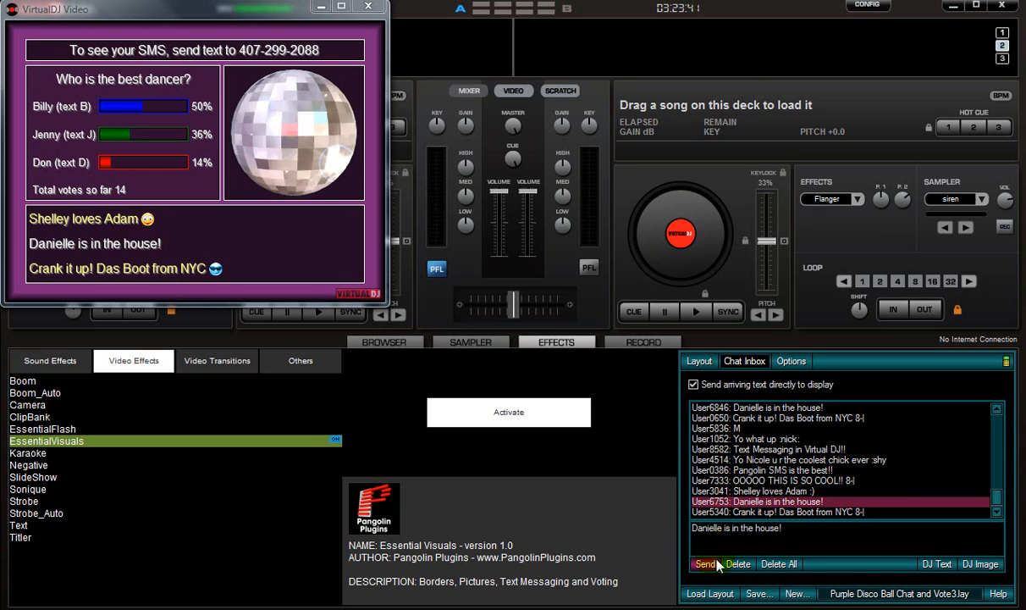
{"action": "left_click", "coordinate": [705, 563]}
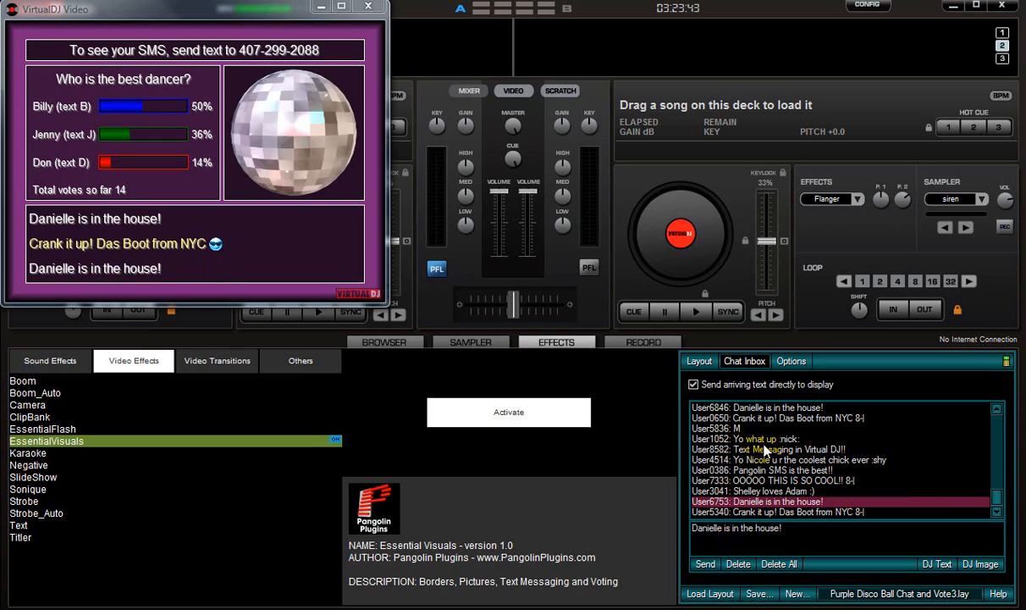
{"action": "left_click", "coordinate": [738, 563]}
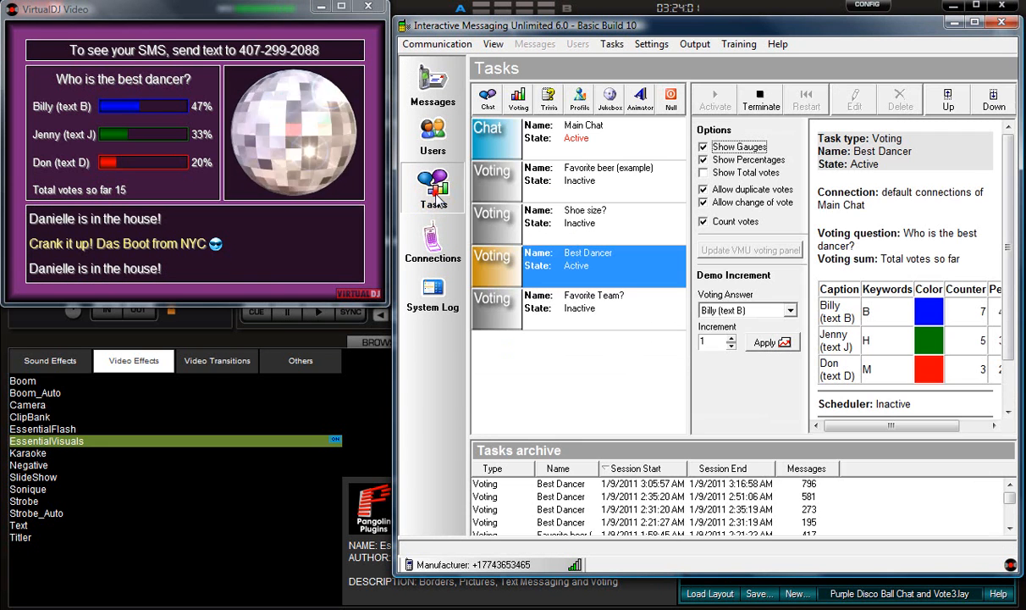
{"action": "mouse_move", "coordinate": [433, 189]}
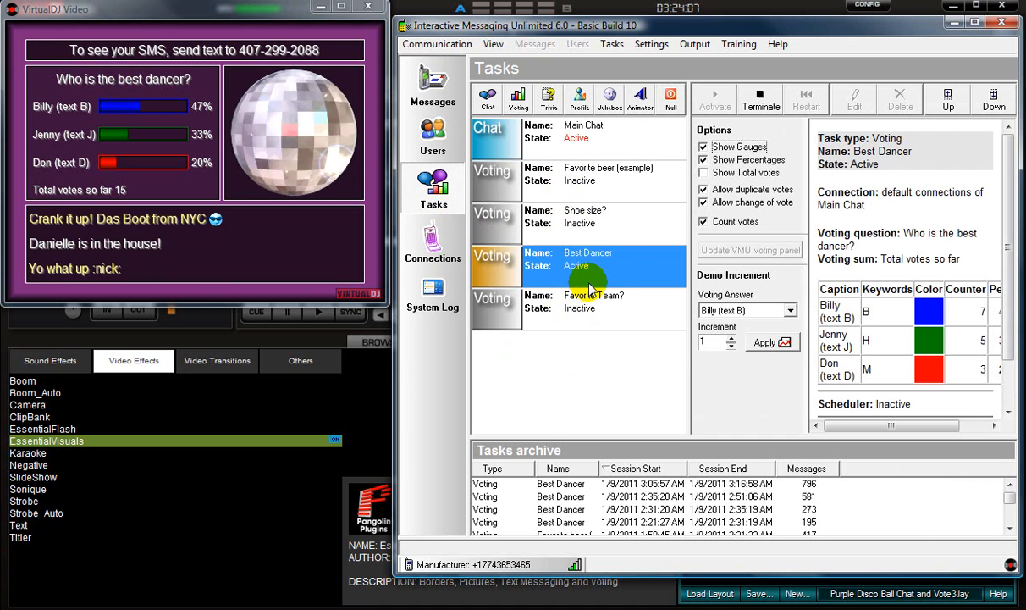
{"action": "mouse_move", "coordinate": [609, 274]}
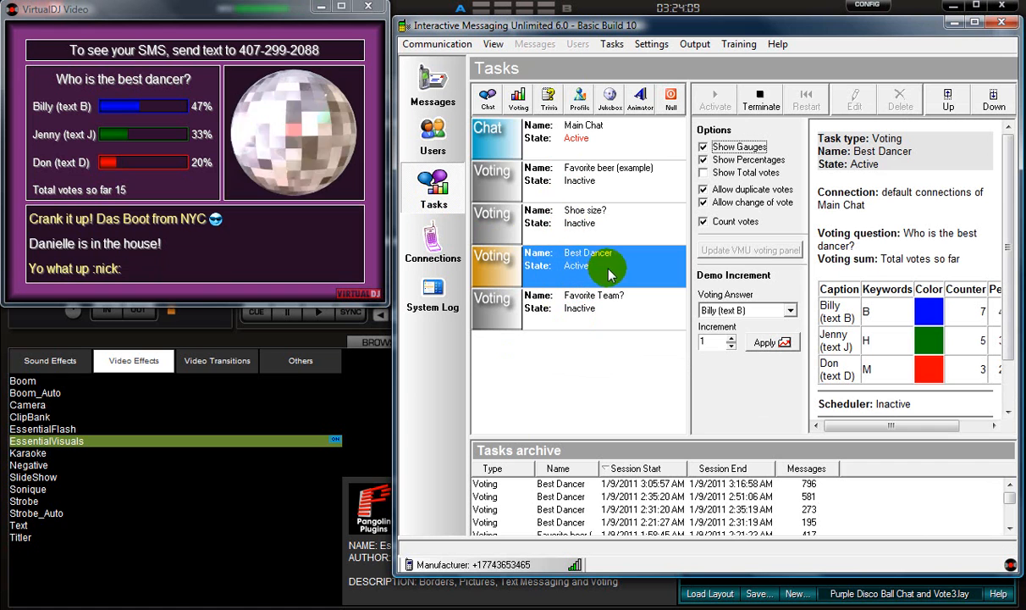
Terminate Best Dancer and Shoe size? votes, then run the Favorite beer poll and return to Messages
{"action": "left_click", "coordinate": [760, 99]}
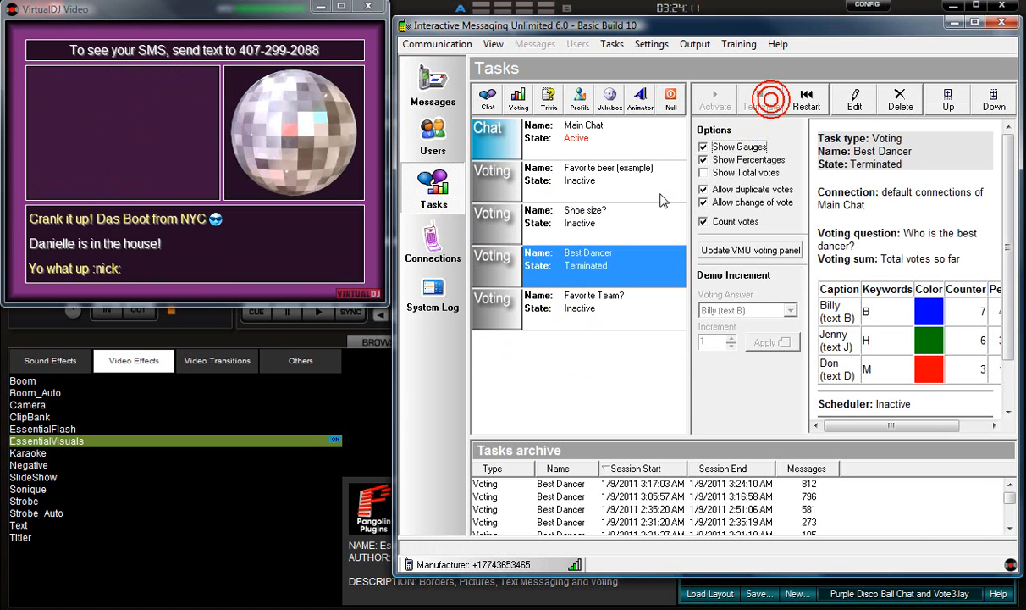
{"action": "left_click", "coordinate": [714, 100]}
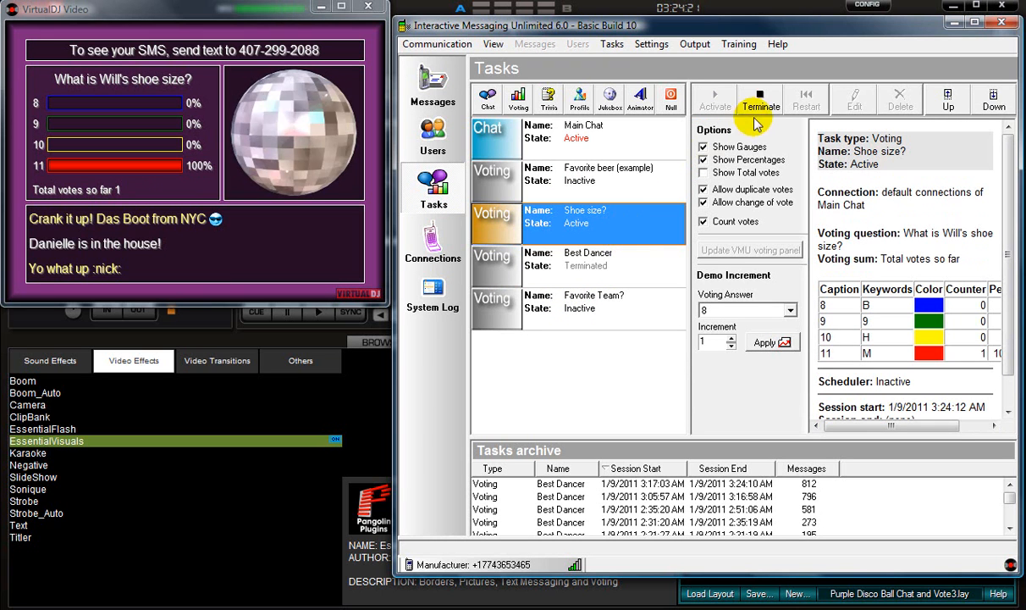
{"action": "left_click", "coordinate": [759, 97]}
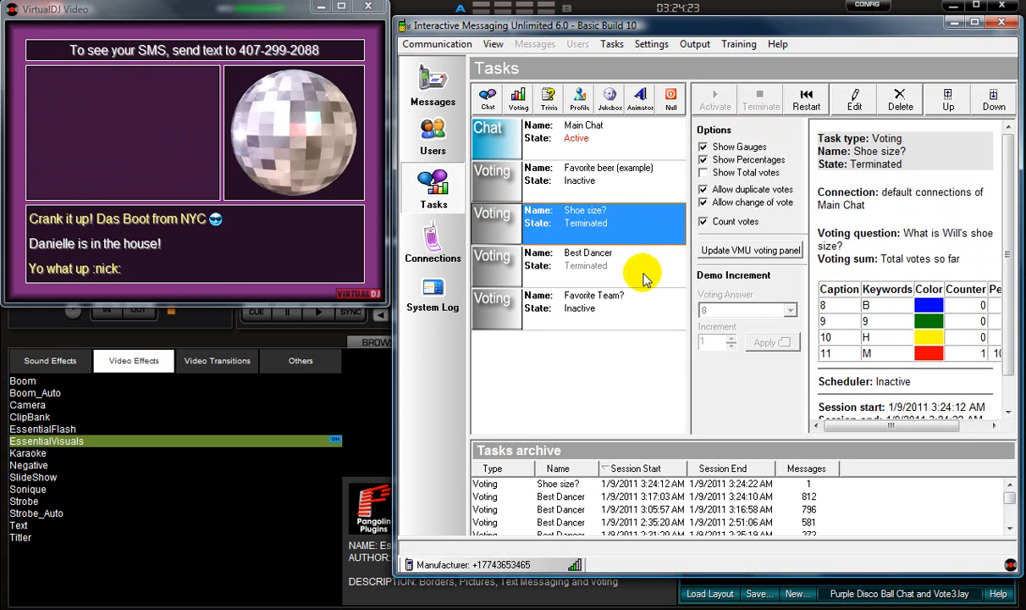
{"action": "left_click", "coordinate": [714, 98]}
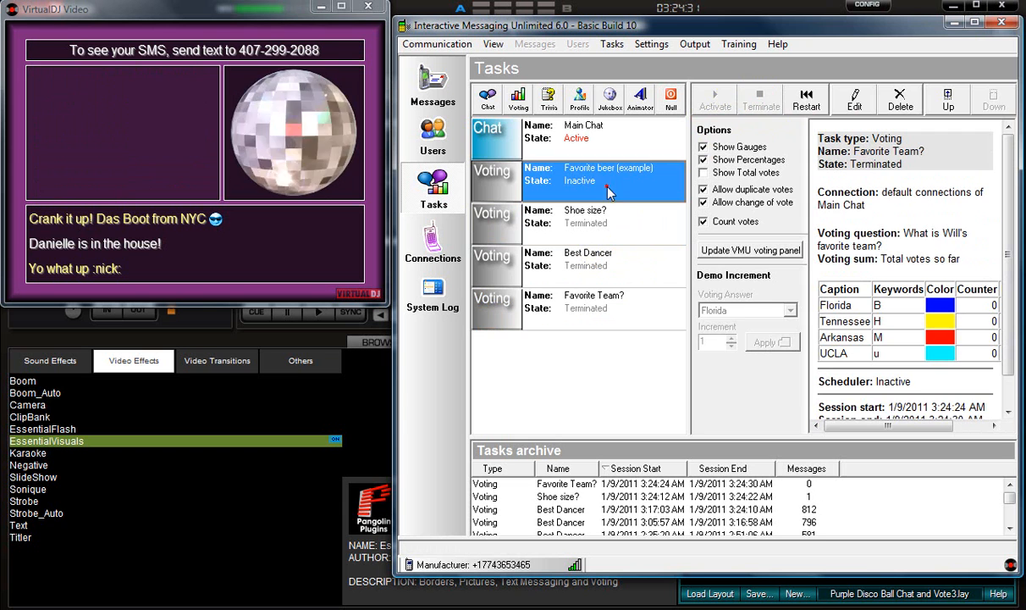
{"action": "left_click", "coordinate": [714, 99]}
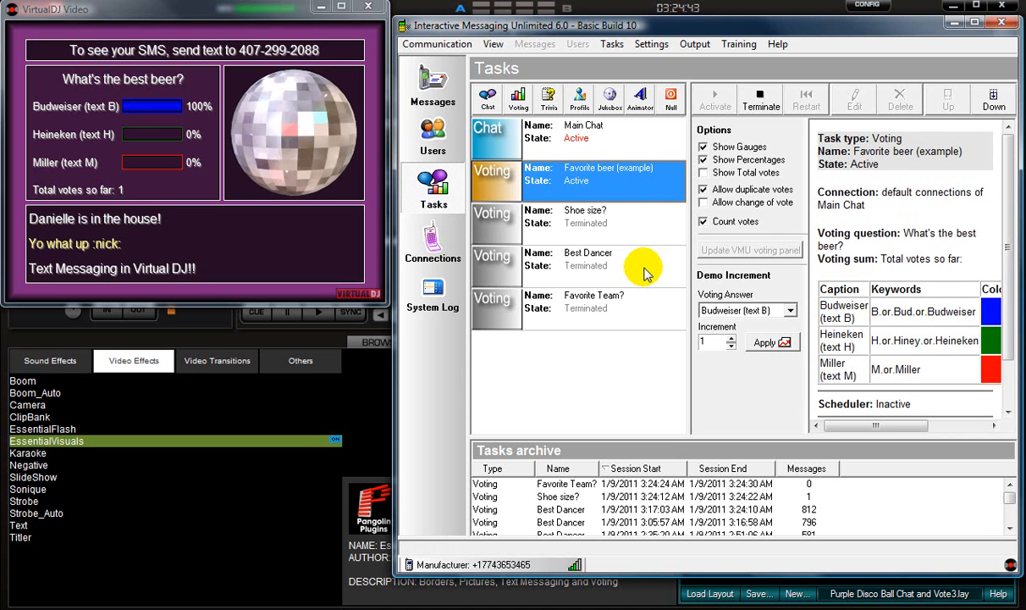
{"action": "left_click", "coordinate": [433, 81]}
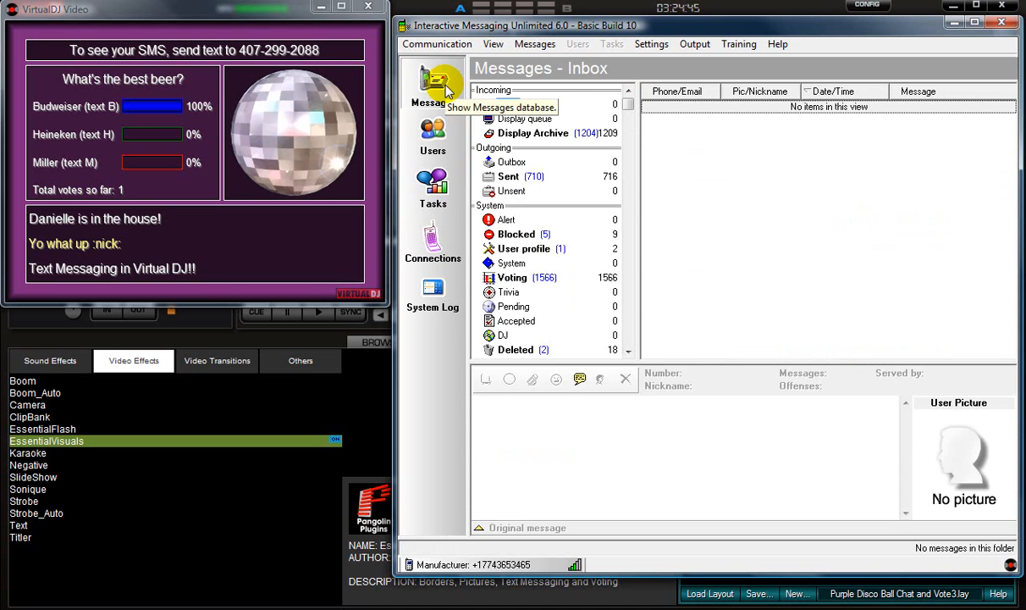